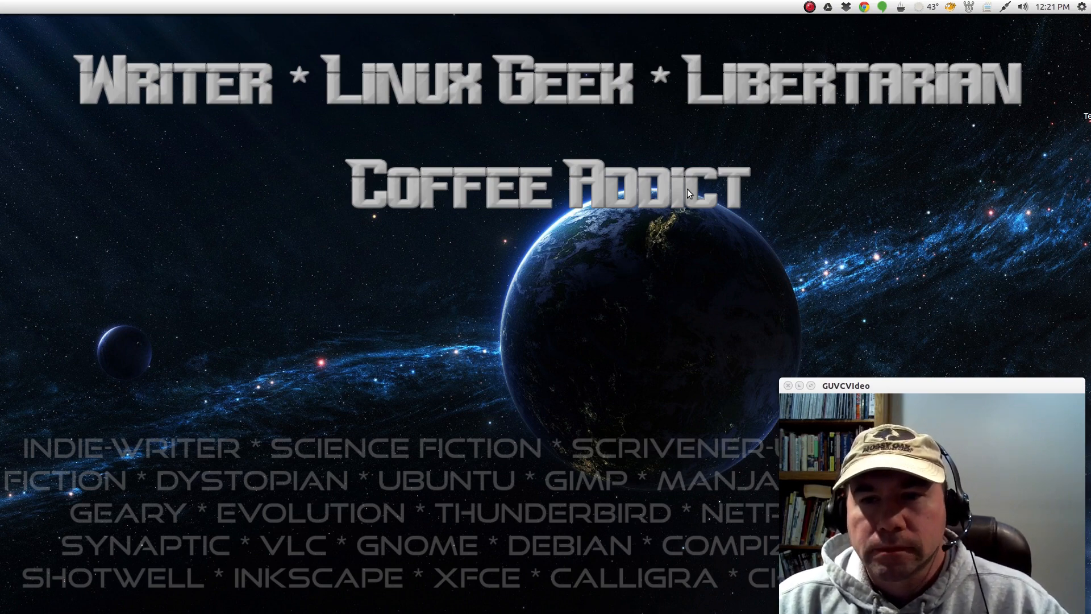
pyautogui.moveTo(917, 61)
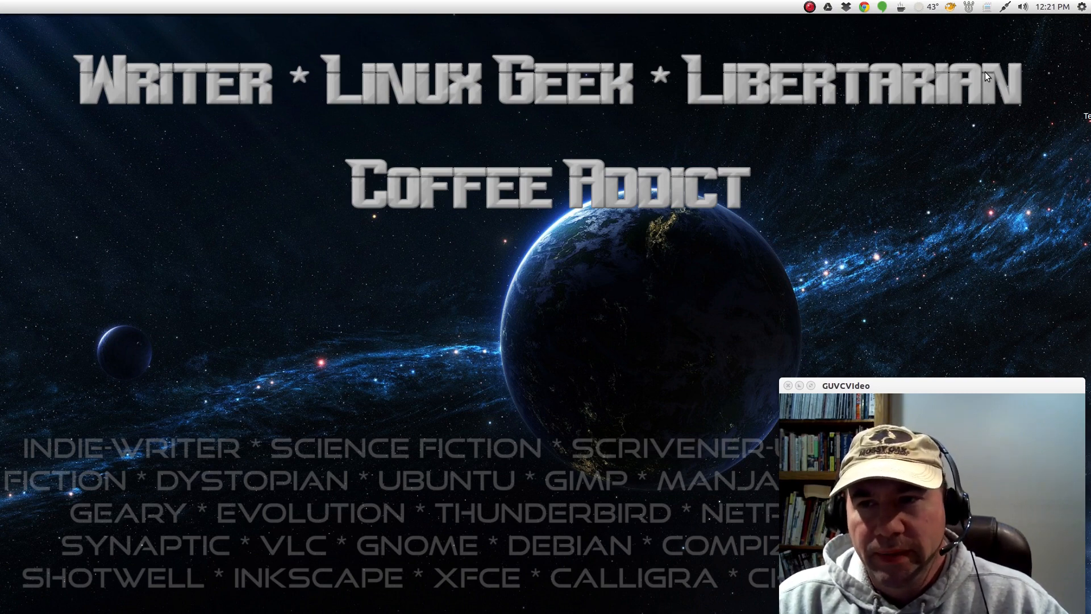
pyautogui.moveTo(803, 215)
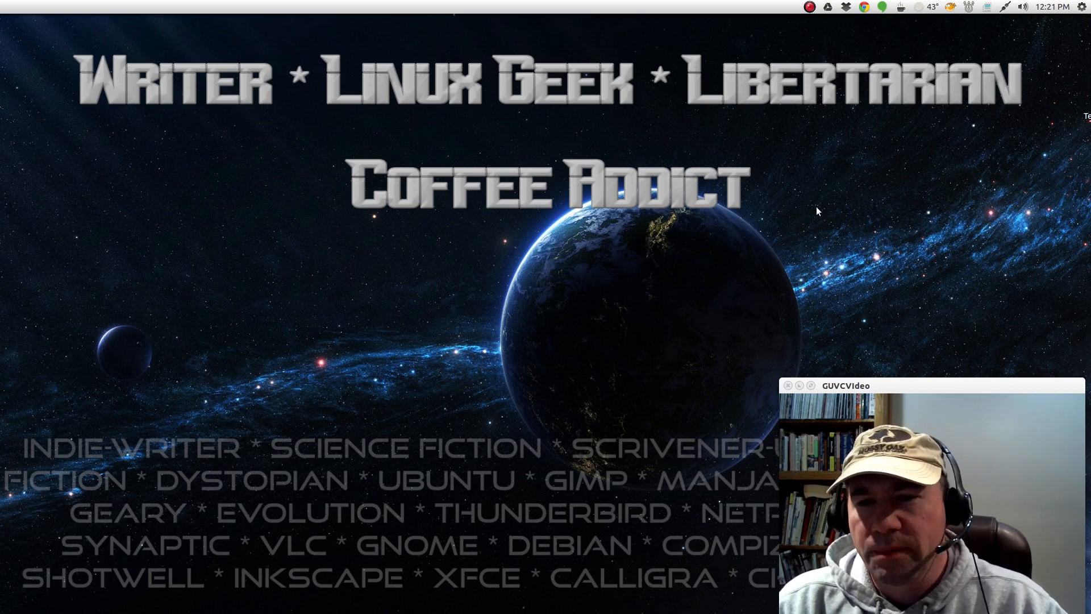
pyautogui.moveTo(808, 195)
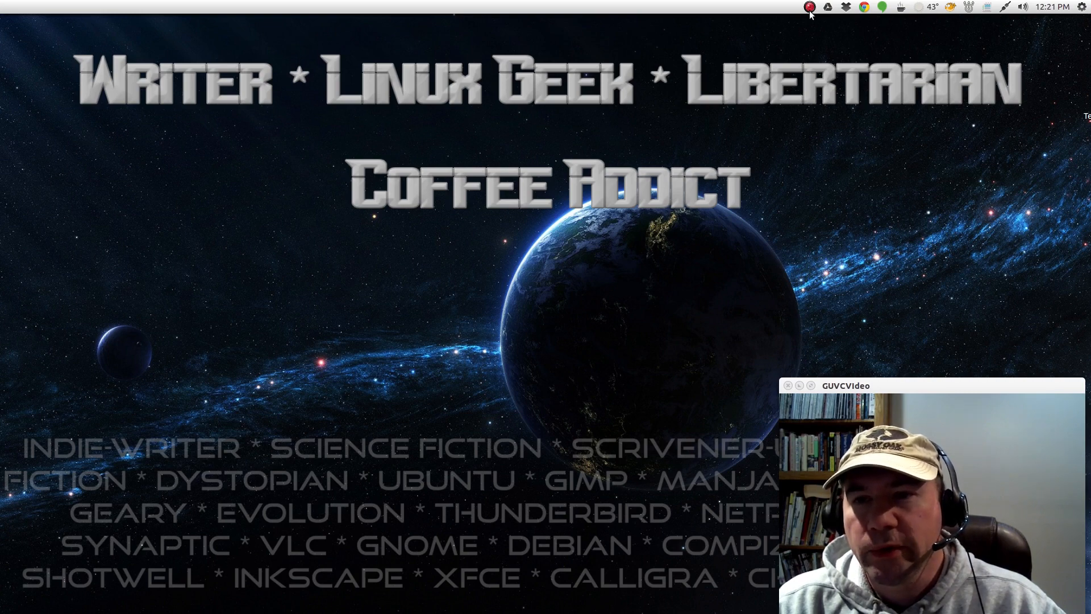
# Open and close the Google Drive sync indicator's options from the panel.
pyautogui.click(809, 8)
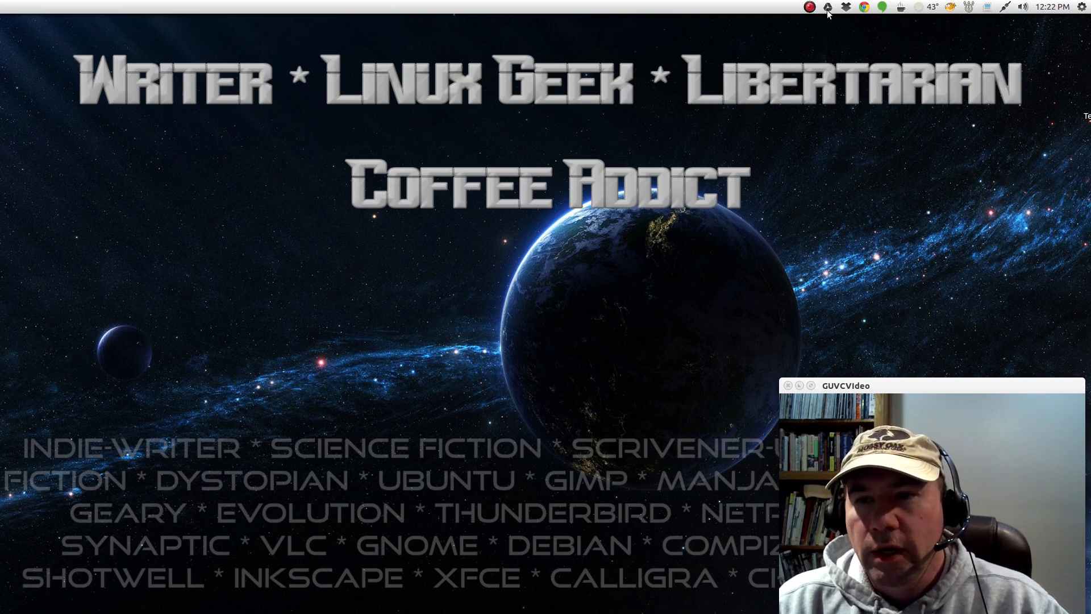
pyautogui.click(827, 7)
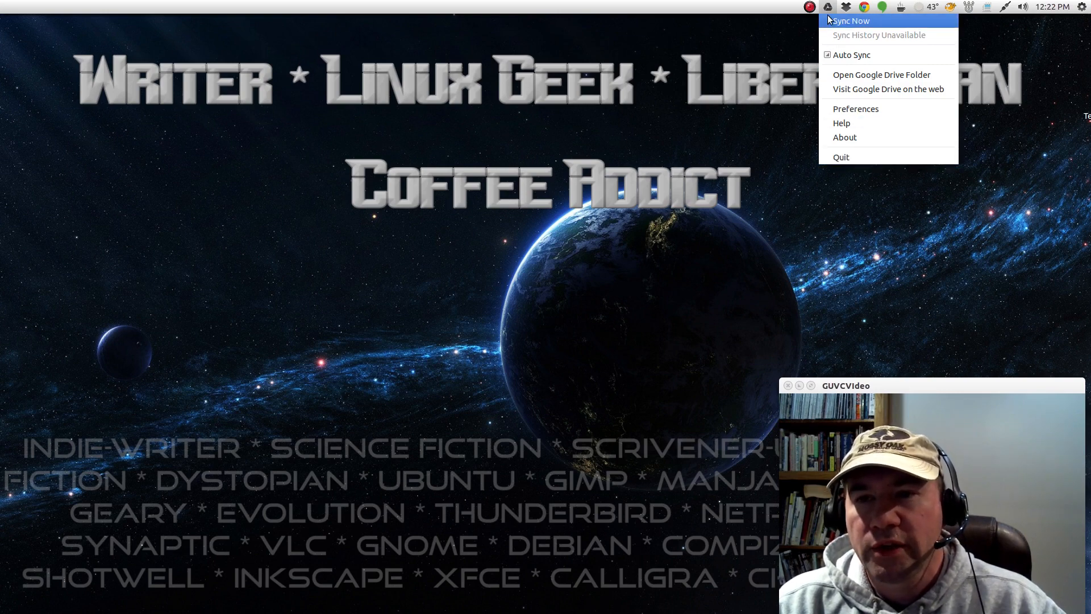
pyautogui.click(827, 8)
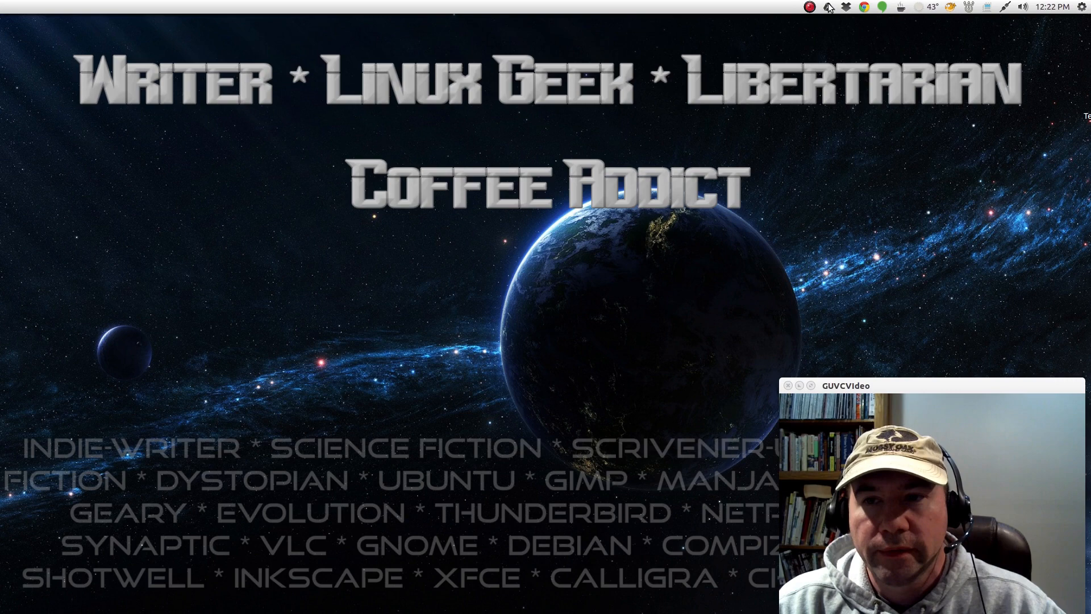
pyautogui.click(846, 7)
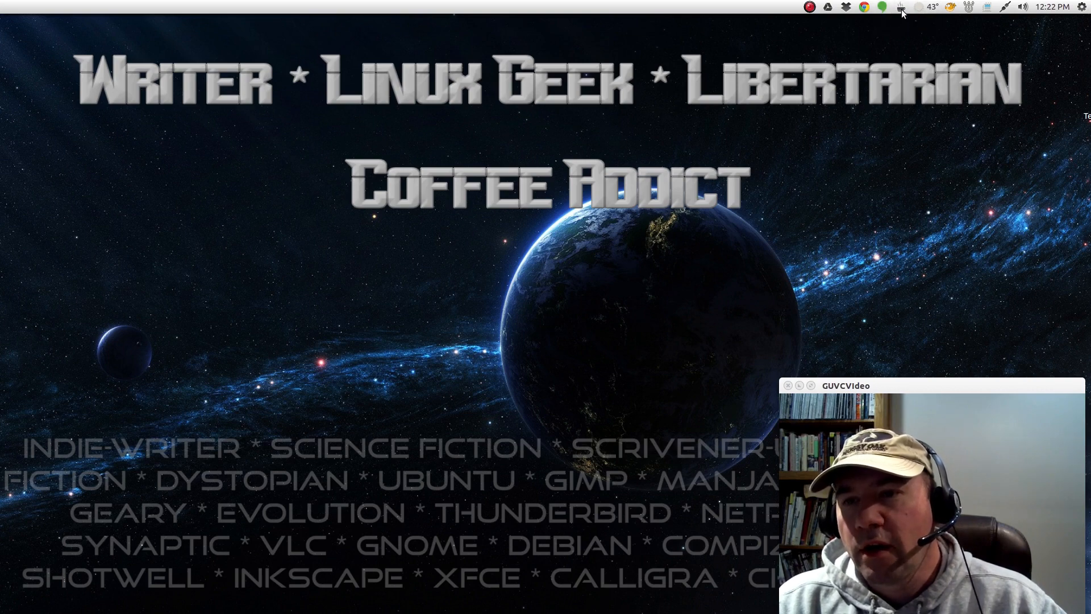
# Check the screen-awake options, then view New Richmond weather and open the weather Preferences.
pyautogui.click(900, 7)
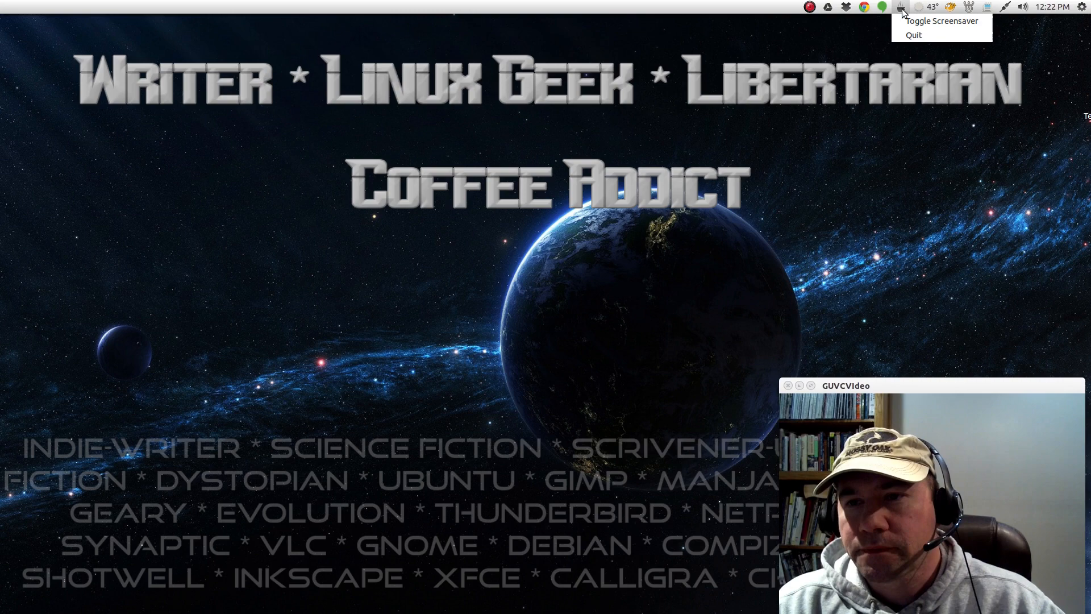
pyautogui.click(900, 6)
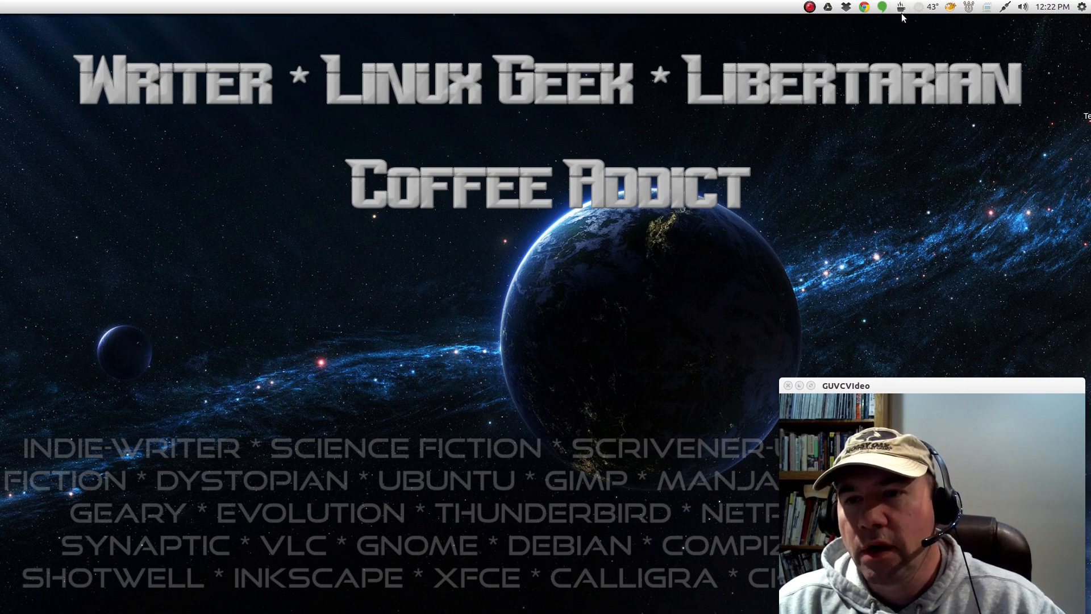
pyautogui.click(900, 7)
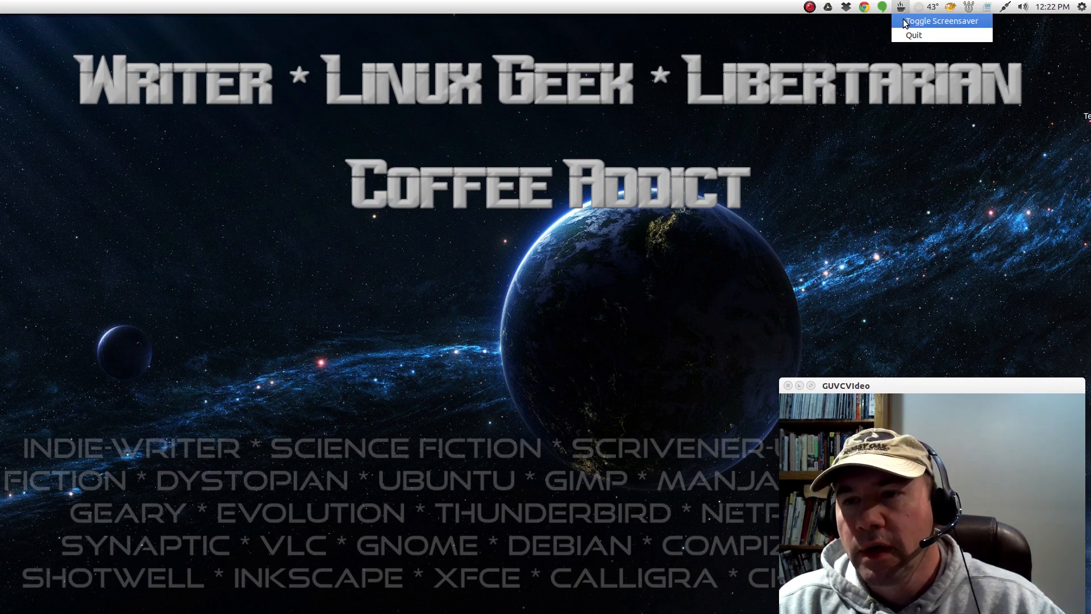
pyautogui.moveTo(868, 38)
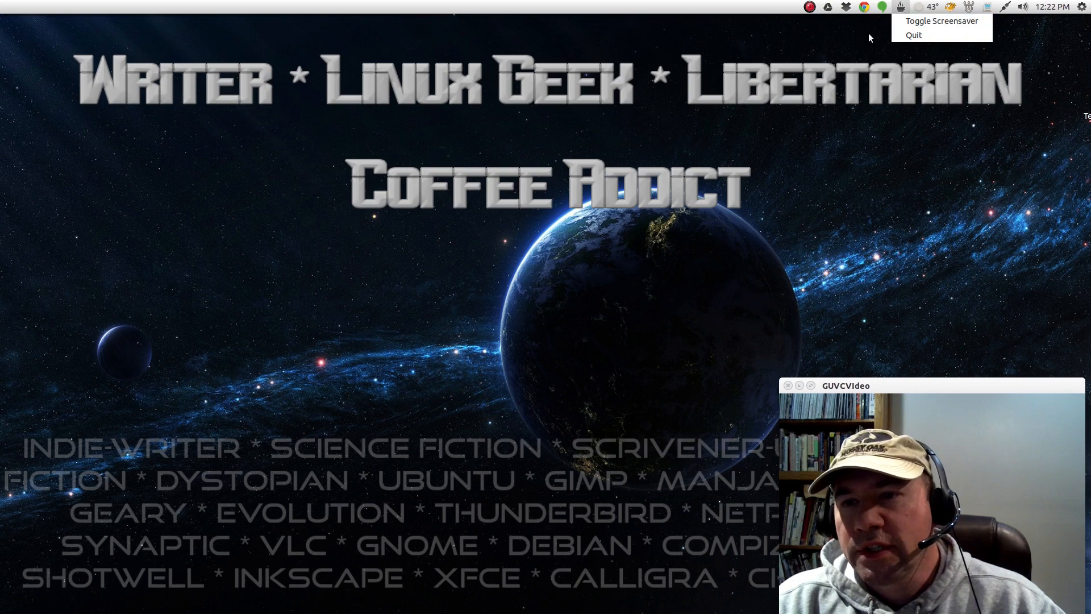
pyautogui.moveTo(900, 7)
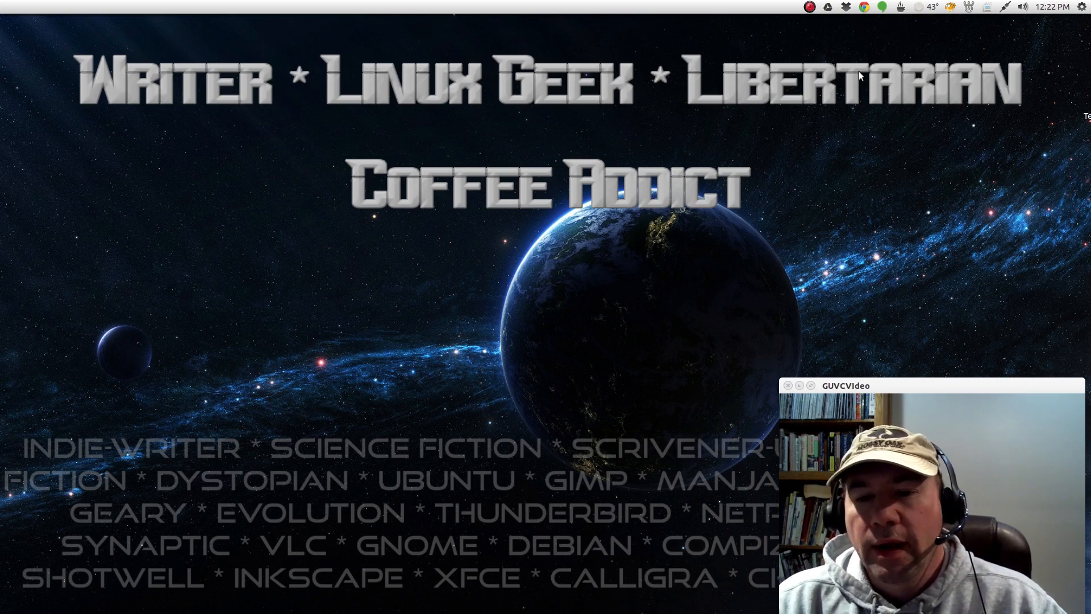
pyautogui.moveTo(859, 356)
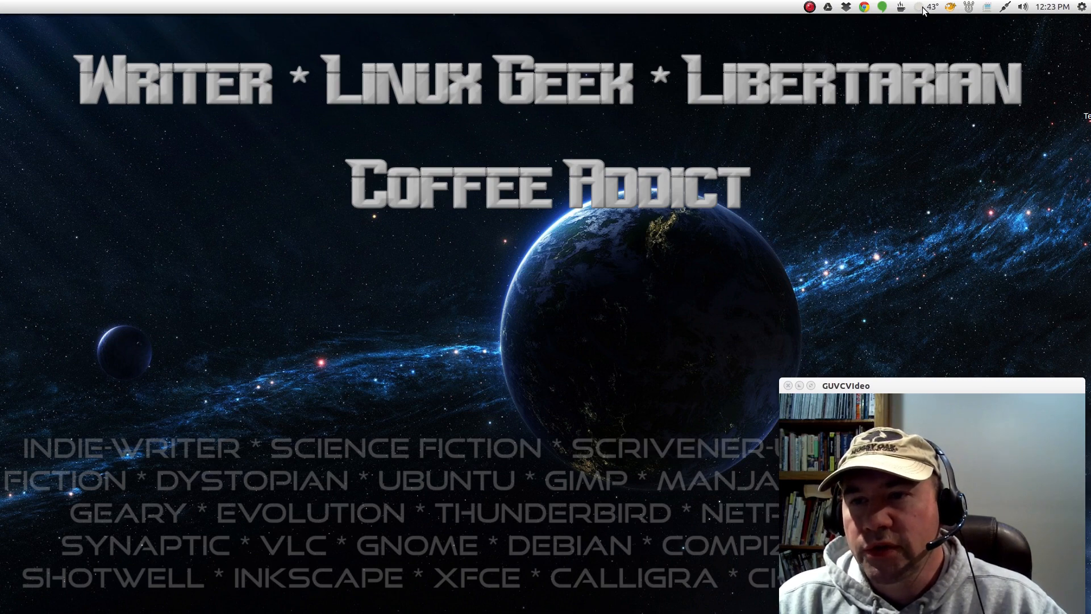
pyautogui.click(935, 7)
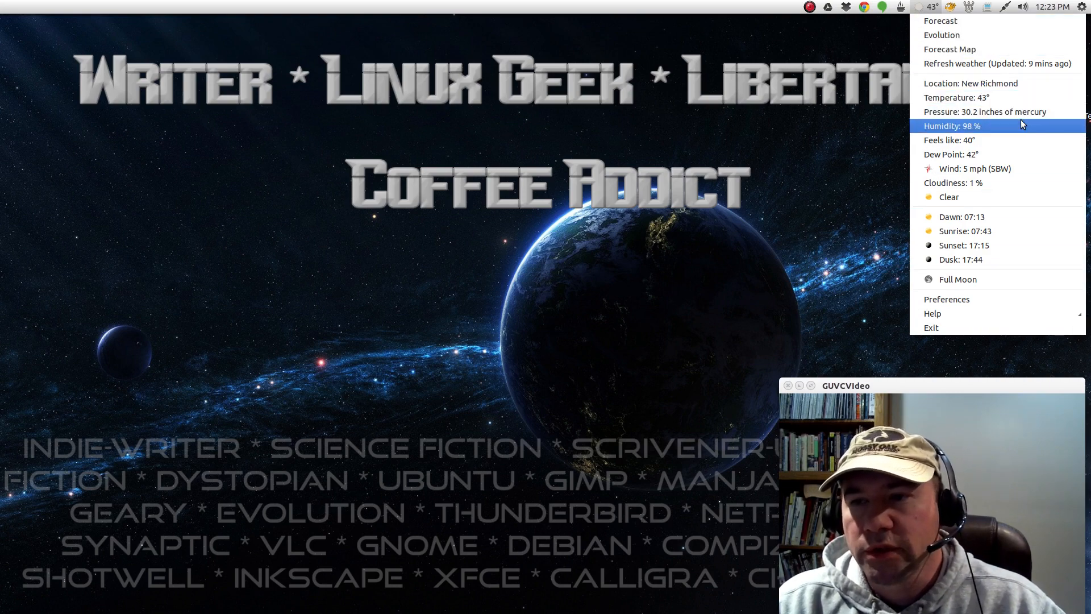
pyautogui.moveTo(1013, 231)
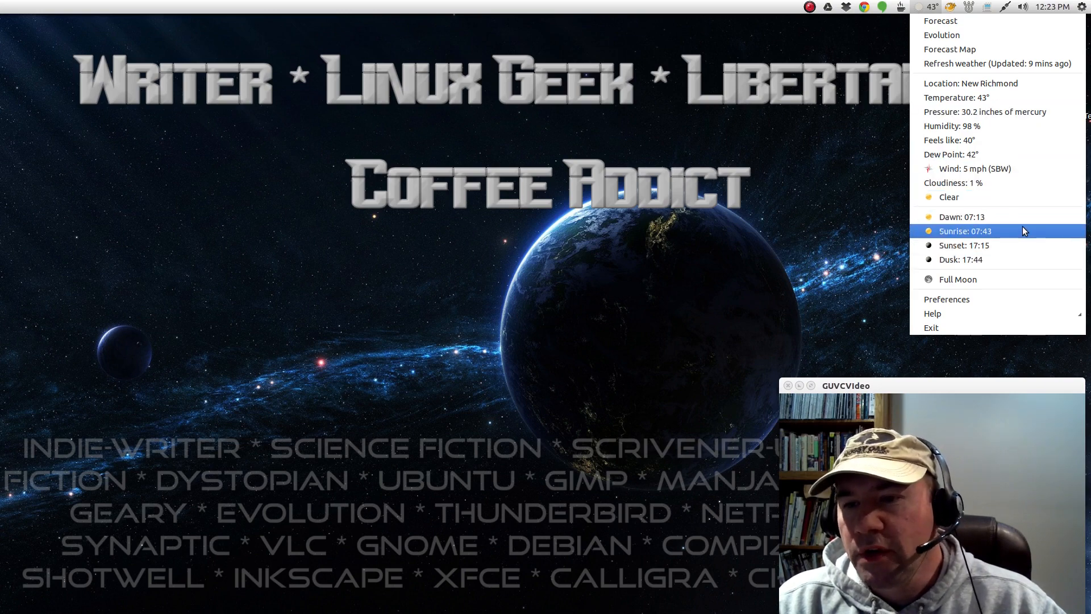
pyautogui.moveTo(982, 328)
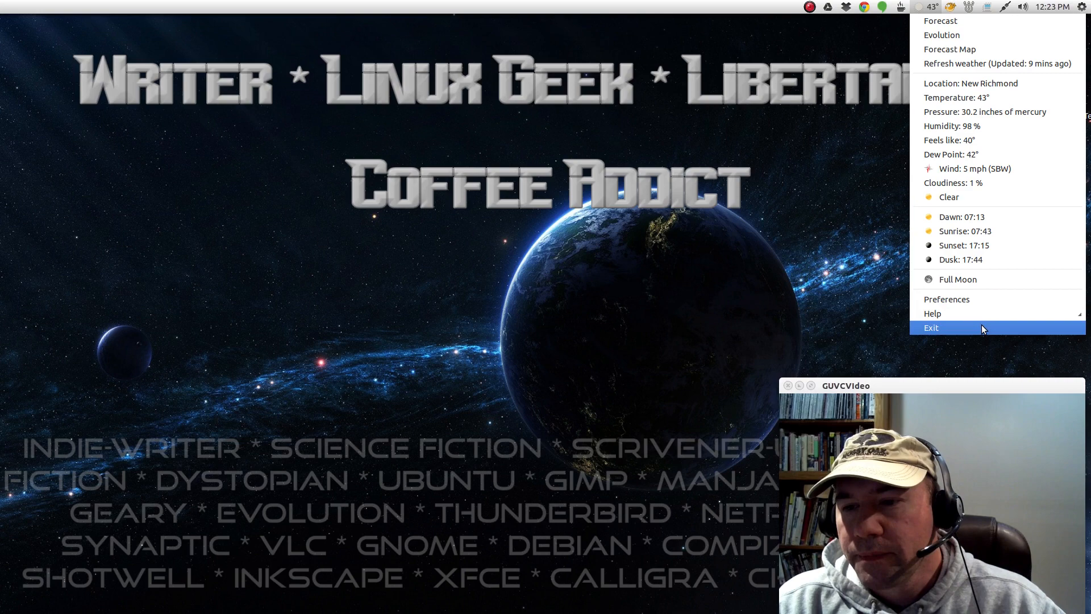
pyautogui.click(947, 300)
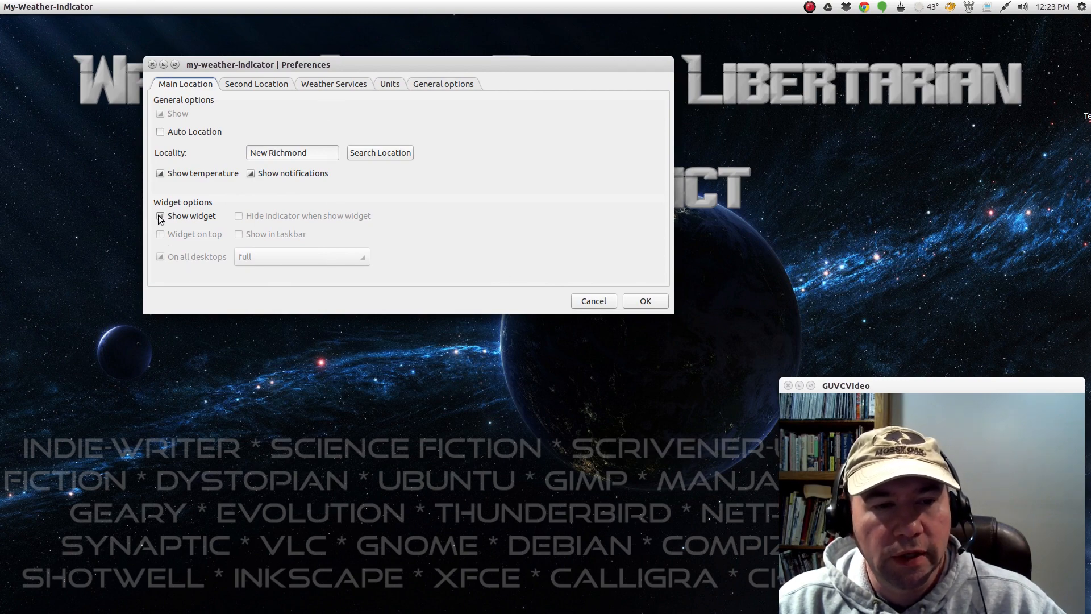
# Turn on the desktop weather widget and browse the location, providers and units tabs.
pyautogui.click(160, 216)
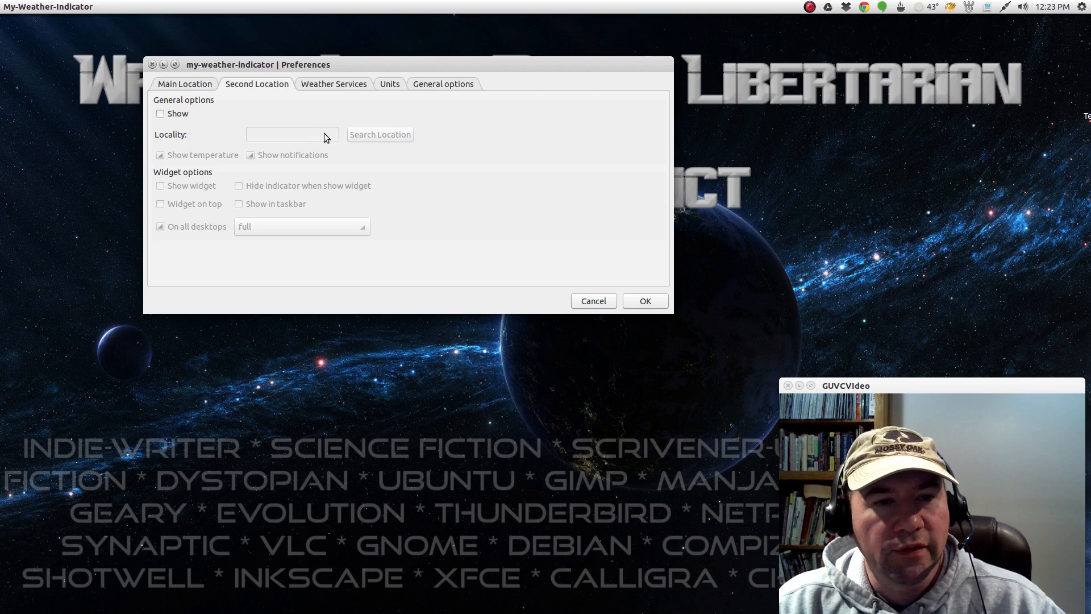
pyautogui.click(185, 84)
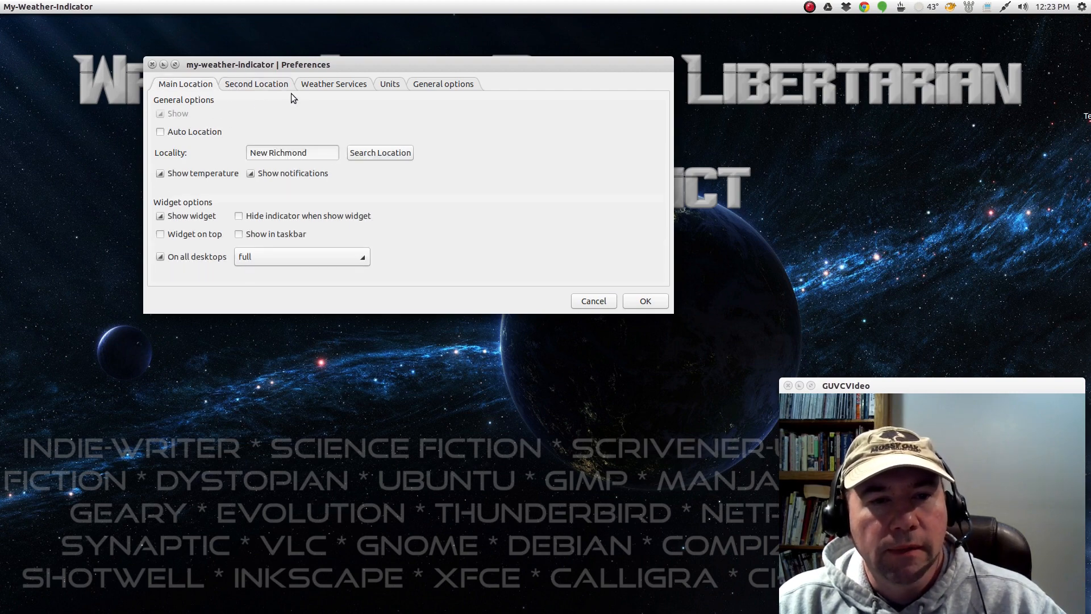
pyautogui.click(334, 84)
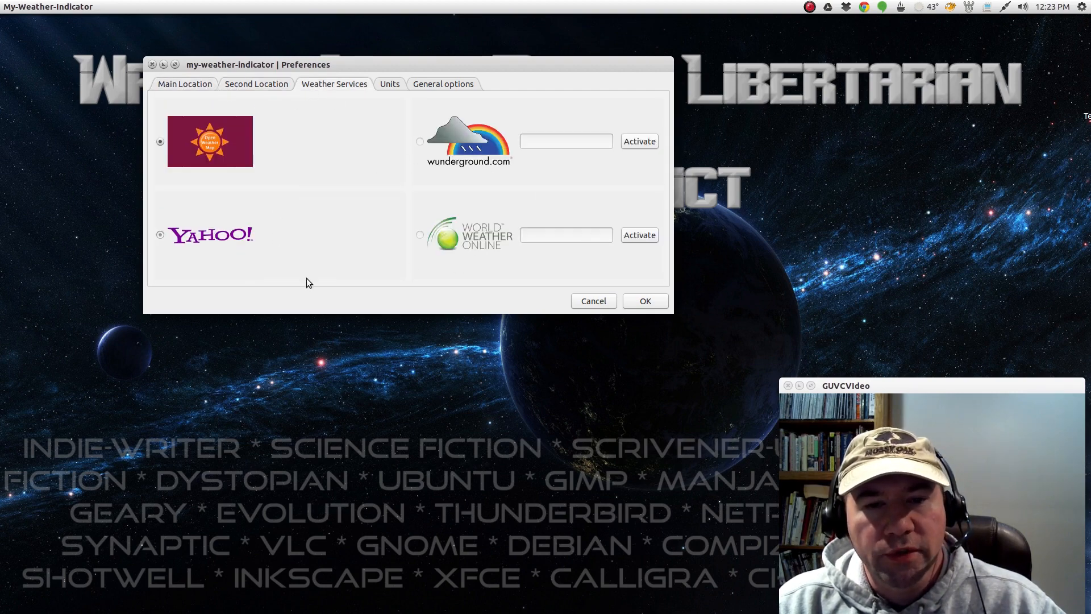
pyautogui.click(388, 84)
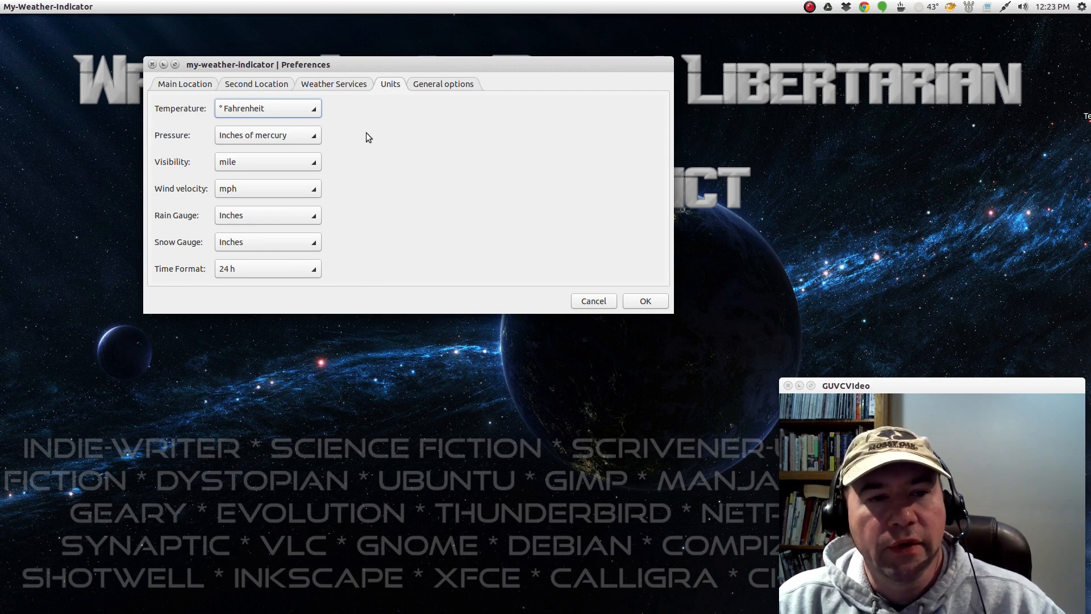
pyautogui.moveTo(348, 115)
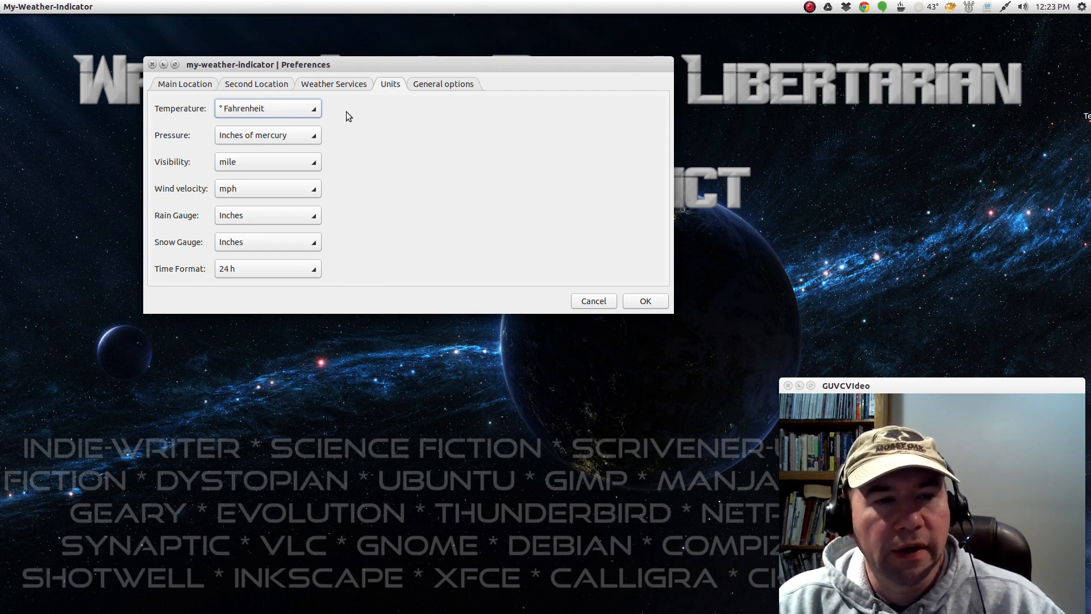
pyautogui.moveTo(342, 142)
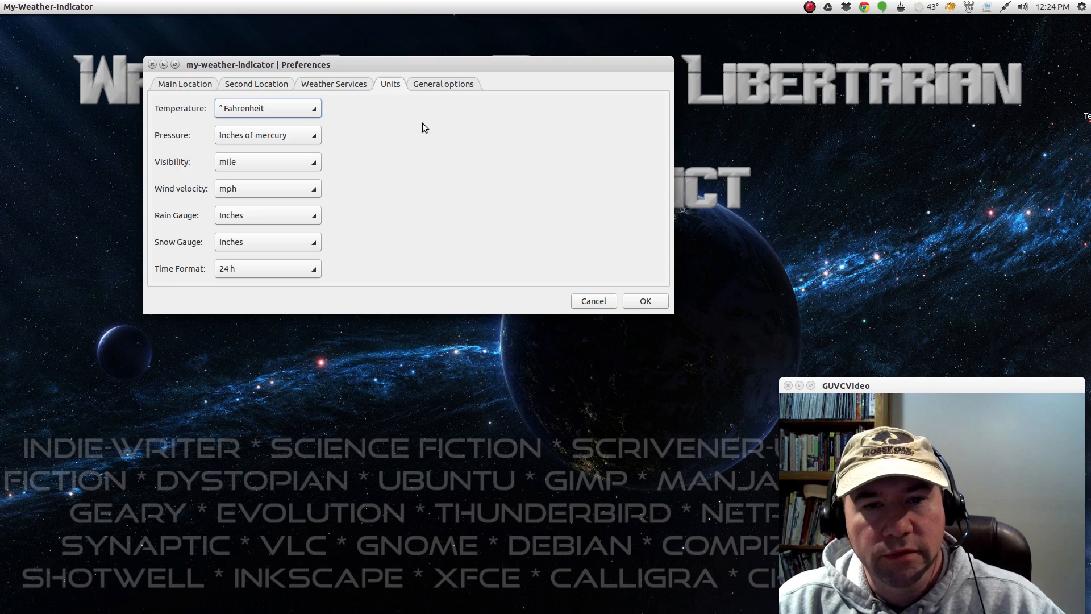
# Review the autostart and refresh frequency options, then save the preferences with OK.
pyautogui.click(443, 83)
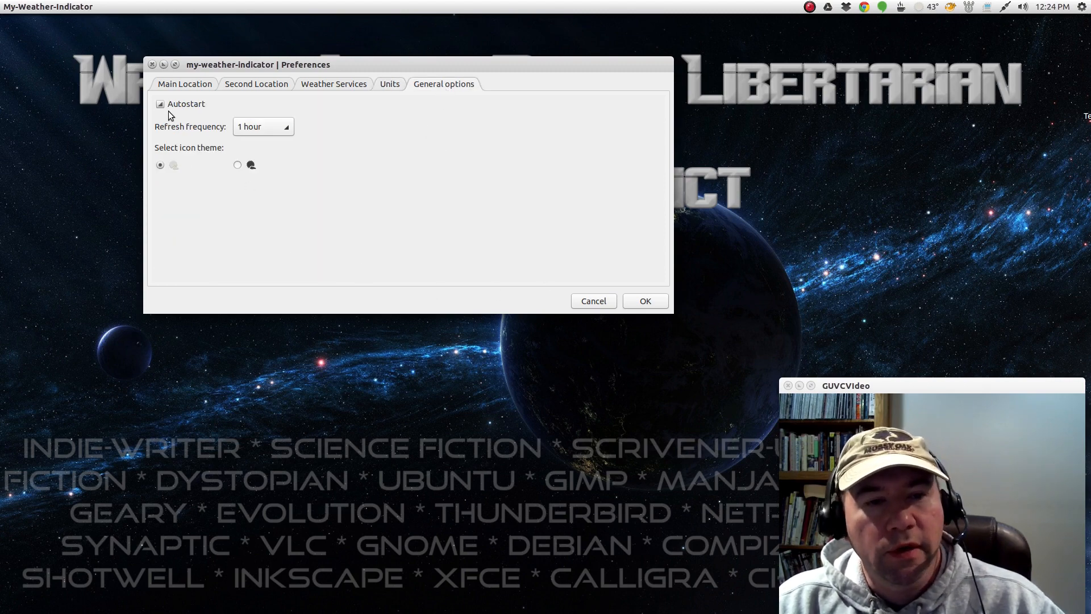
pyautogui.moveTo(262, 104)
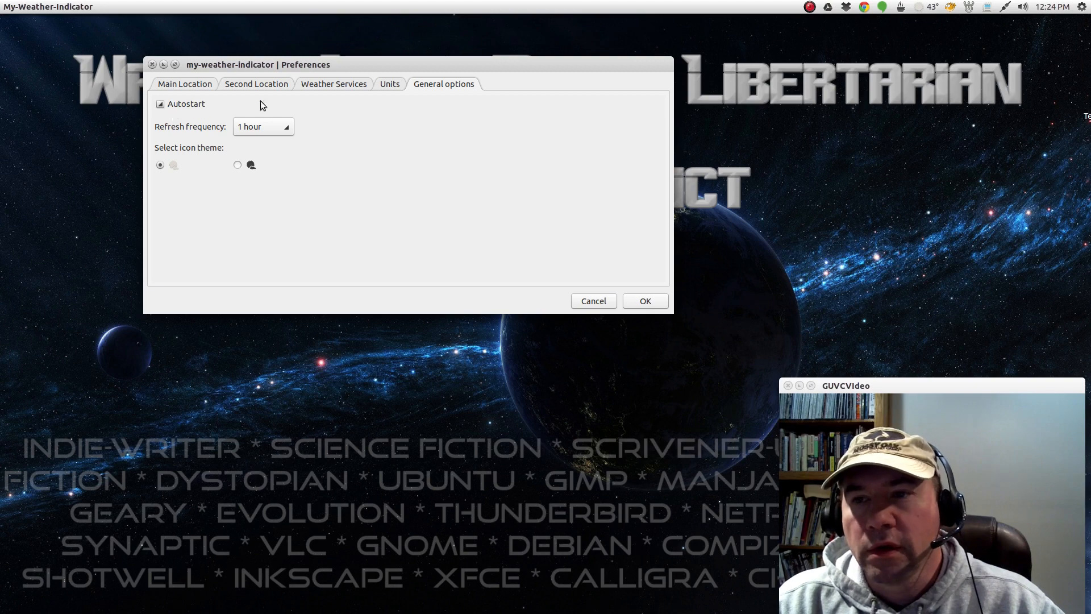
pyautogui.moveTo(225, 131)
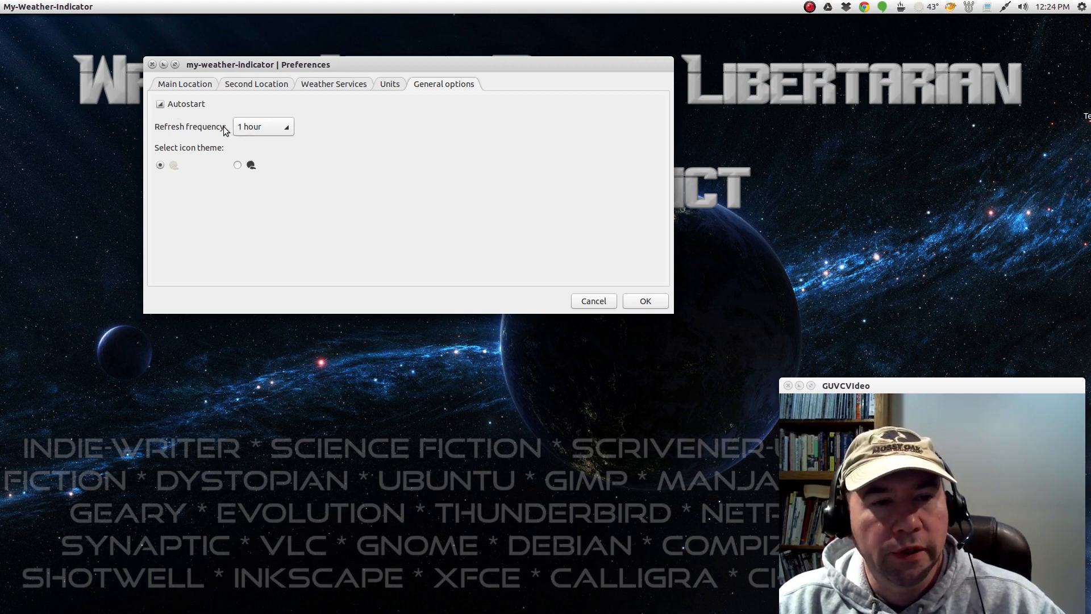
pyautogui.moveTo(195, 166)
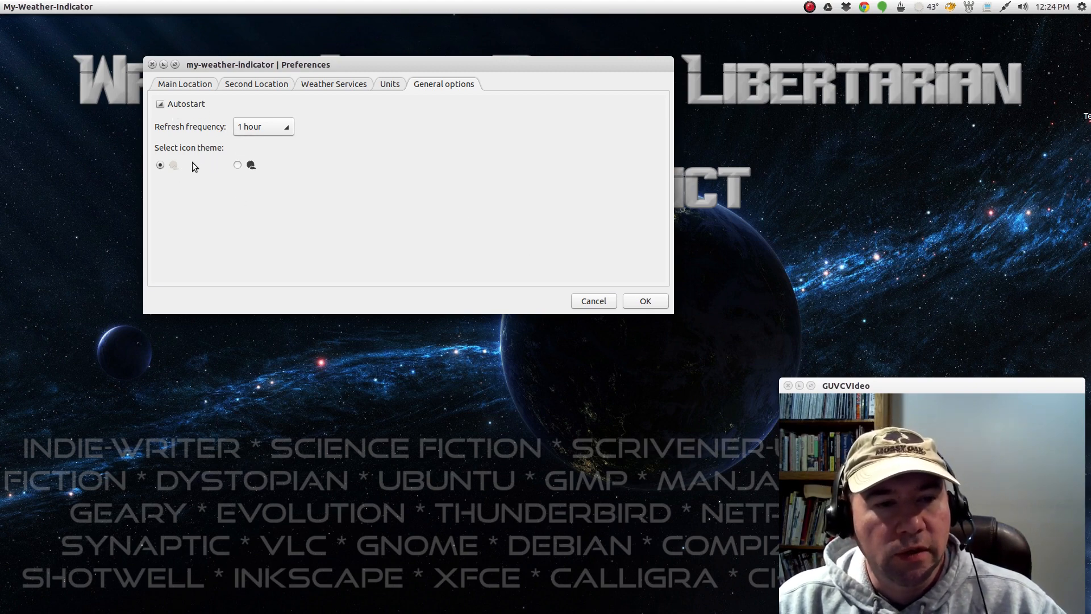
pyautogui.click(238, 165)
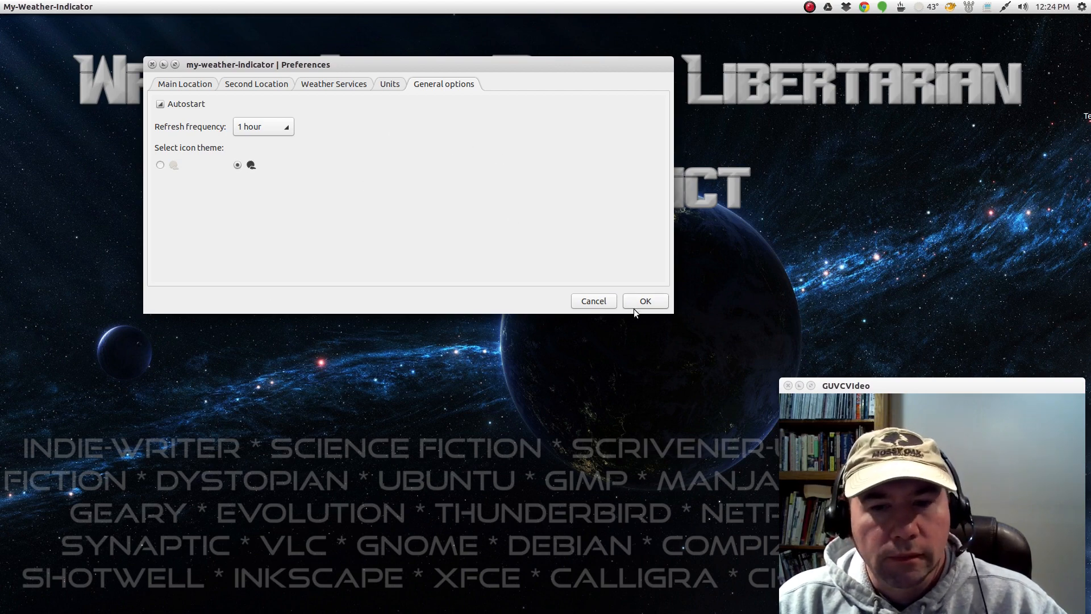
pyautogui.click(644, 300)
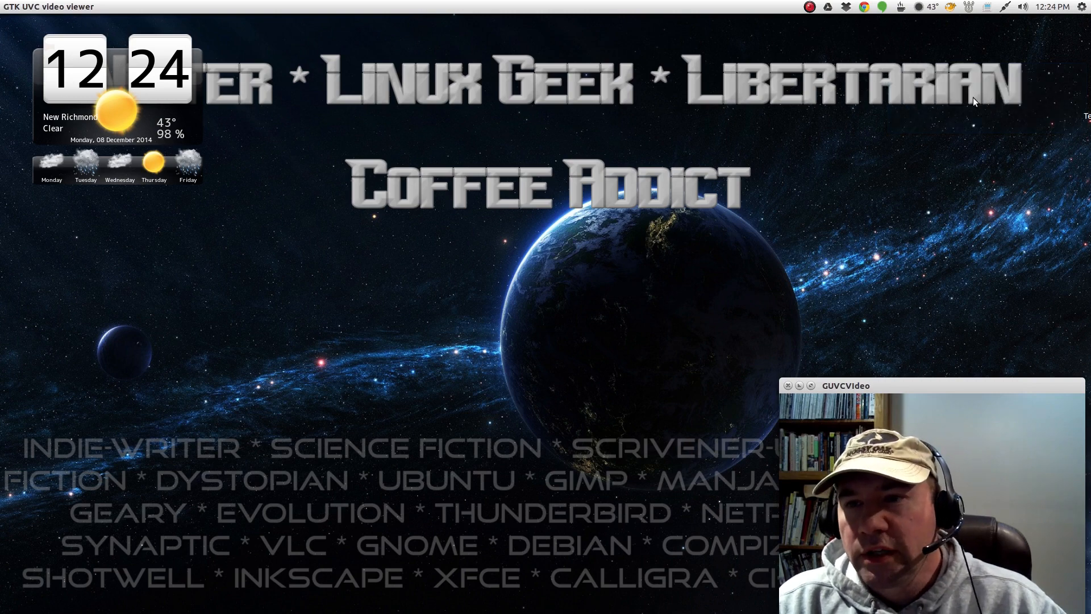
# Reopen the weather Preferences, view the General options, and close the dialog.
pyautogui.click(925, 7)
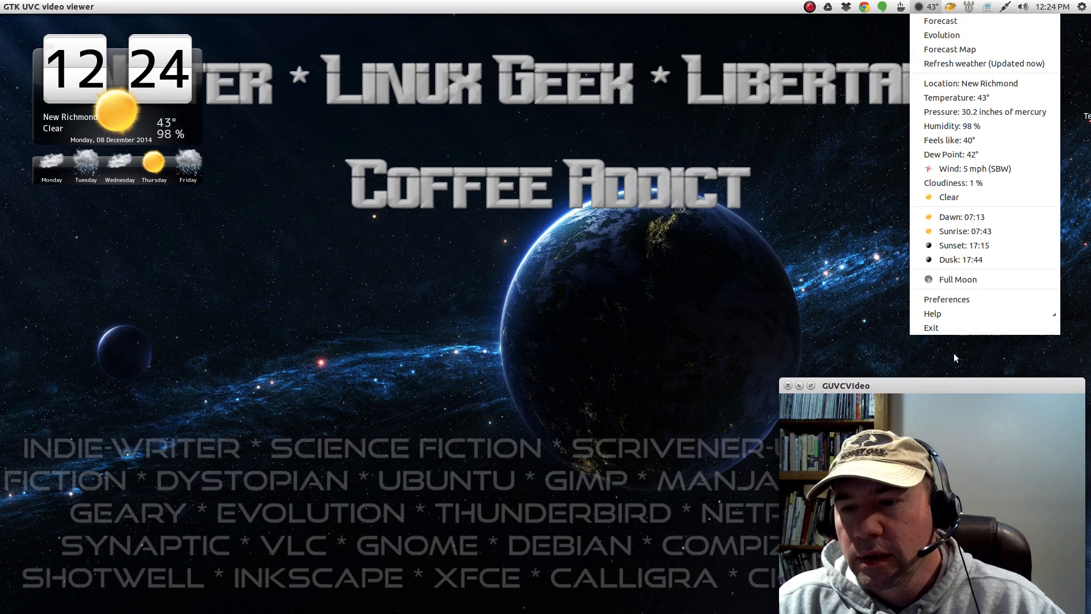
pyautogui.click(946, 299)
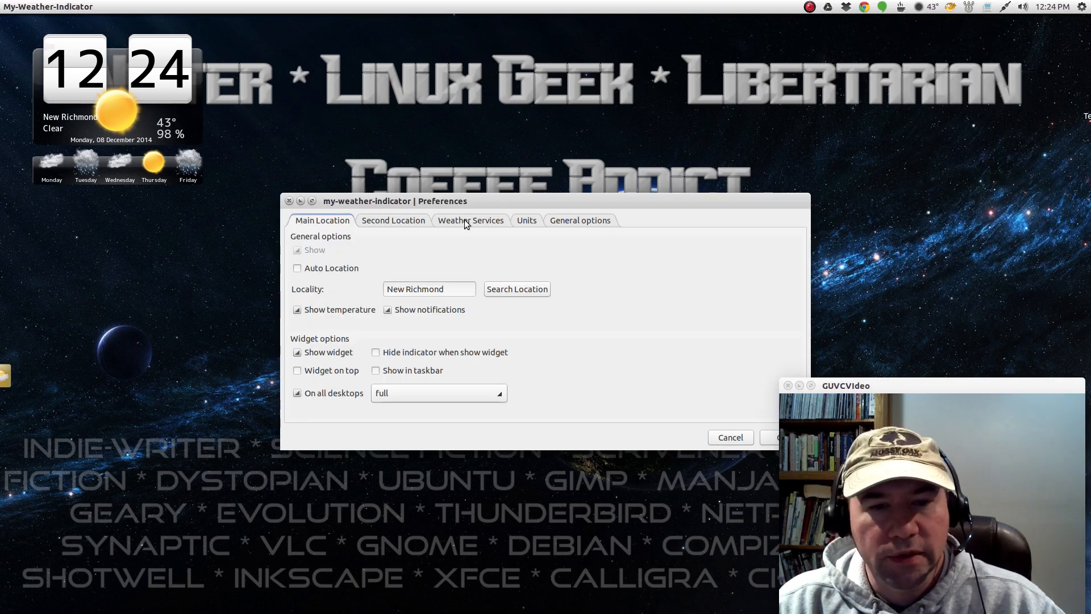
pyautogui.click(579, 219)
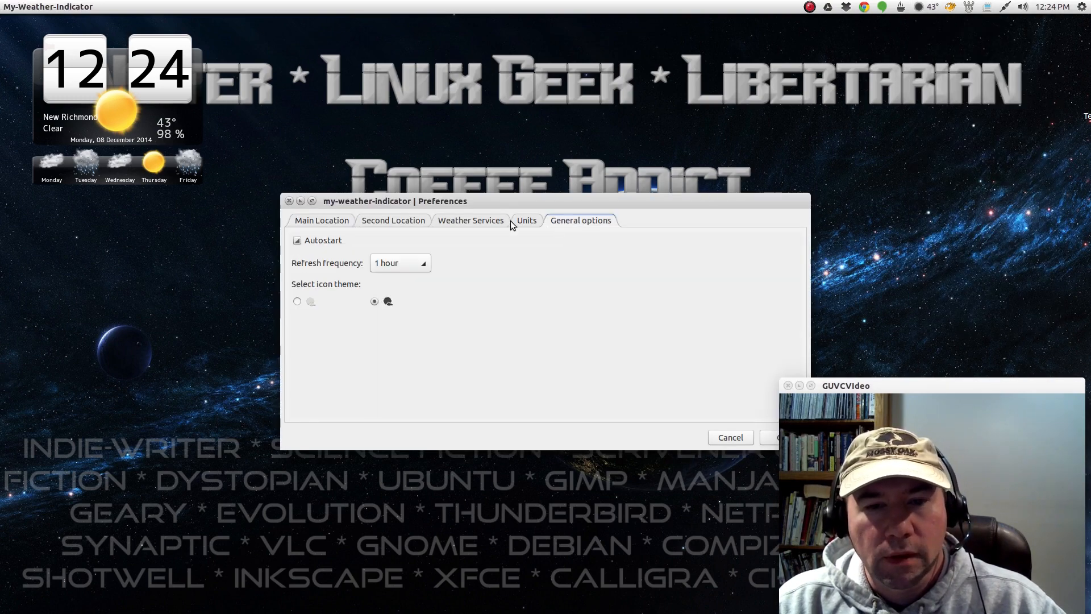
pyautogui.click(321, 220)
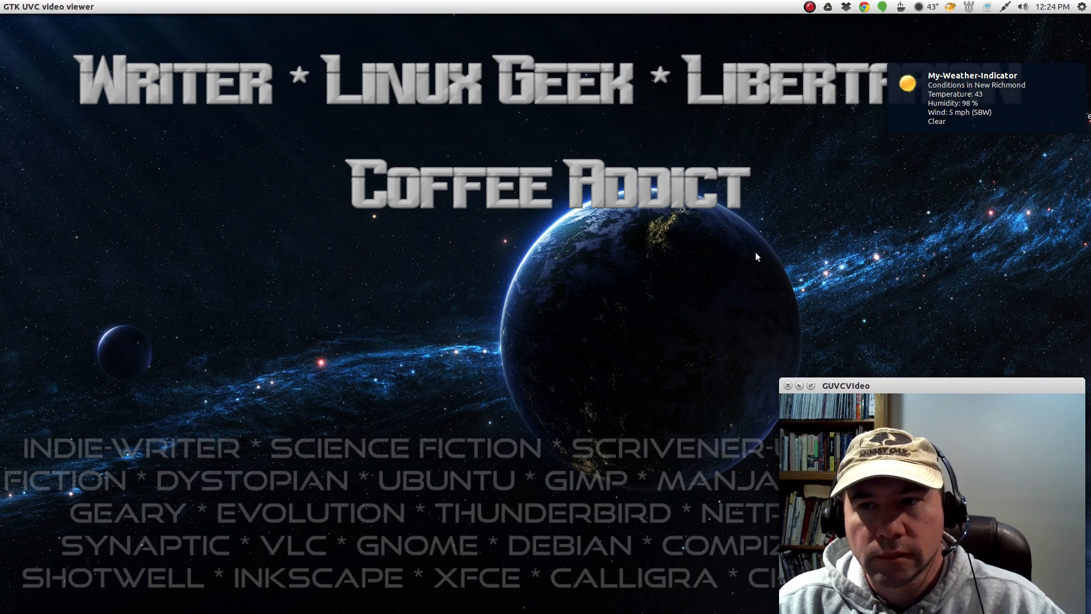
pyautogui.moveTo(940, 28)
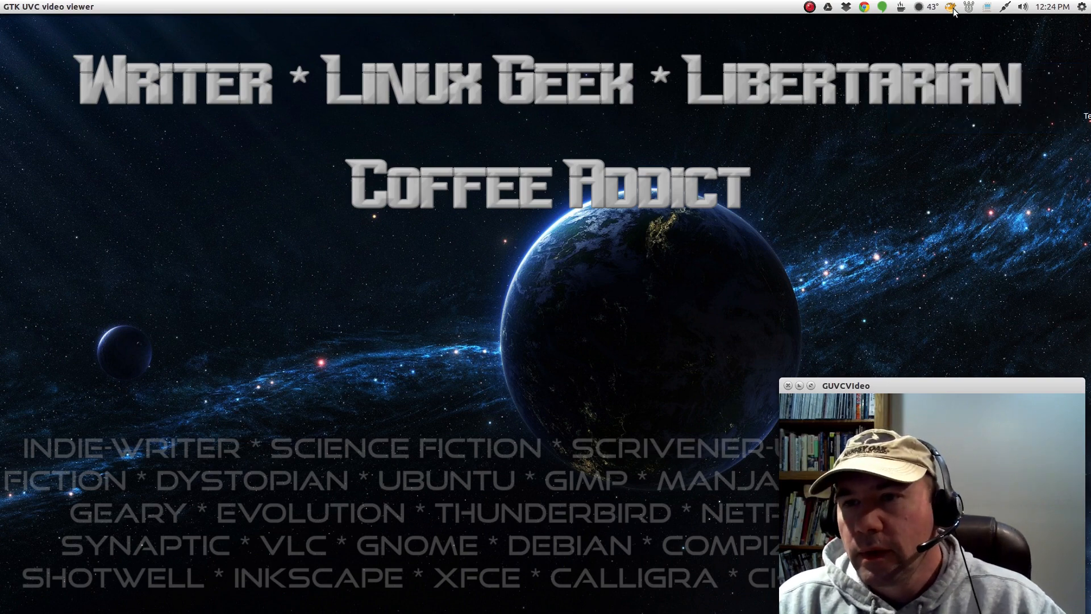
pyautogui.click(950, 7)
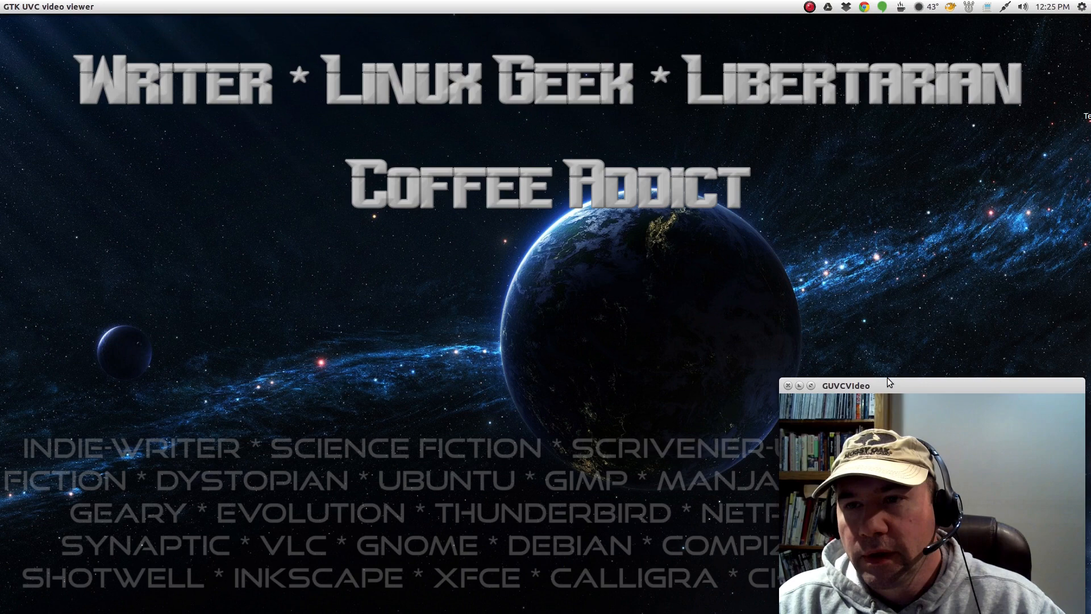
pyautogui.click(968, 7)
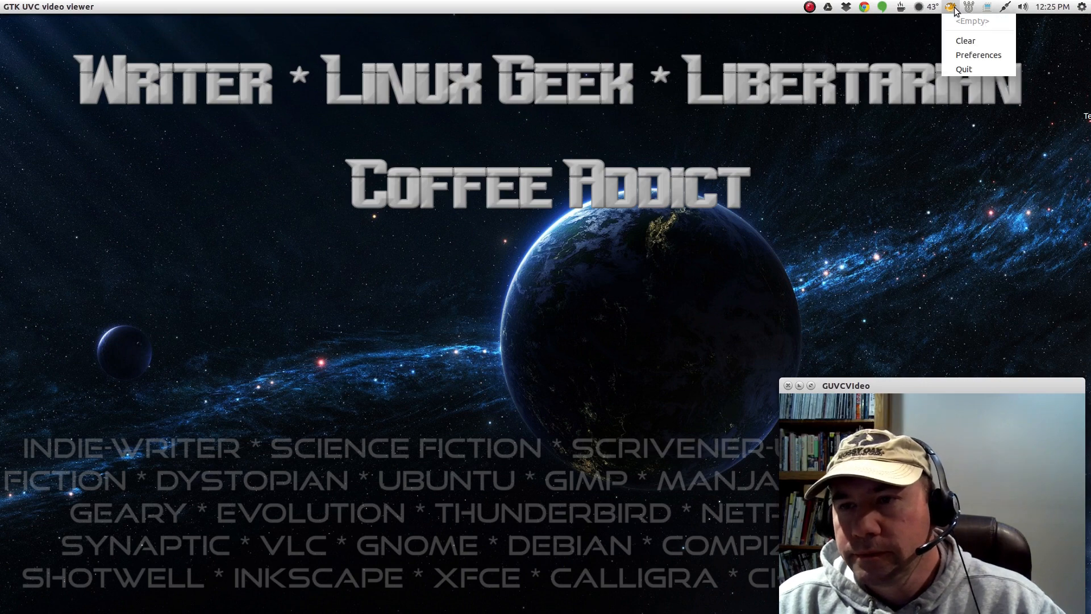
pyautogui.click(977, 56)
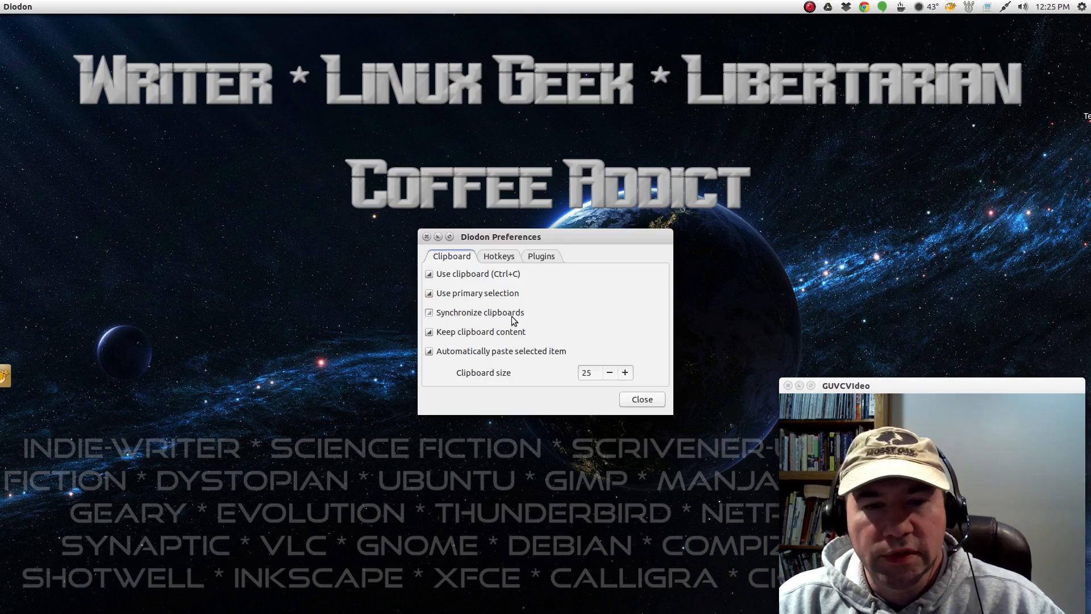
pyautogui.click(428, 312)
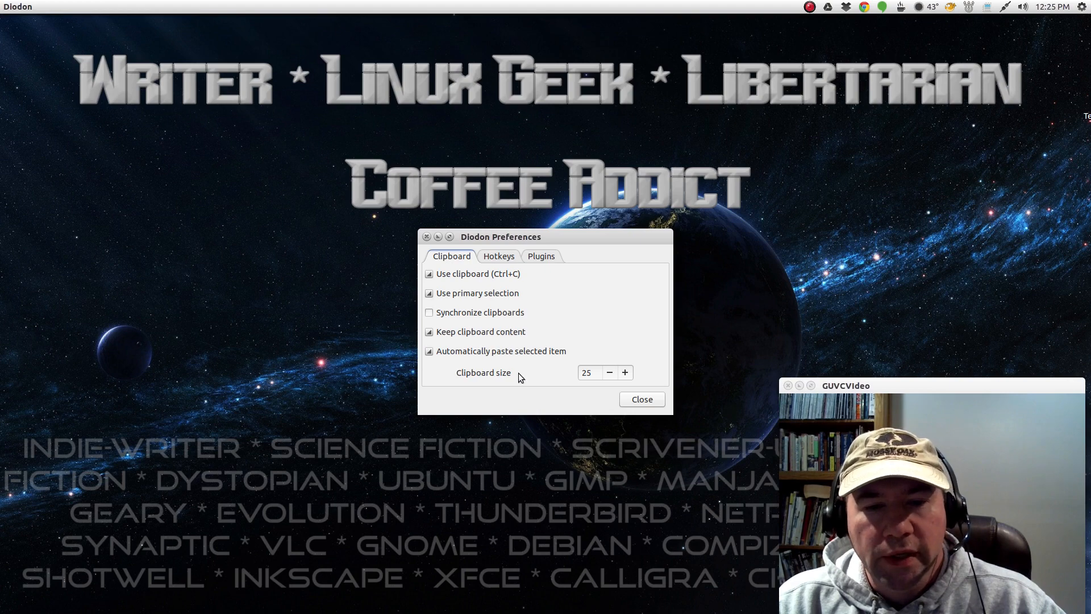
pyautogui.click(499, 255)
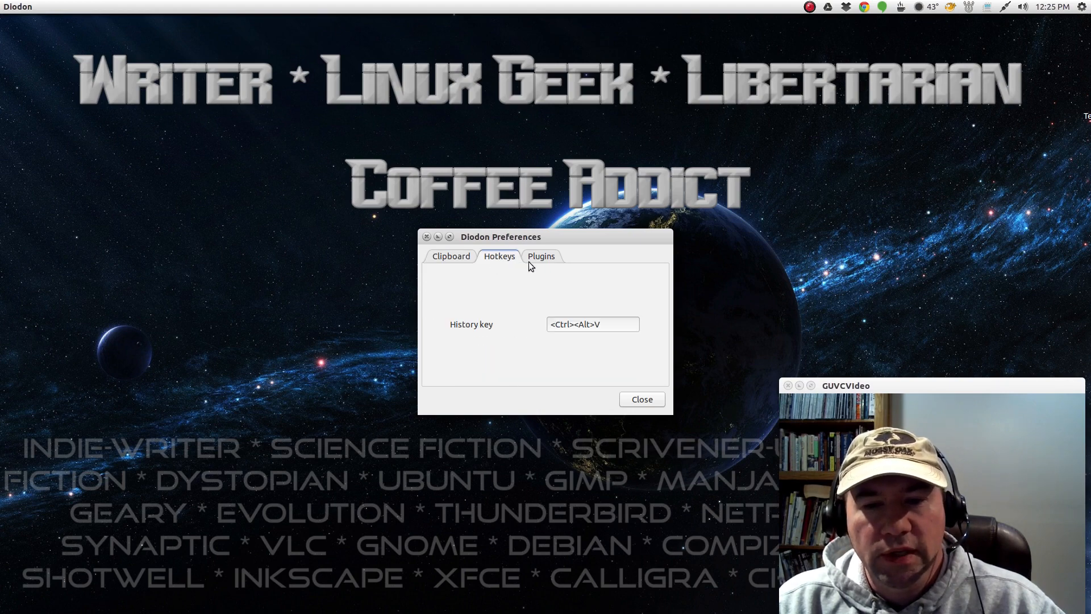
pyautogui.click(540, 256)
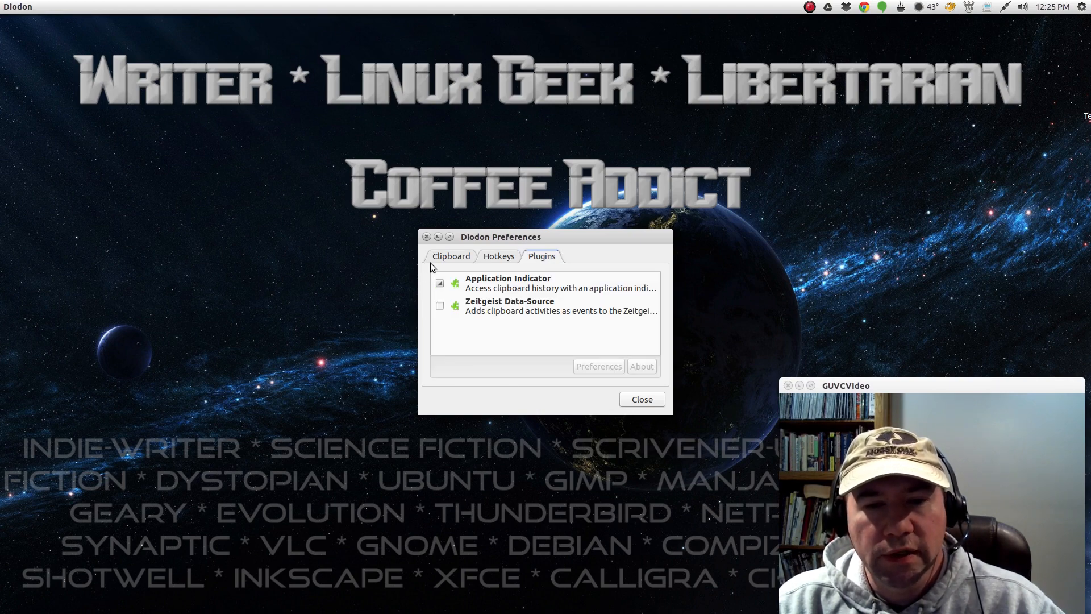
pyautogui.click(450, 257)
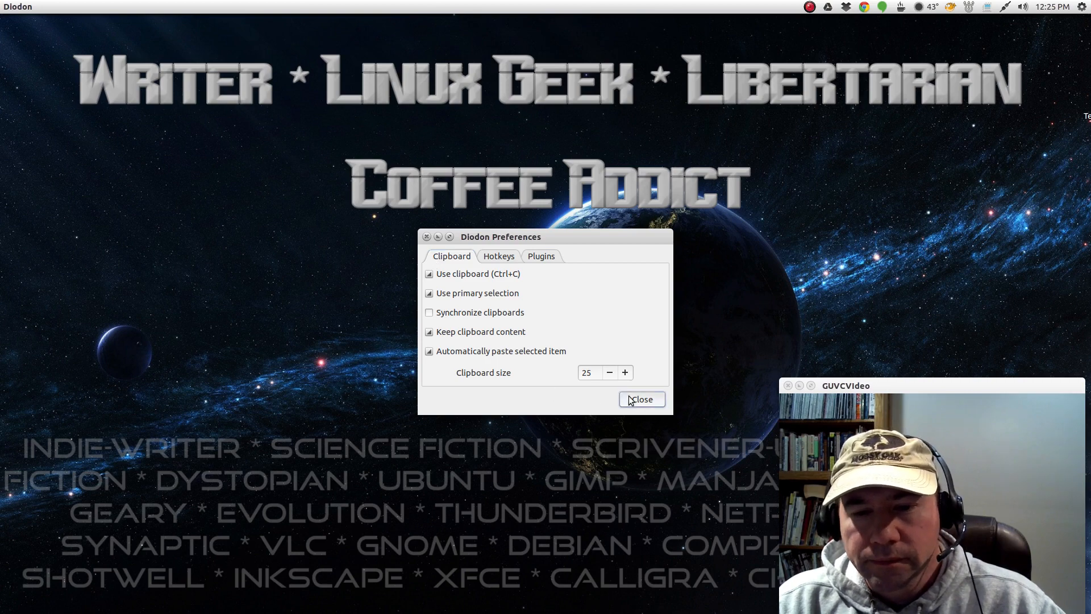
pyautogui.click(641, 399)
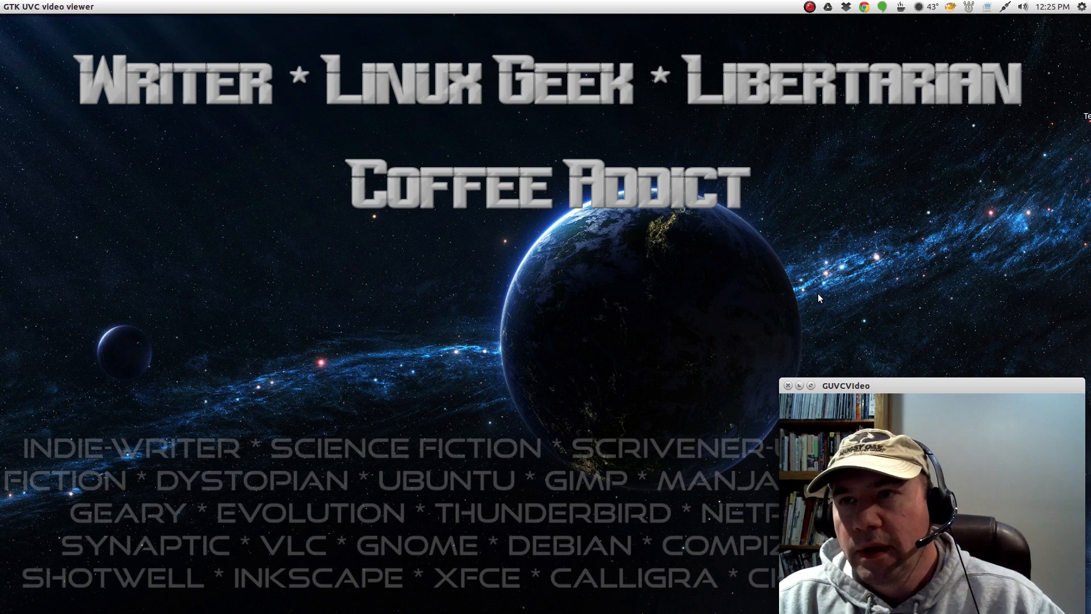
pyautogui.moveTo(785, 331)
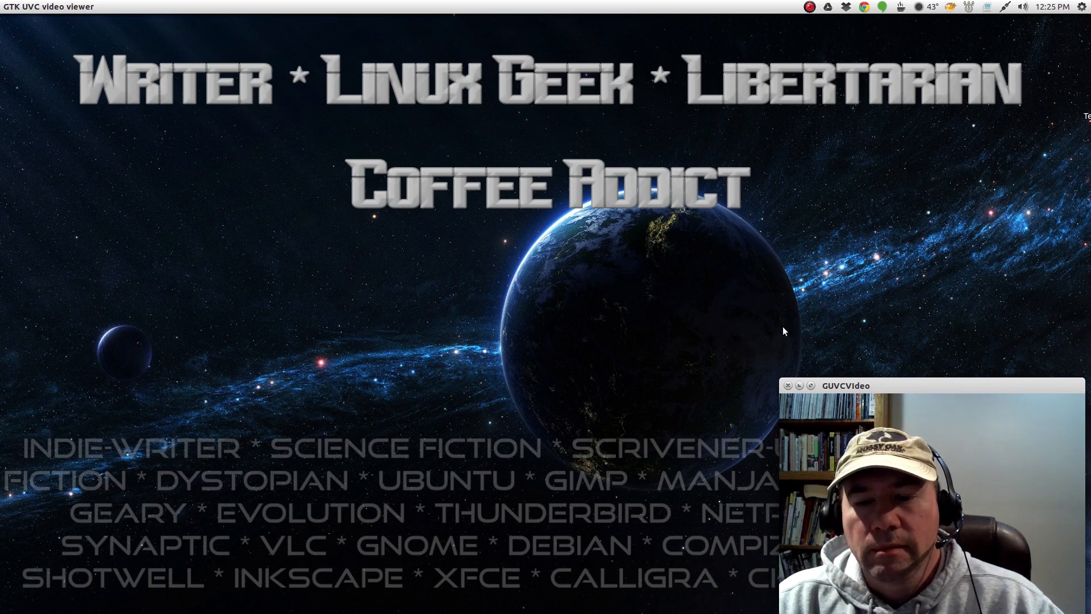
pyautogui.moveTo(829, 334)
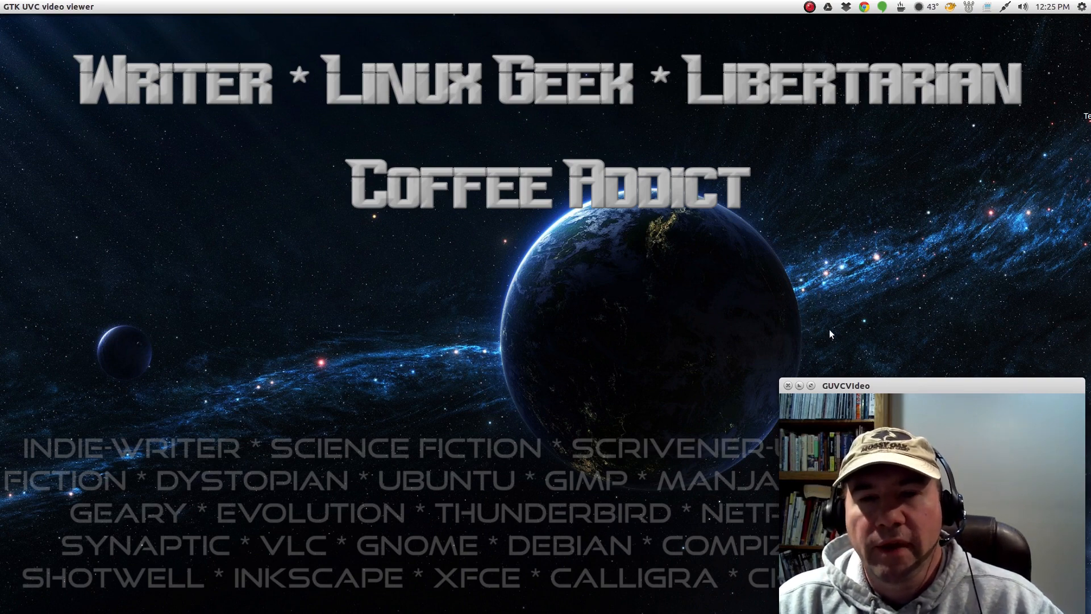
pyautogui.moveTo(790, 329)
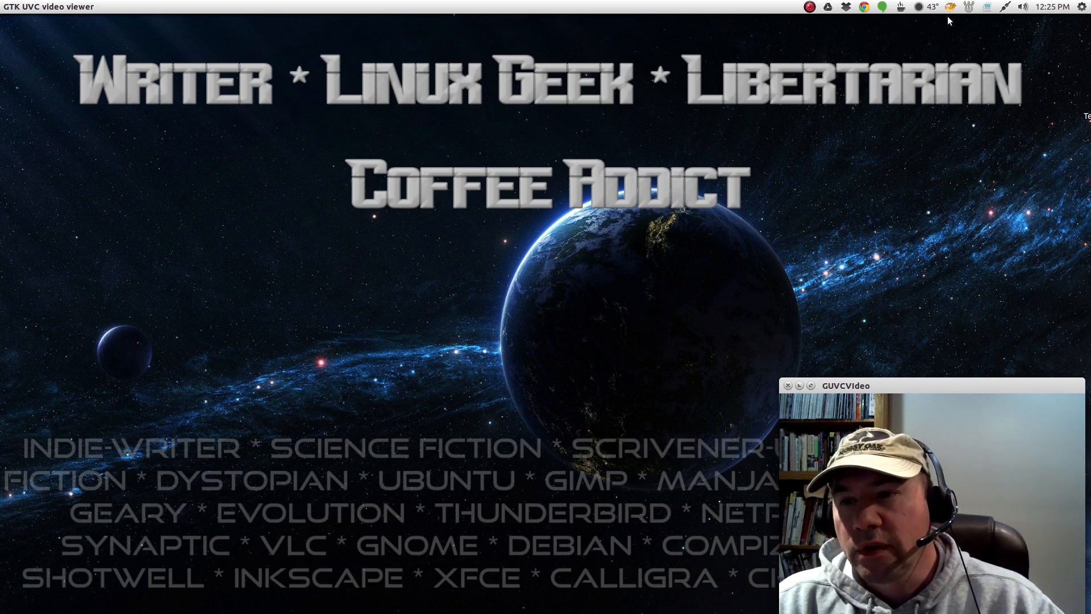
pyautogui.moveTo(809, 101)
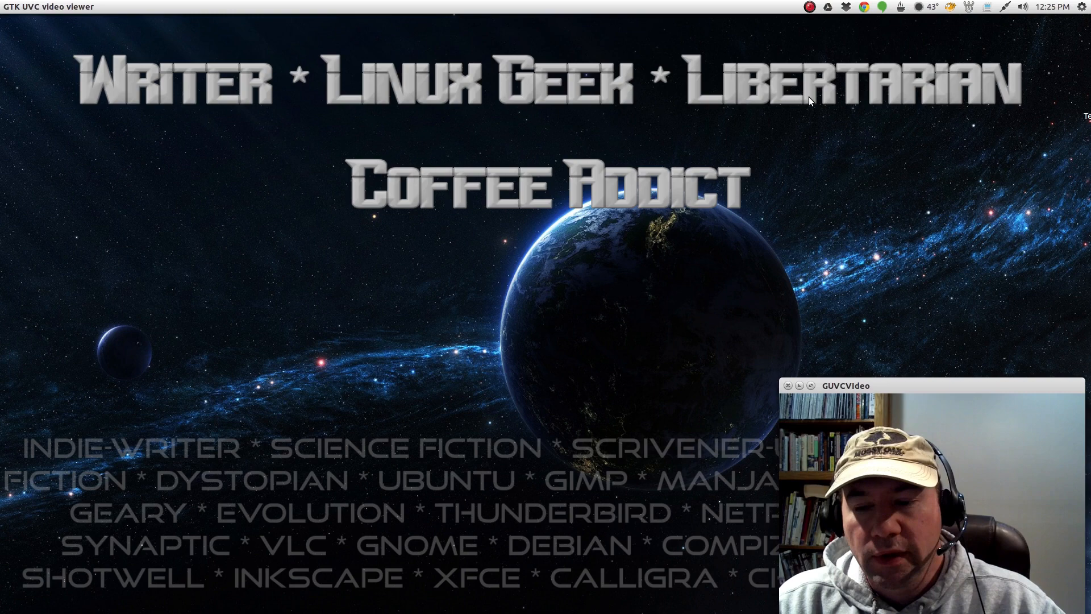
pyautogui.moveTo(821, 116)
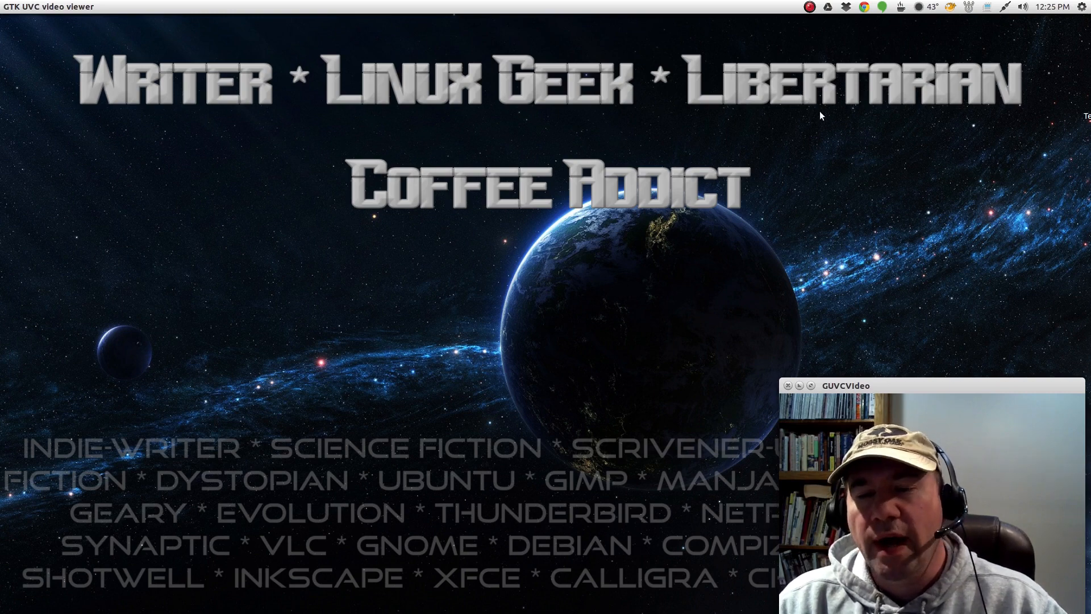
pyautogui.moveTo(858, 125)
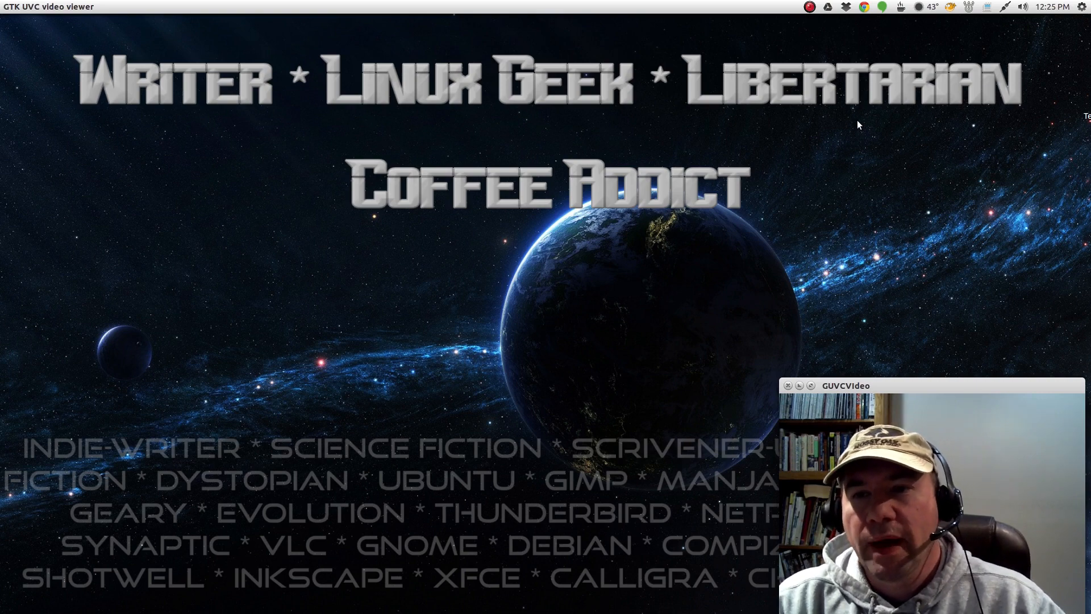
pyautogui.moveTo(956, 47)
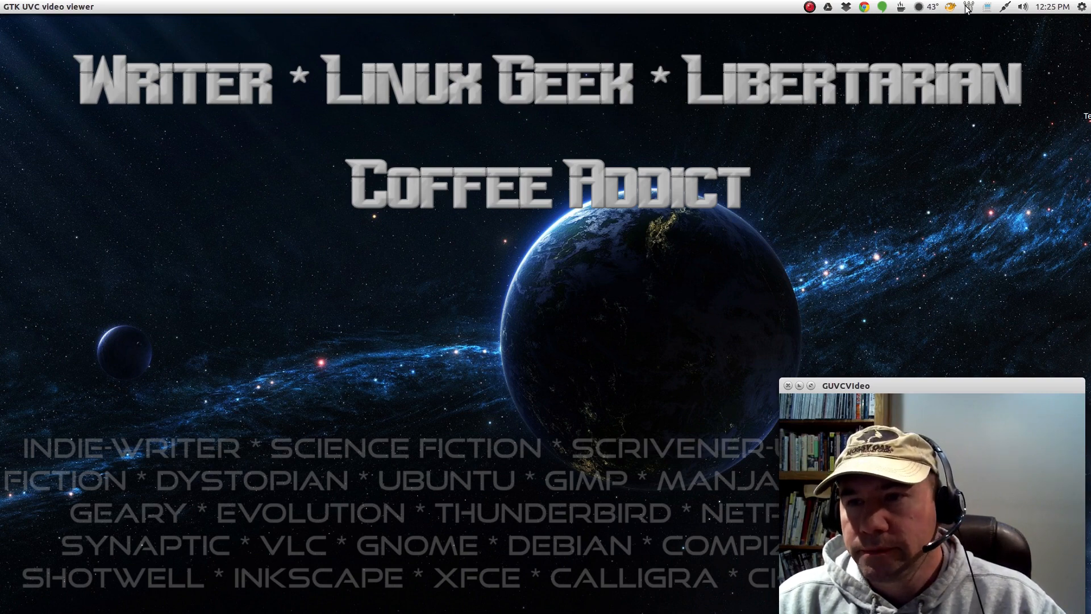
pyautogui.click(967, 7)
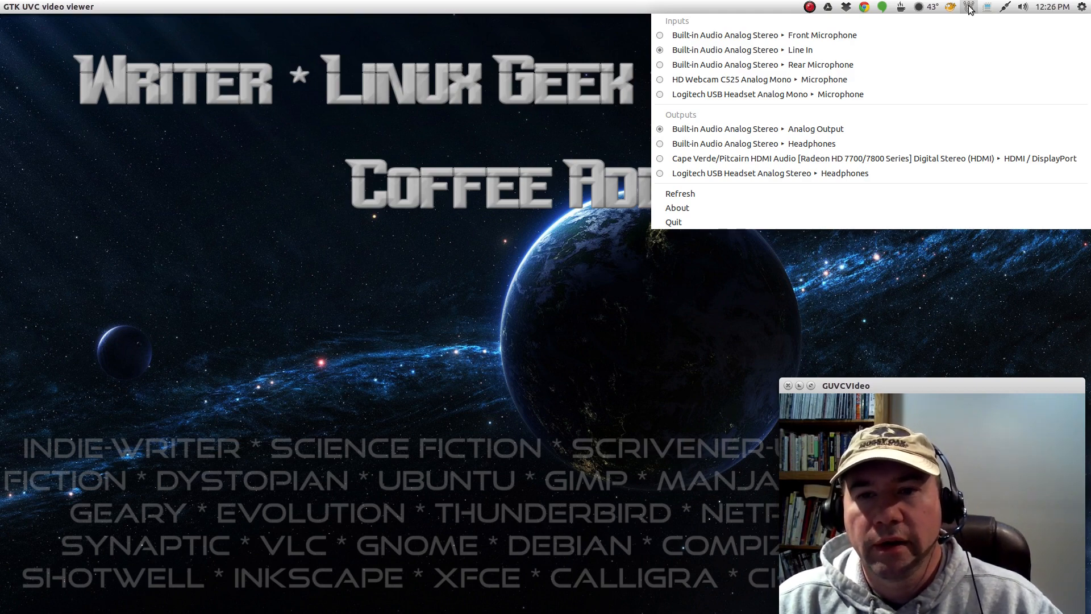
pyautogui.click(930, 7)
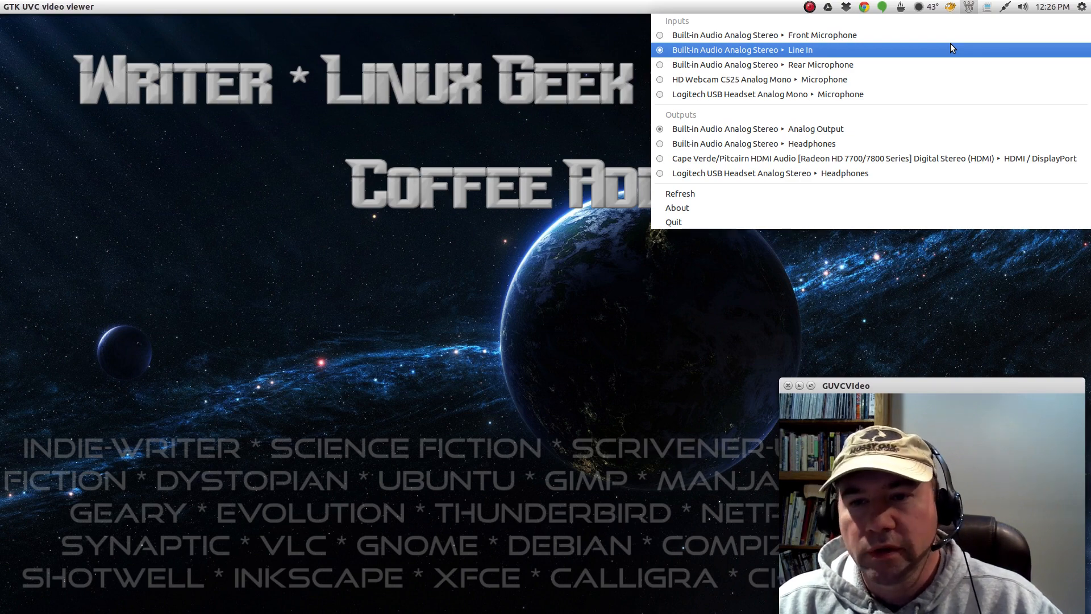
pyautogui.moveTo(761, 64)
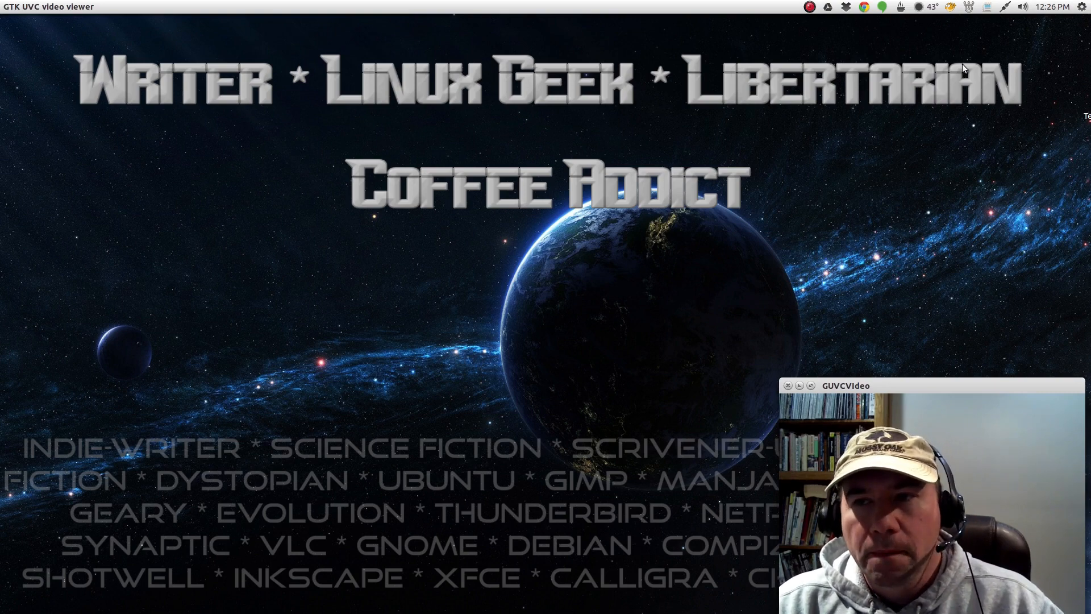
pyautogui.moveTo(987, 40)
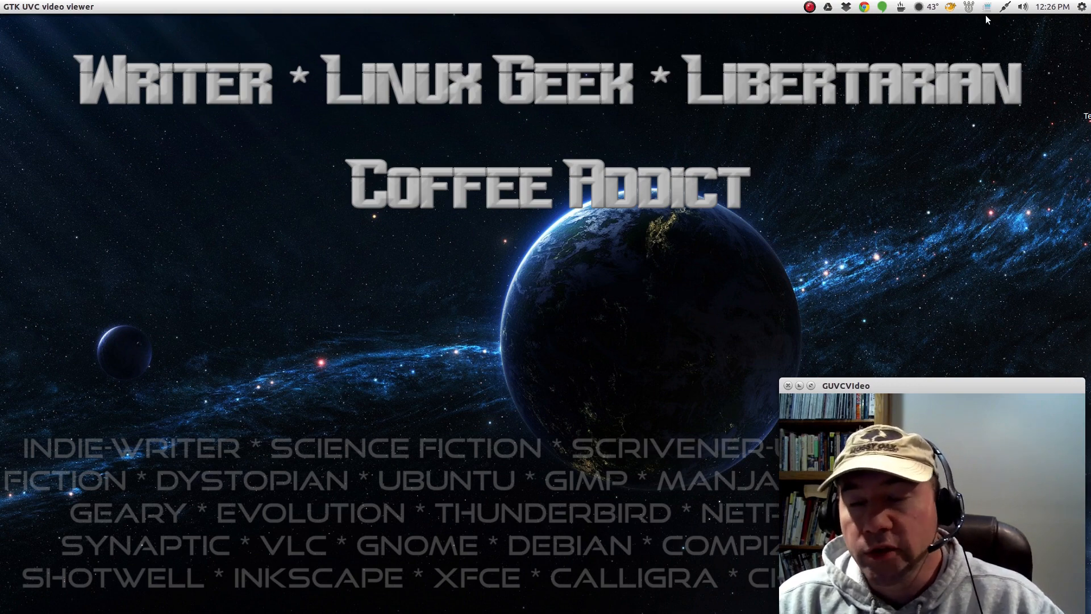
pyautogui.click(988, 7)
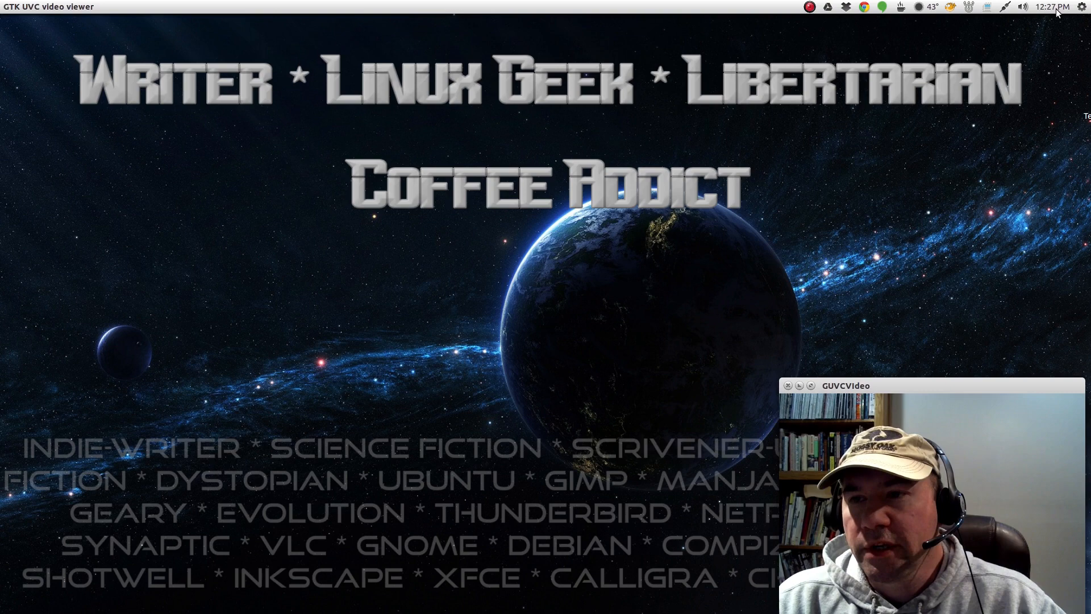
# Switch to Chrome and scroll past Feed, HackerTray, Reminder and Keylock to Synapse Indicator.
pyautogui.click(1022, 6)
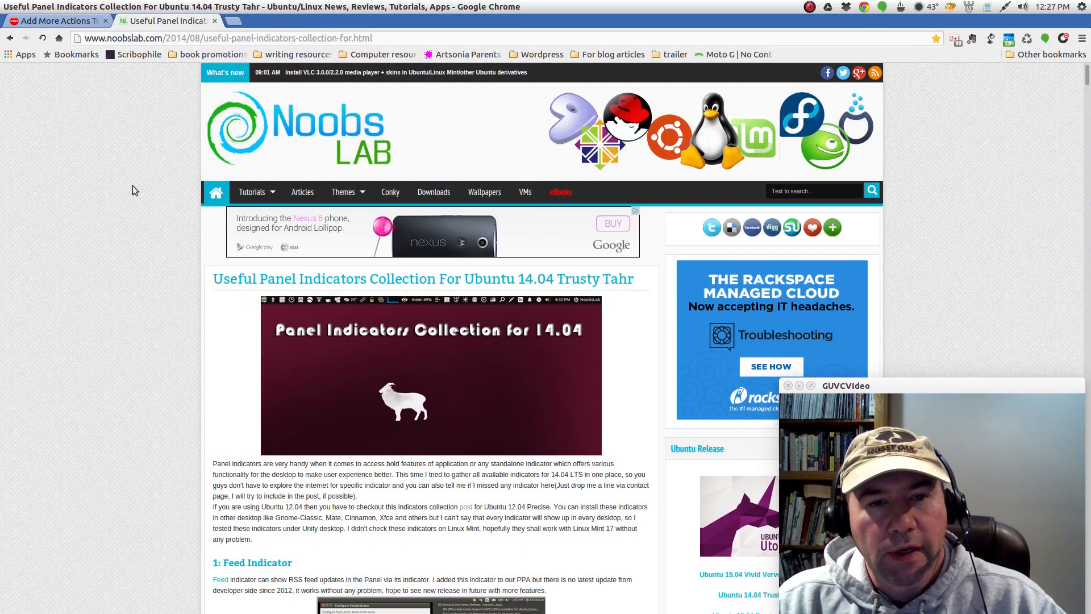
pyautogui.moveTo(295, 368)
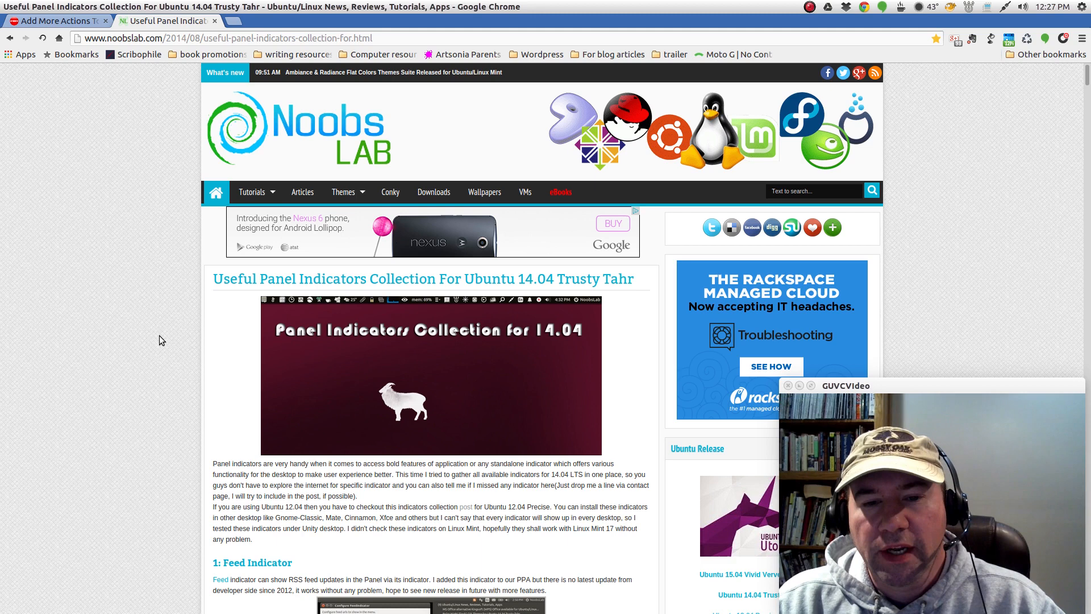
pyautogui.moveTo(166, 357)
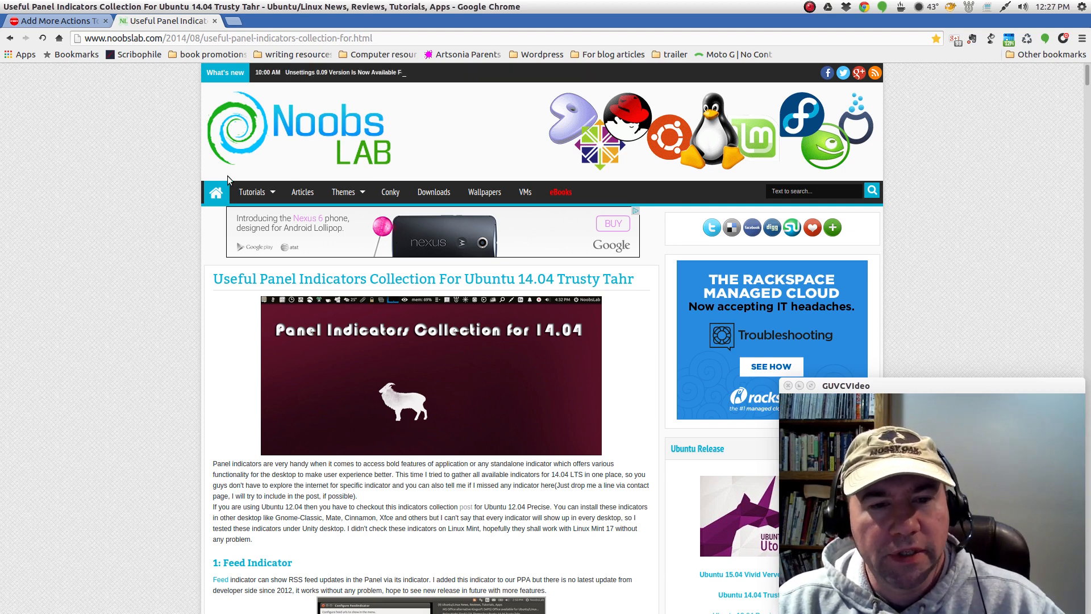
pyautogui.scroll(-3)
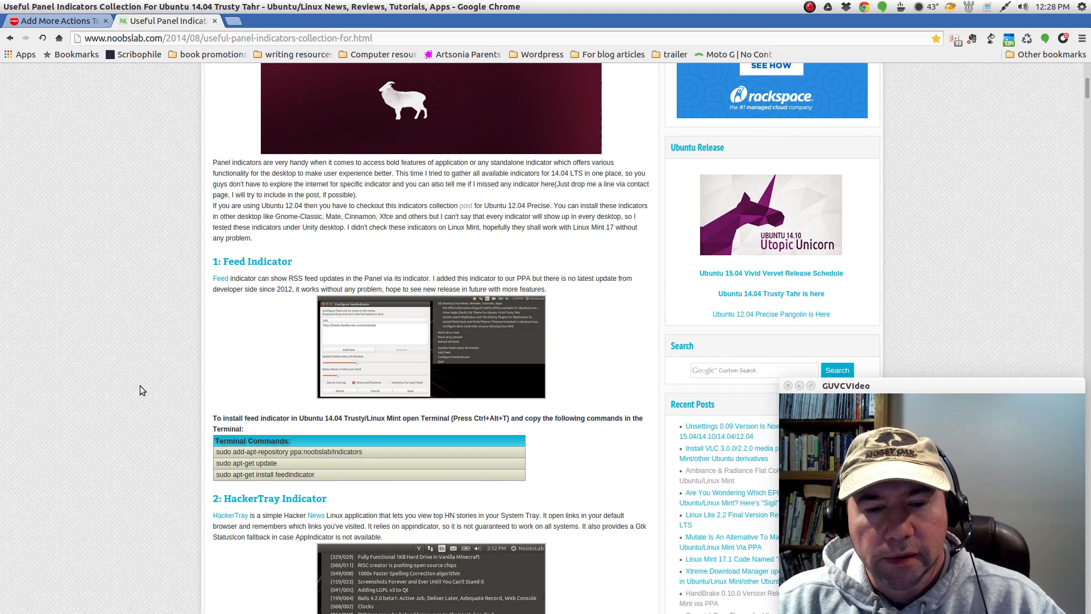
pyautogui.scroll(-3)
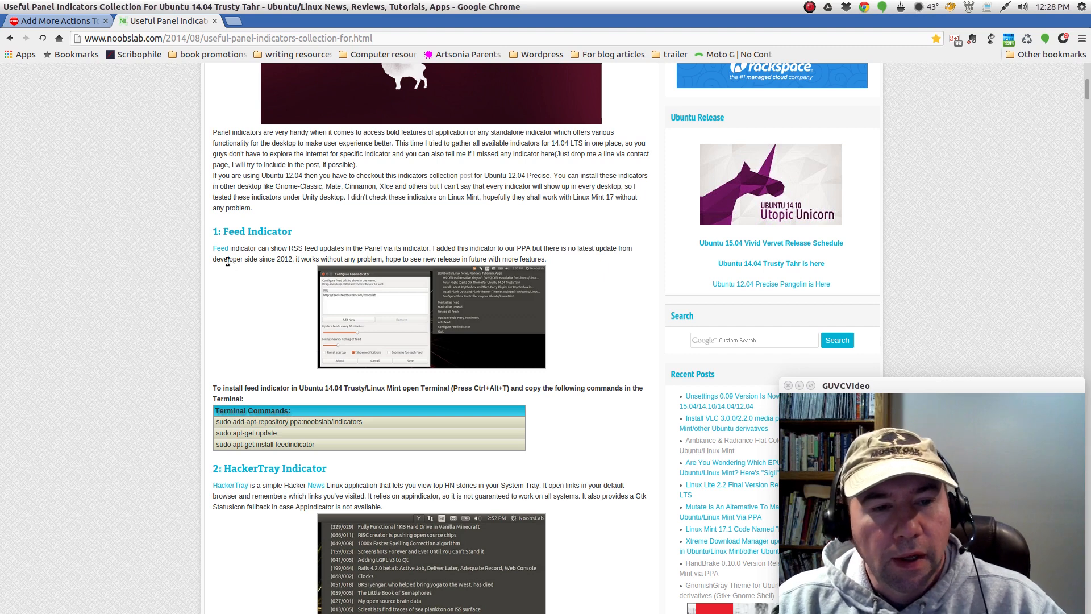
pyautogui.moveTo(282, 312)
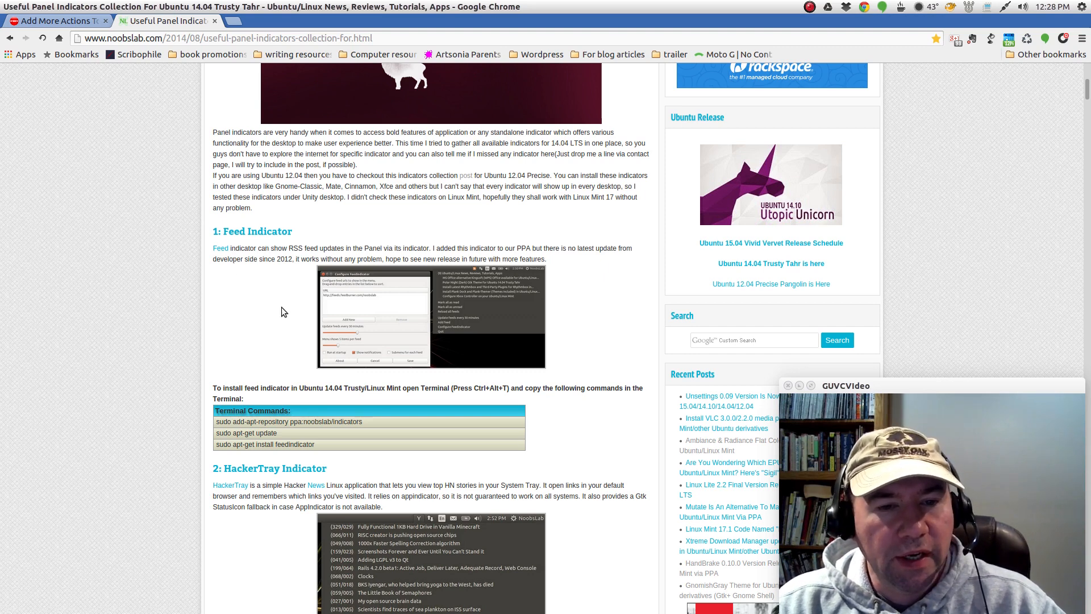
pyautogui.scroll(-3)
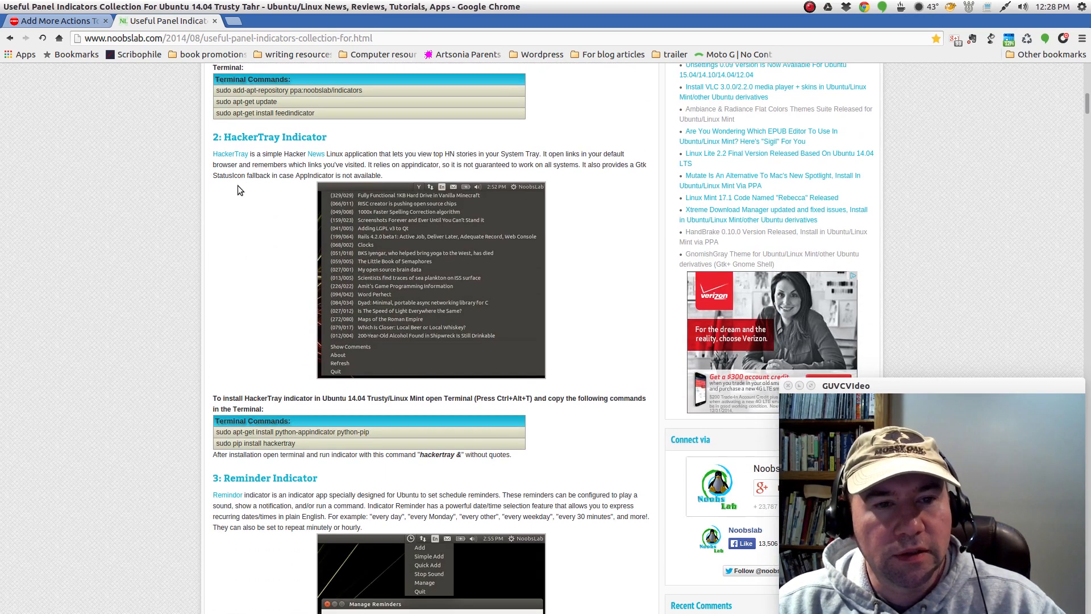
pyautogui.scroll(-3)
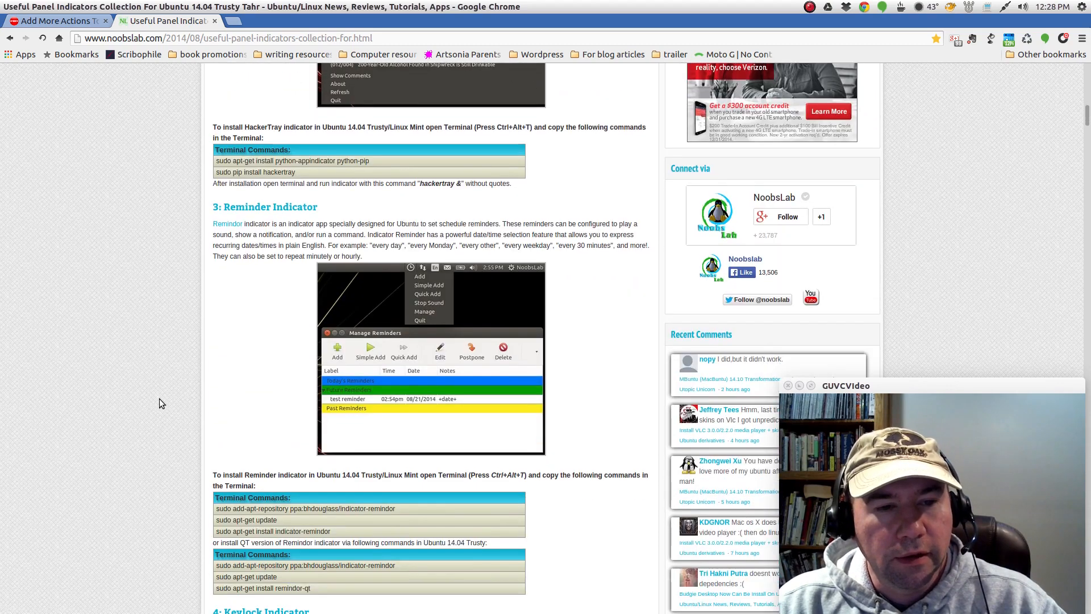
pyautogui.scroll(-3)
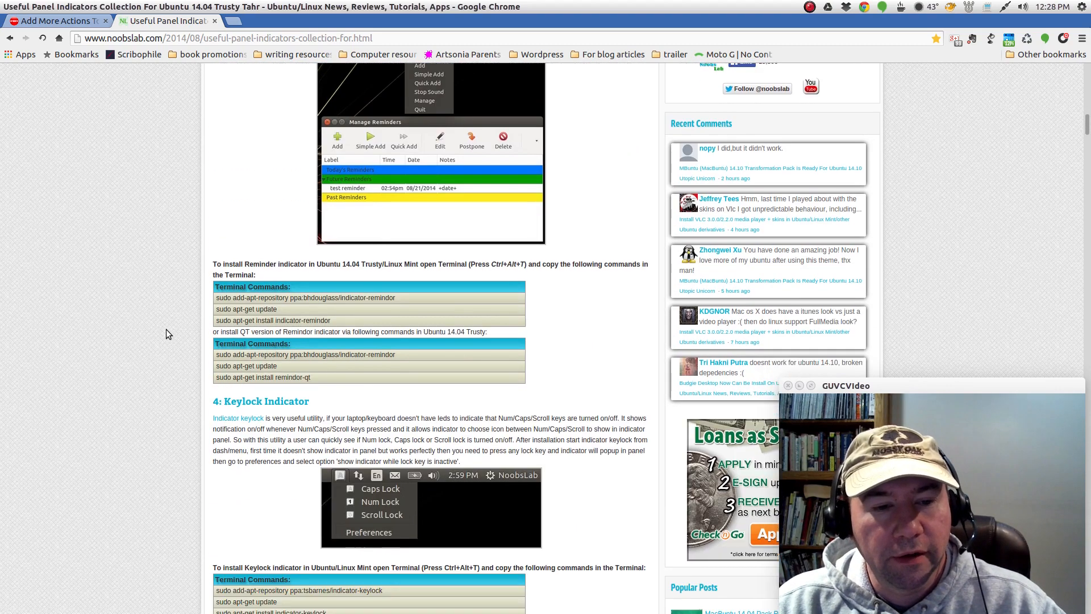
pyautogui.scroll(-3)
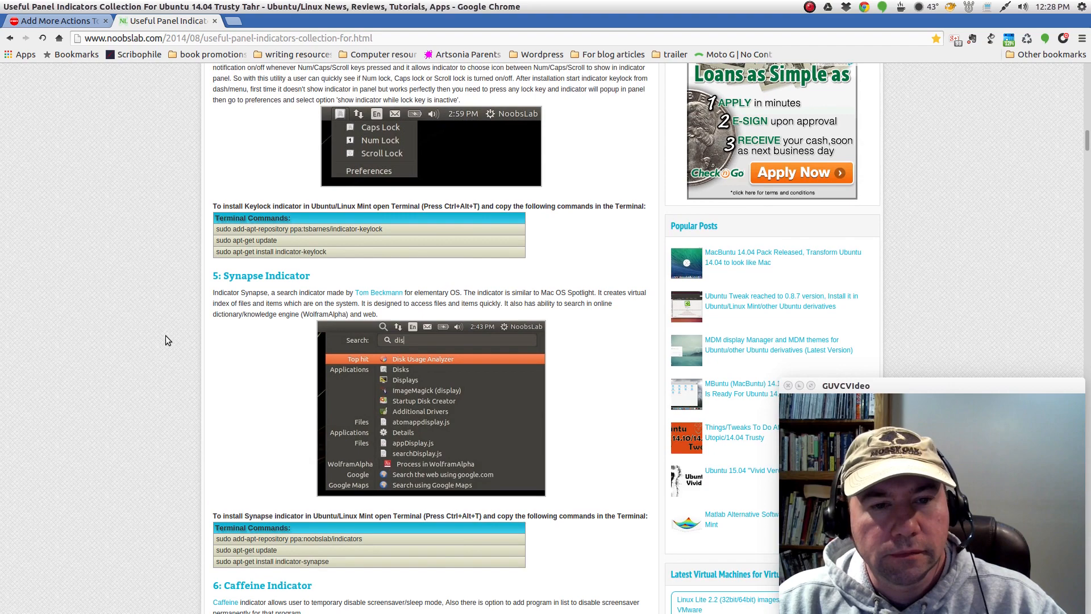
pyautogui.scroll(-3)
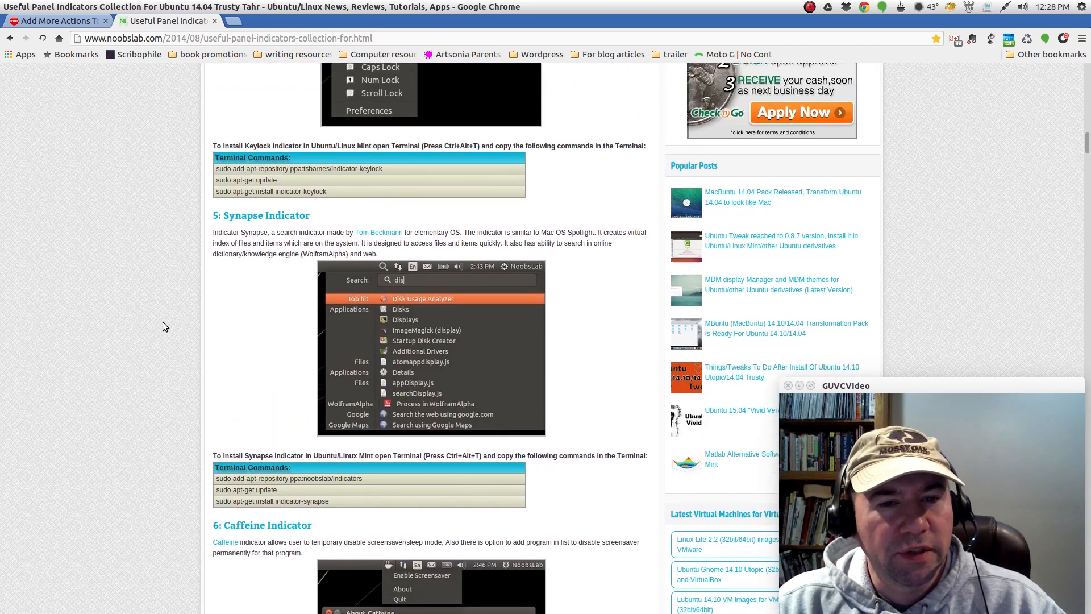
pyautogui.scroll(-3)
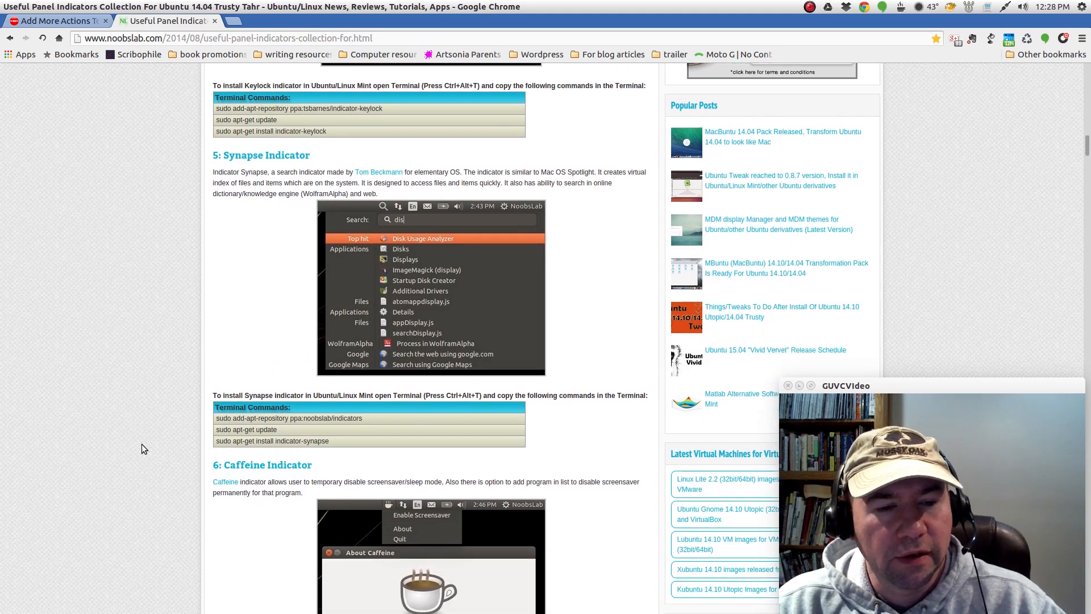
pyautogui.scroll(-3)
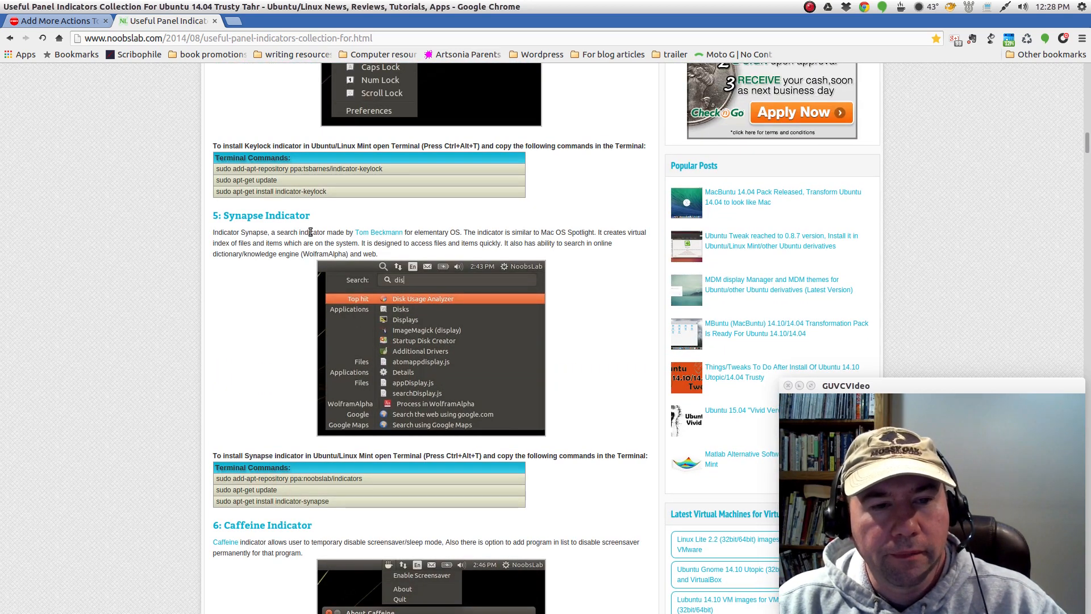
pyautogui.moveTo(302, 232)
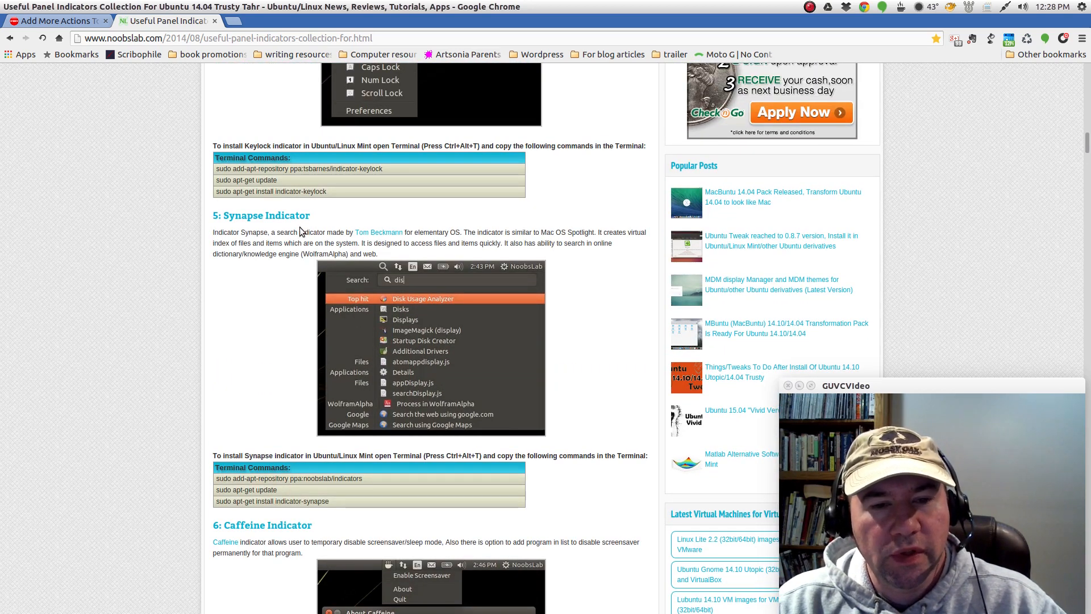
pyautogui.click(432, 344)
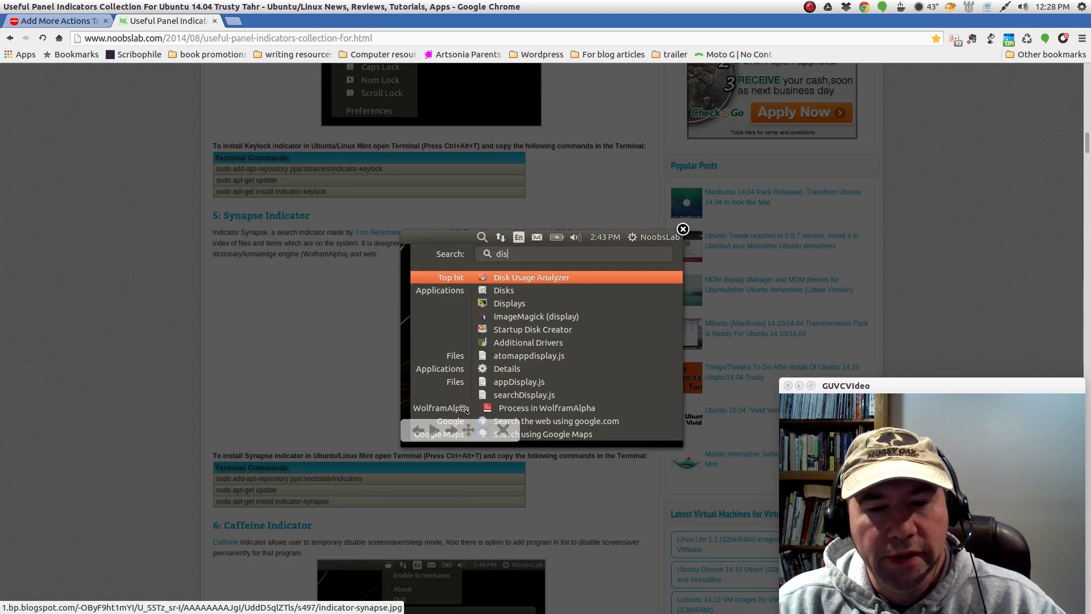
pyautogui.moveTo(331, 396)
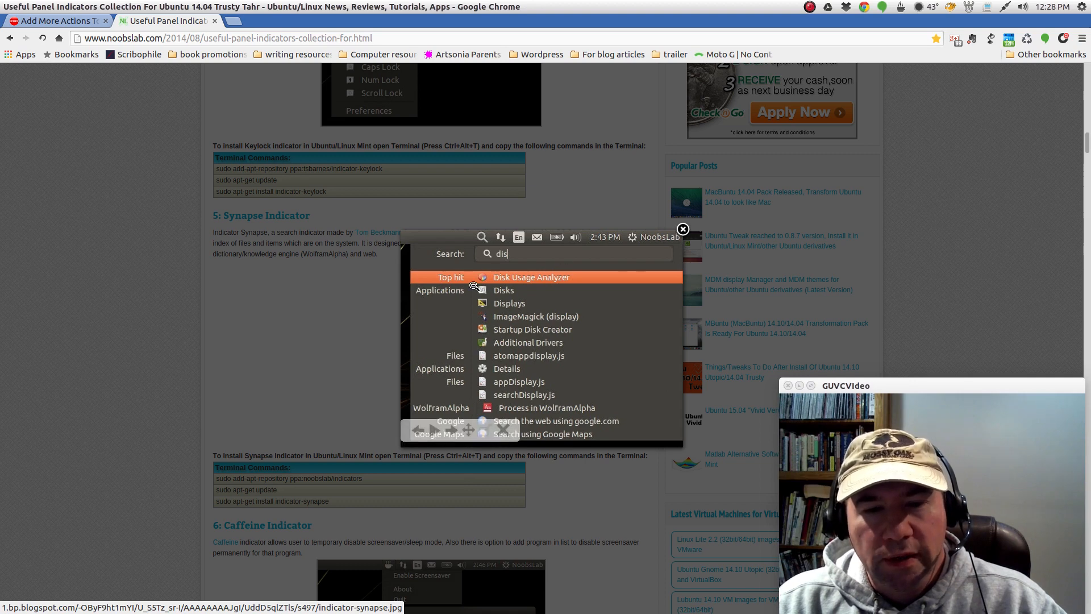
pyautogui.moveTo(612, 309)
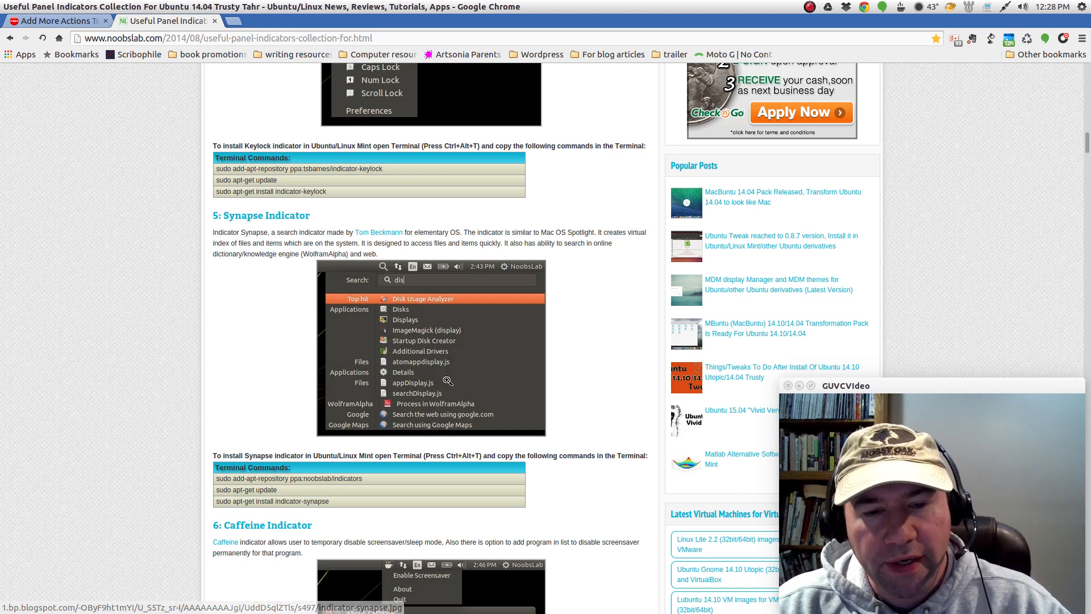
# Scroll past the Caffeine, Tomboy, Crypt-folder and Windows-List sections to Brightness Indicator.
pyautogui.scroll(-3)
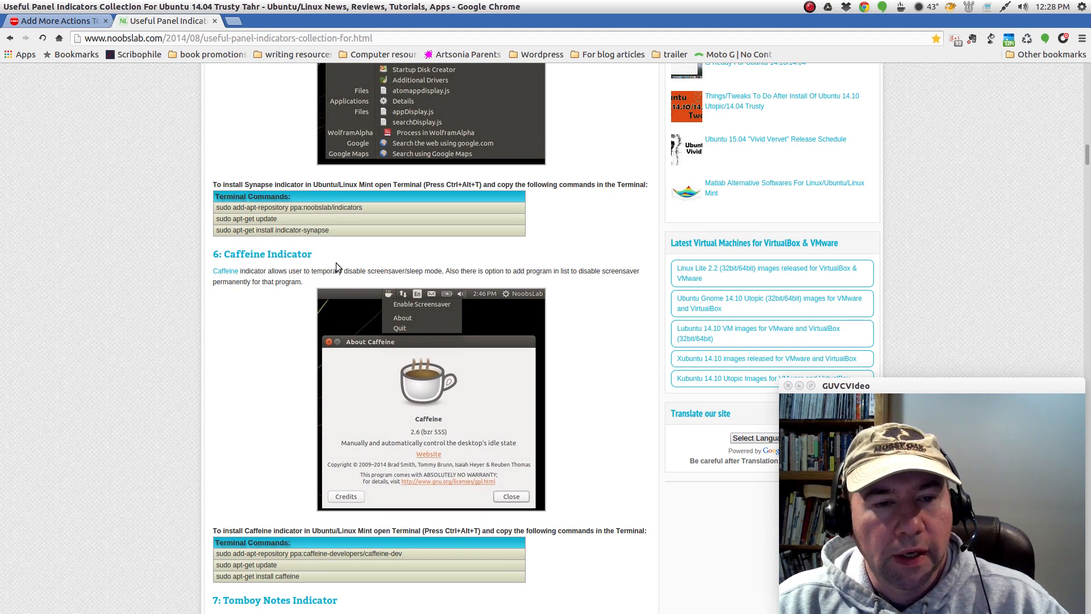
pyautogui.scroll(-3)
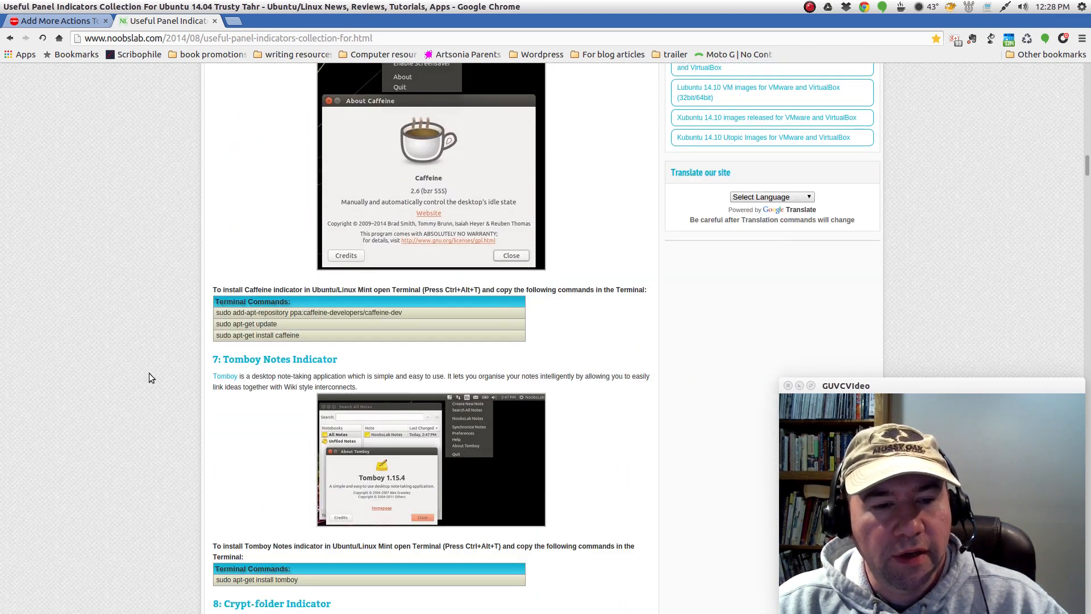
pyautogui.scroll(-3)
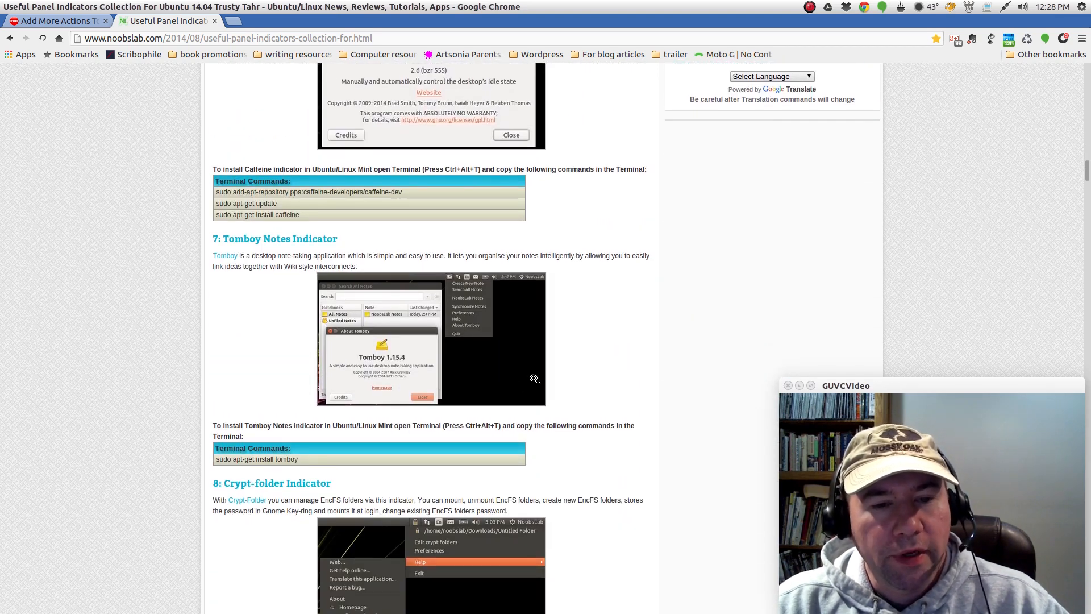
pyautogui.scroll(-3)
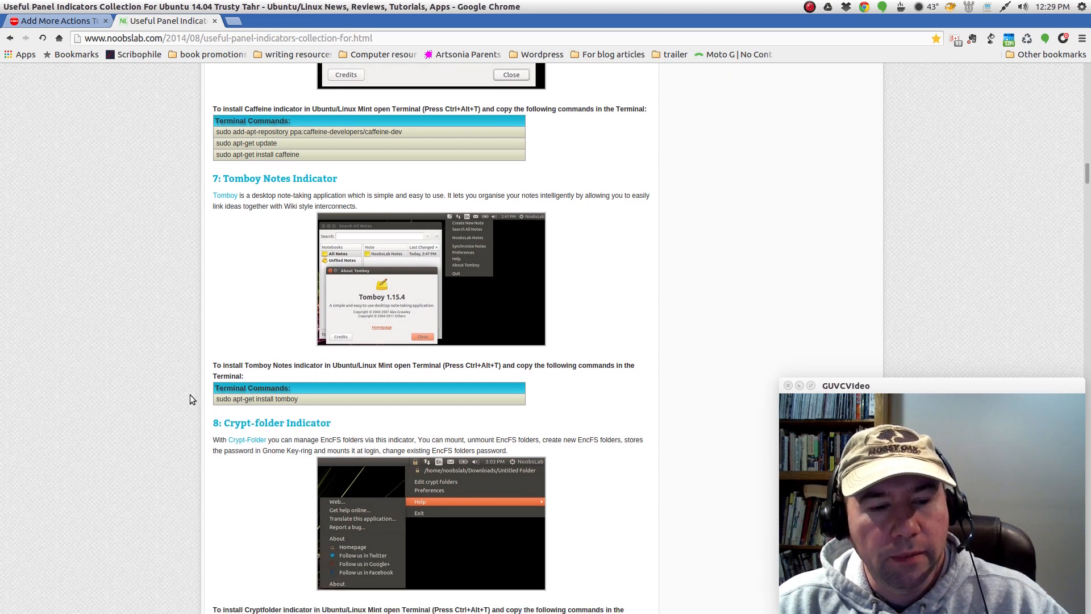
pyautogui.scroll(-3)
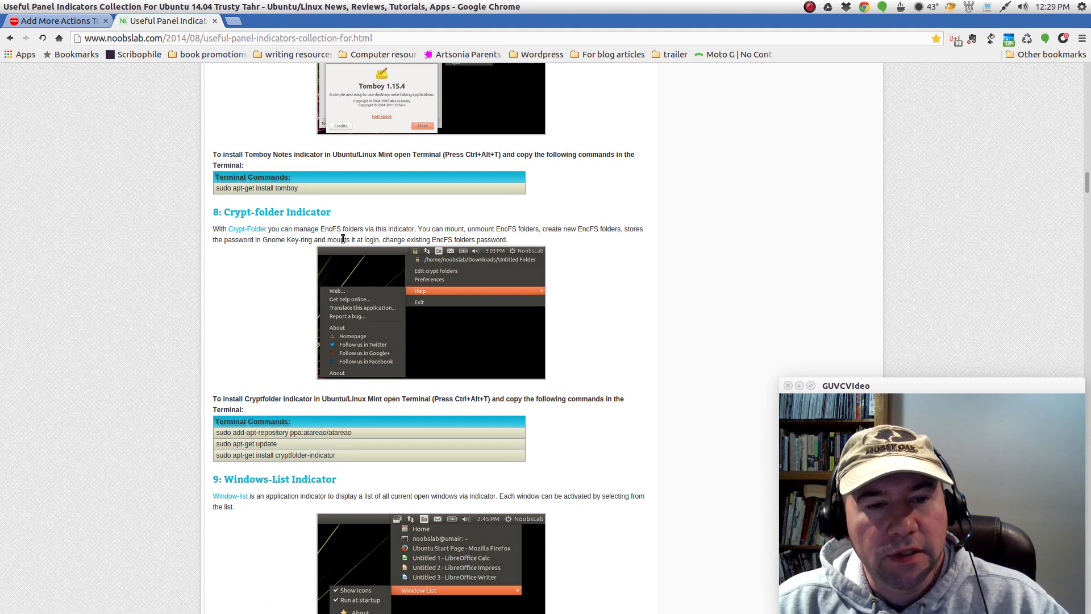
pyautogui.scroll(-3)
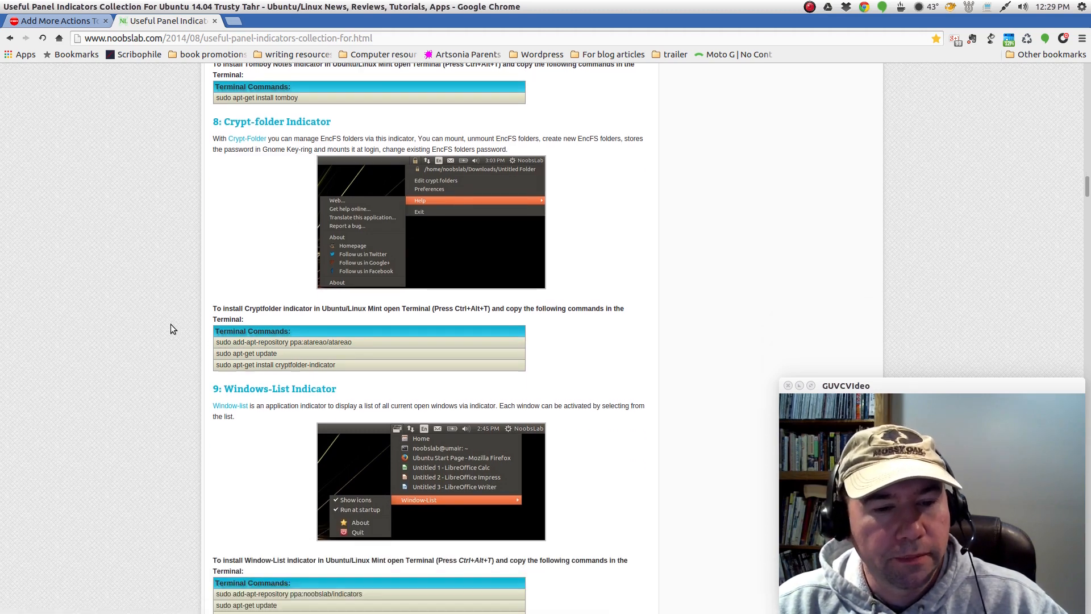
pyautogui.scroll(-3)
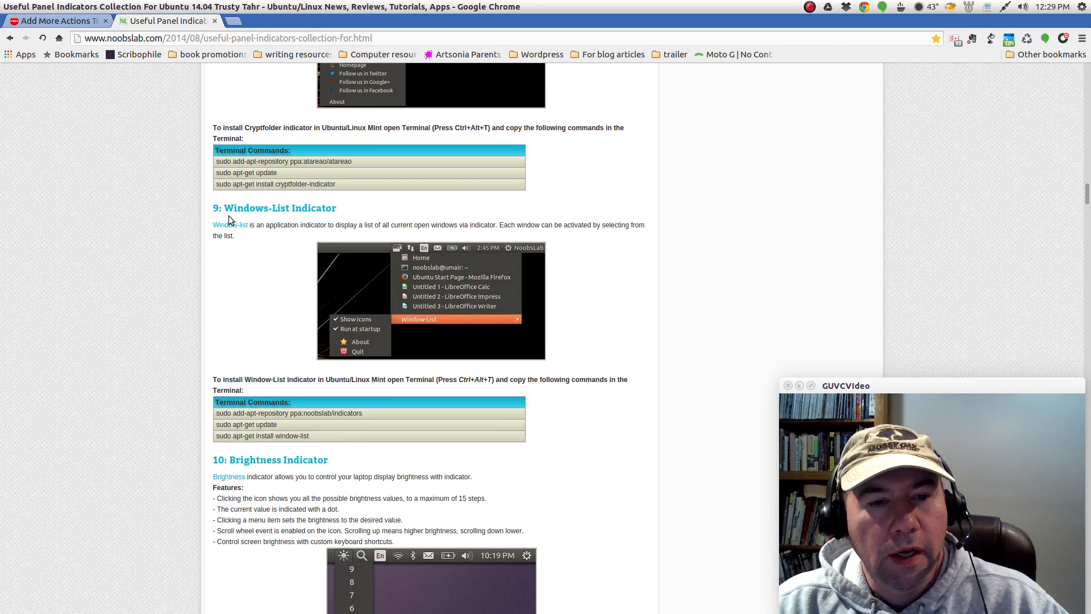
pyautogui.scroll(-3)
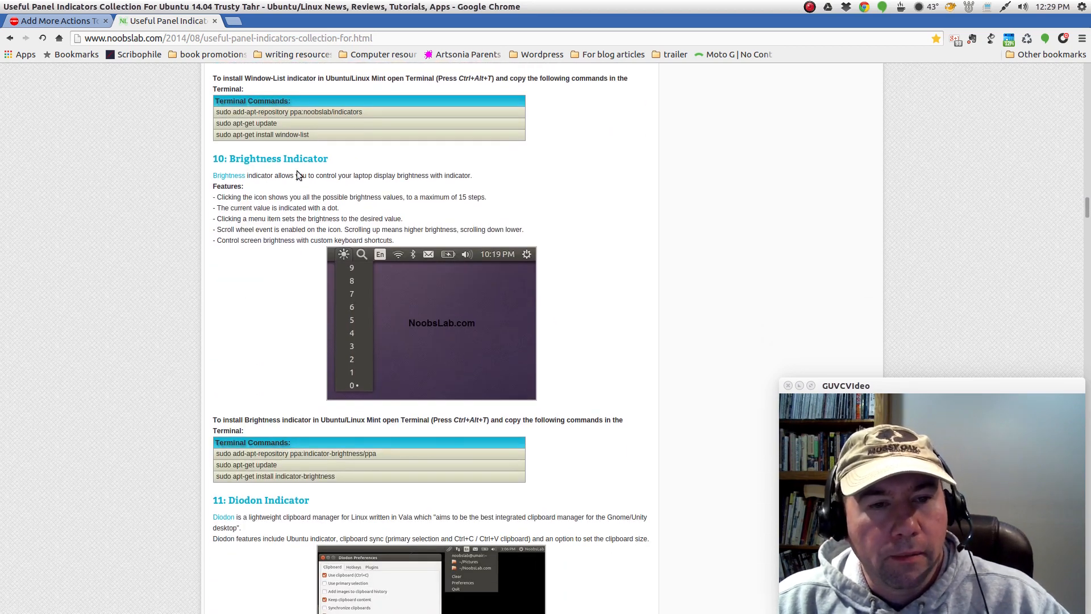
pyautogui.moveTo(295, 326)
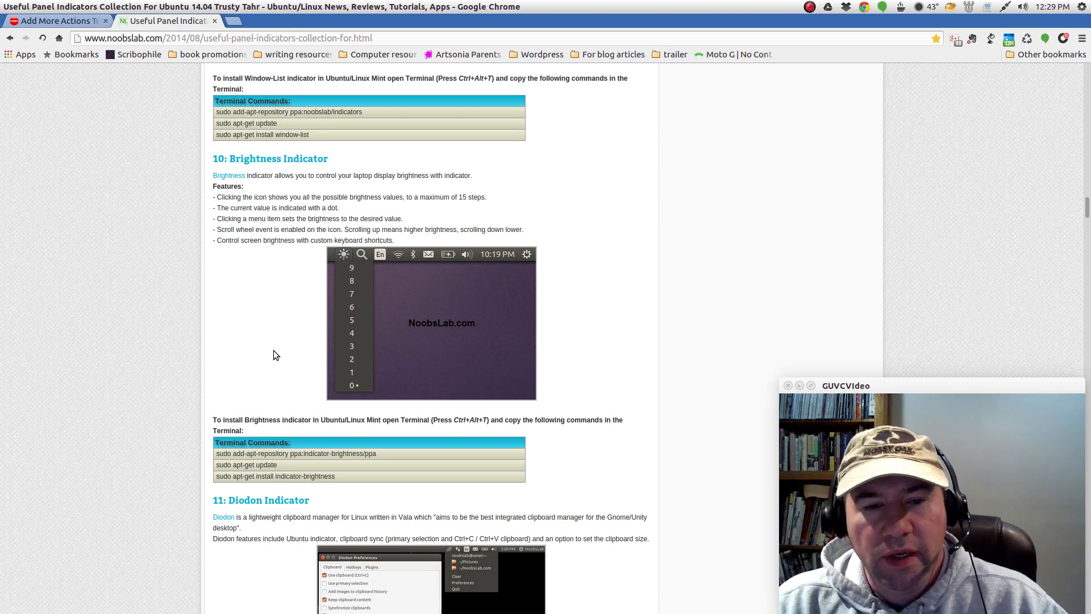
pyautogui.moveTo(324, 356)
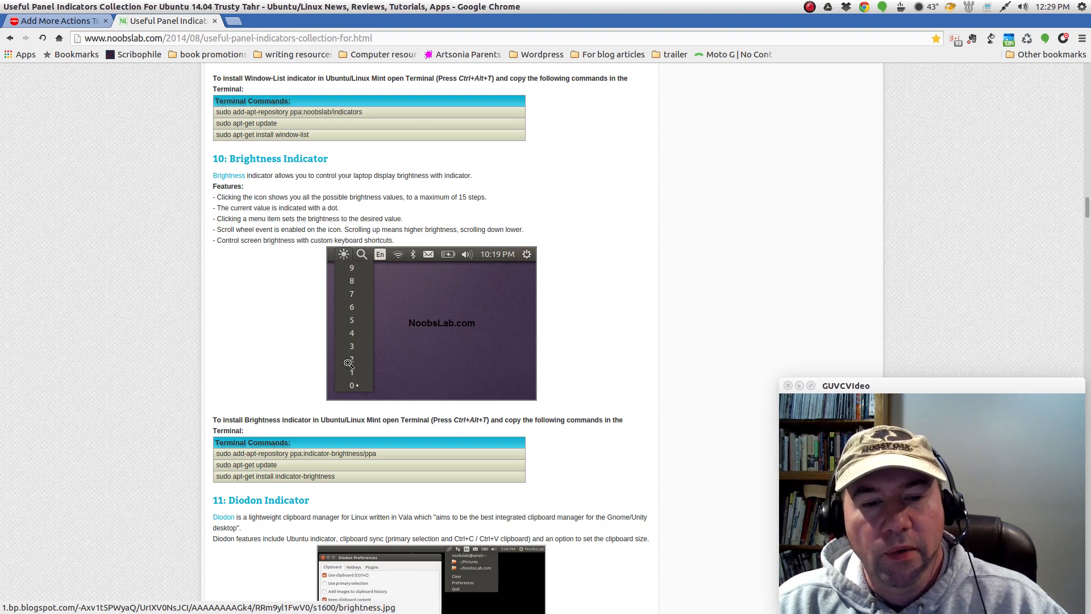
# Scroll past the Diodon and Recent Notification sections to the Calendar Indicator.
pyautogui.scroll(-3)
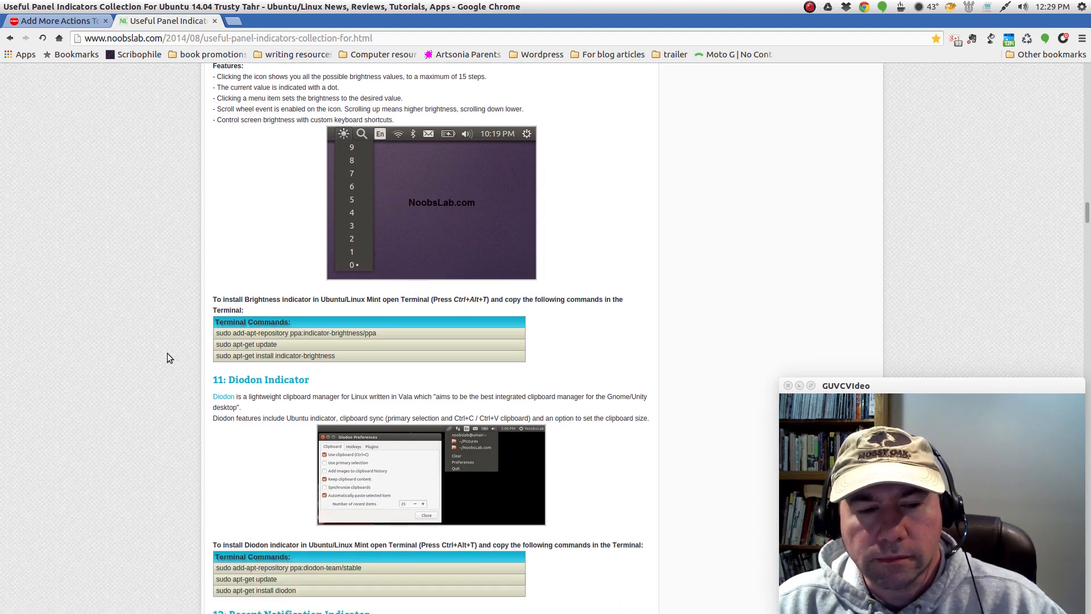
pyautogui.scroll(-3)
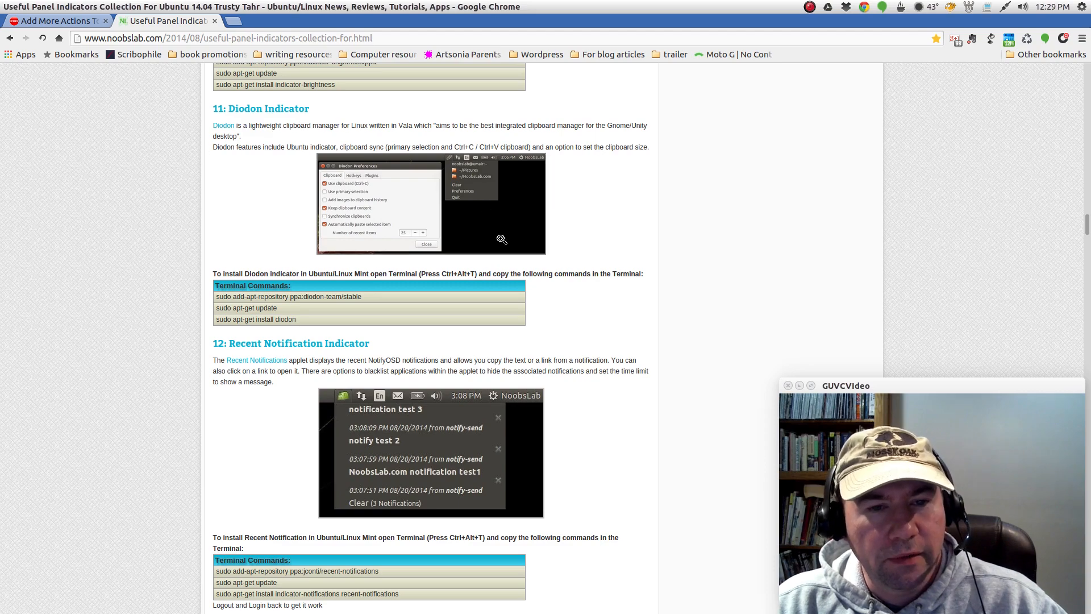
pyautogui.moveTo(137, 283)
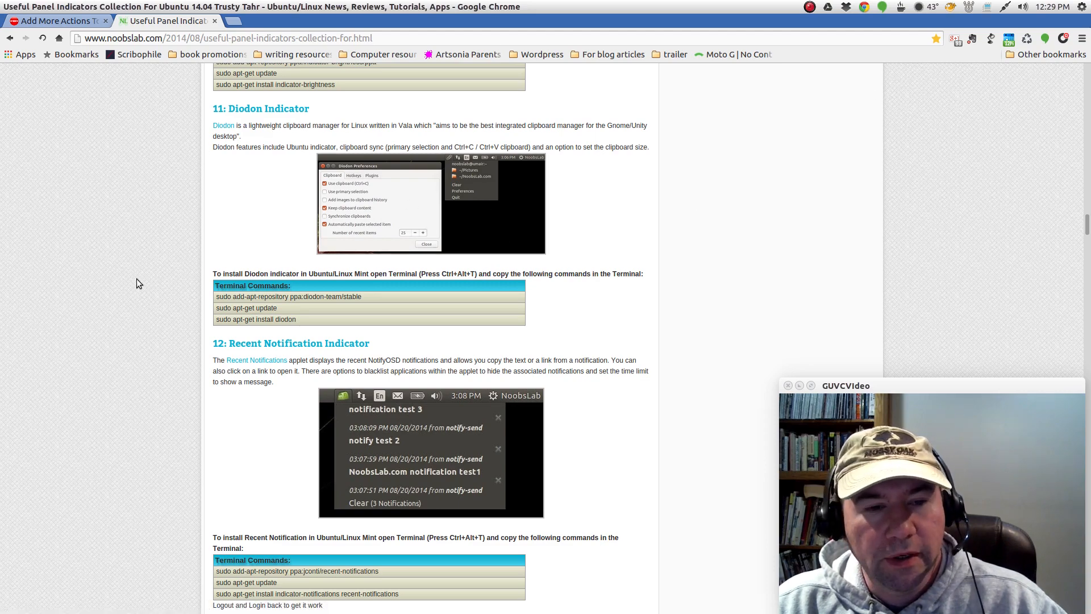
pyautogui.scroll(-3)
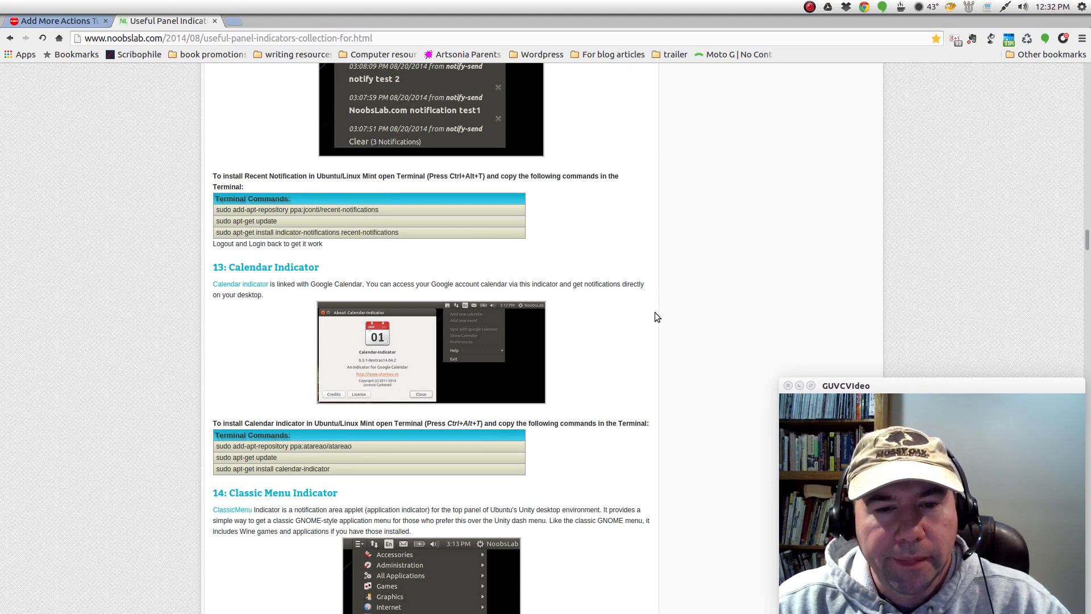
pyautogui.moveTo(717, 381)
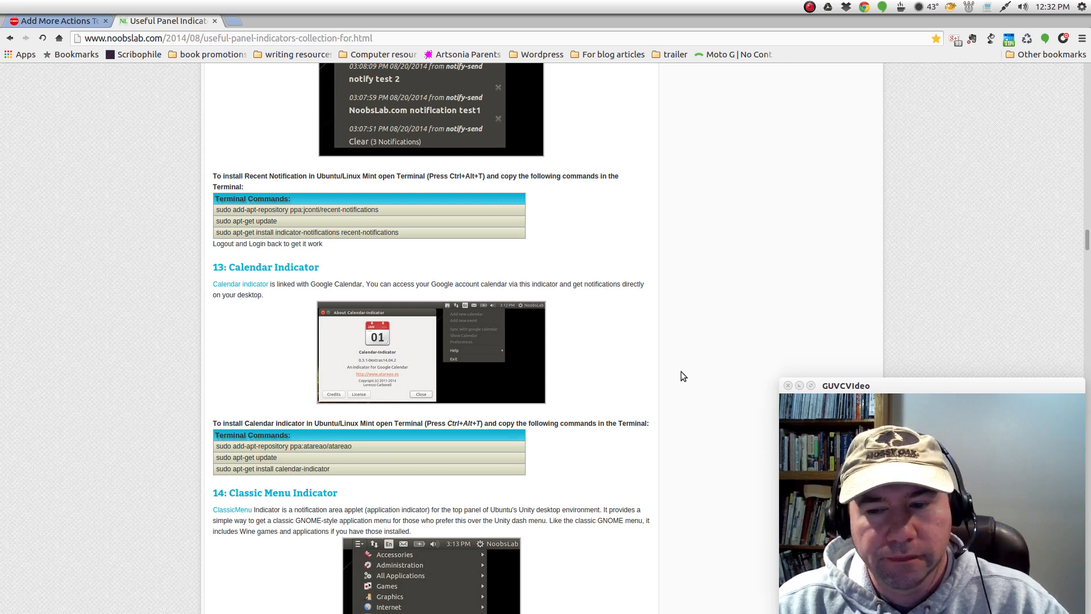
pyautogui.moveTo(834, 163)
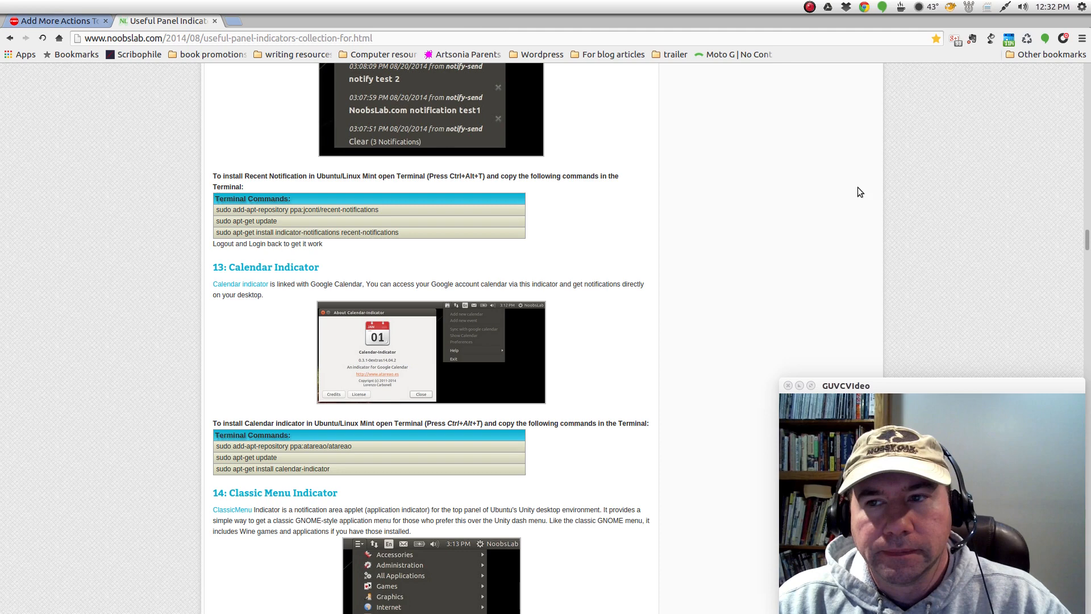
pyautogui.moveTo(619, 326)
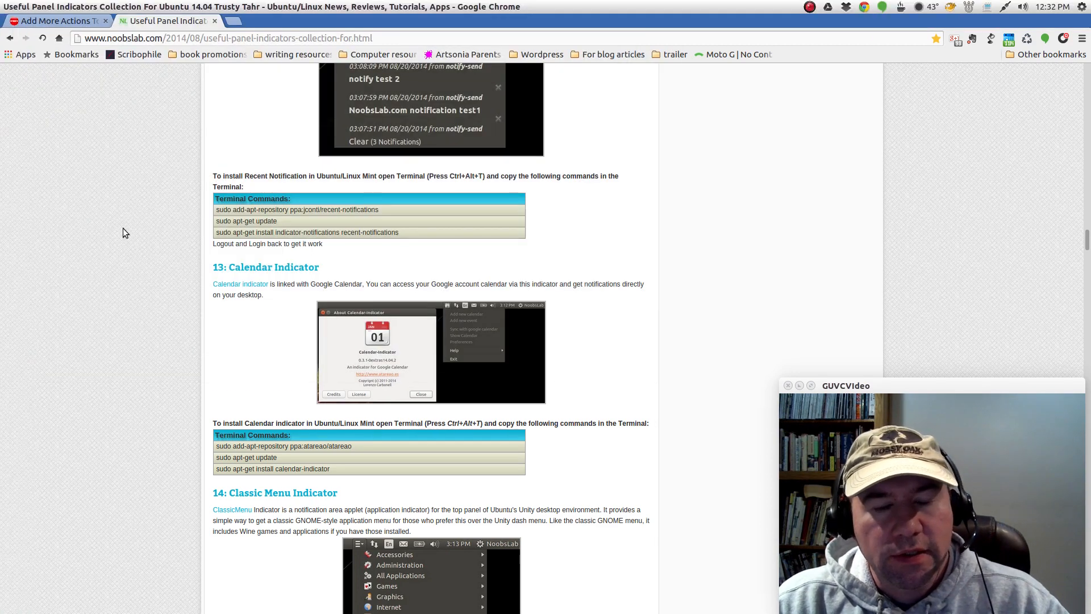
pyautogui.moveTo(430, 376)
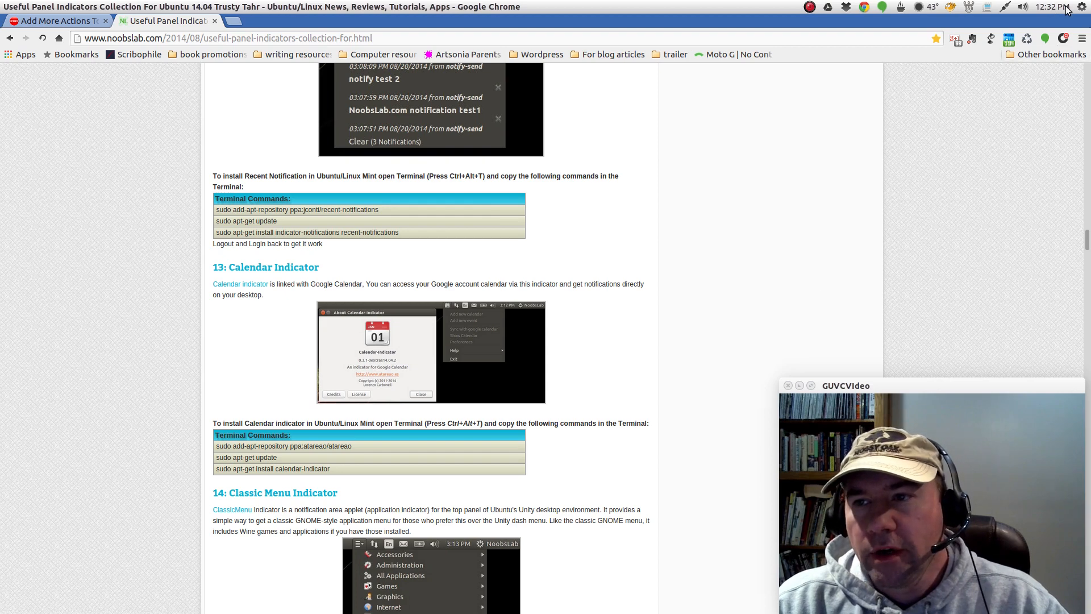
# Show and dismiss the panel calendar, close the Calendar screenshot, then scroll to Classic Menu.
pyautogui.click(1048, 7)
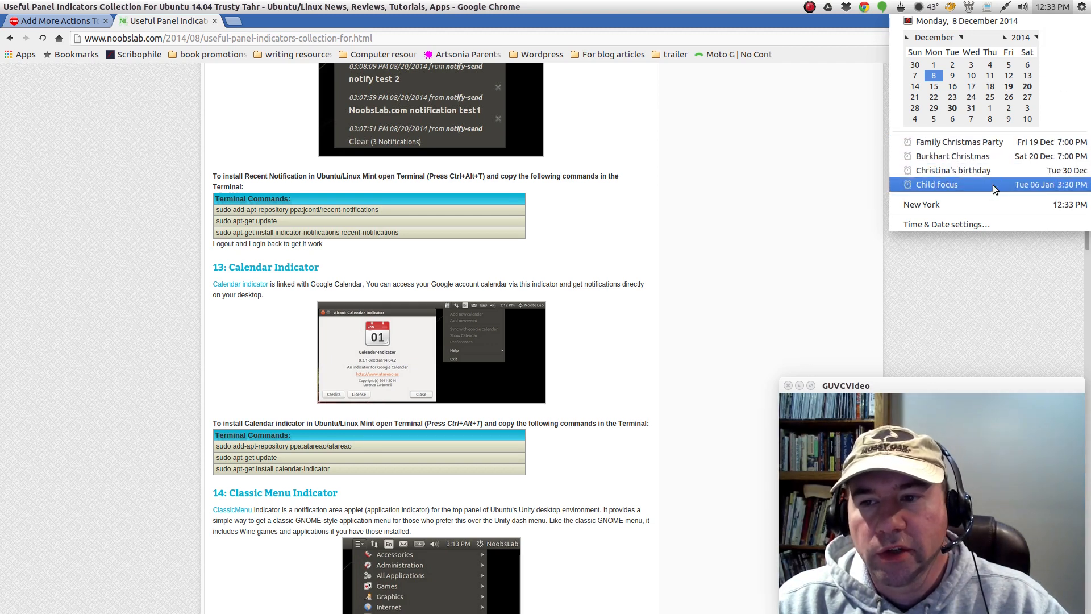
pyautogui.click(706, 312)
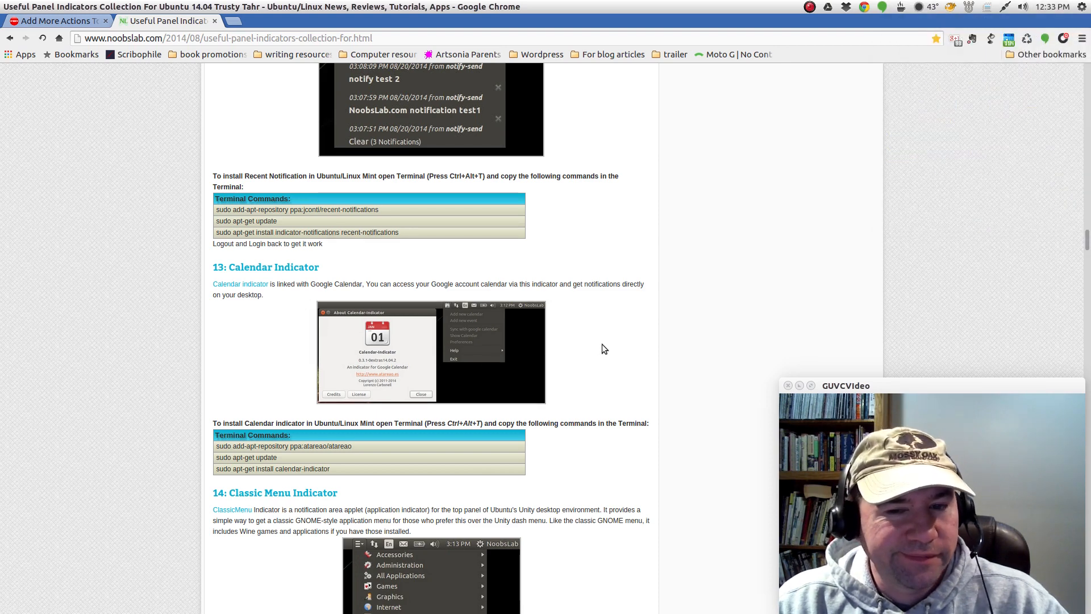
pyautogui.moveTo(574, 363)
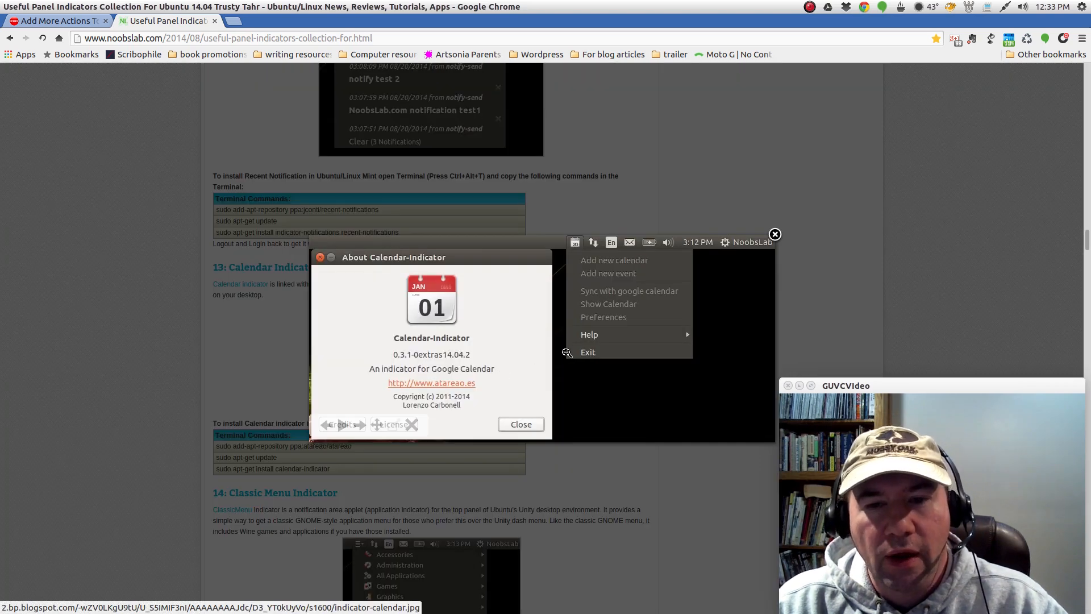
pyautogui.moveTo(638, 272)
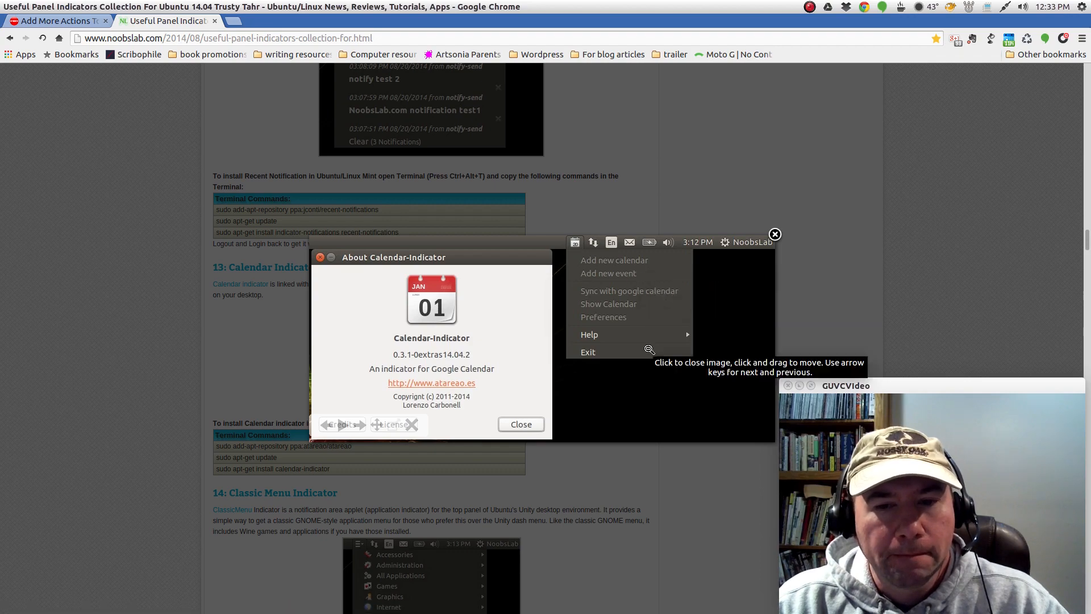
pyautogui.click(774, 235)
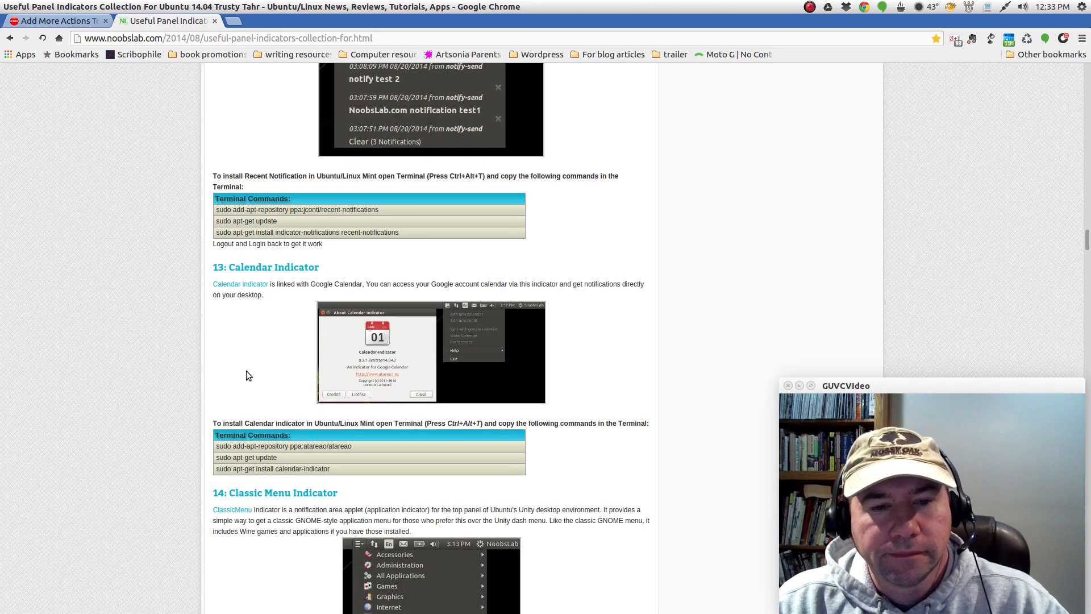
pyautogui.moveTo(224, 378)
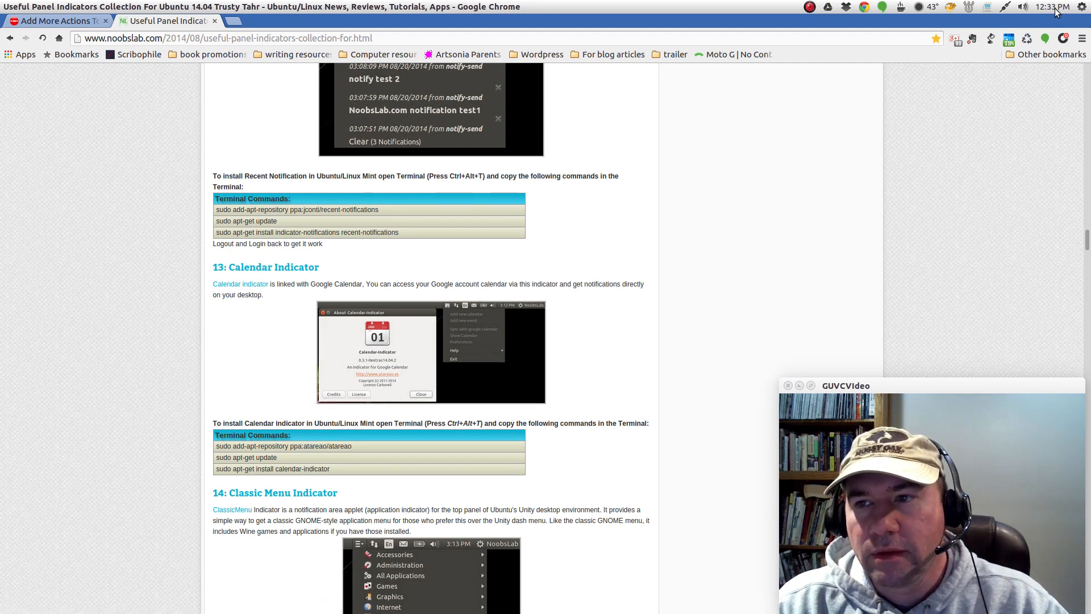
pyautogui.moveTo(823, 205)
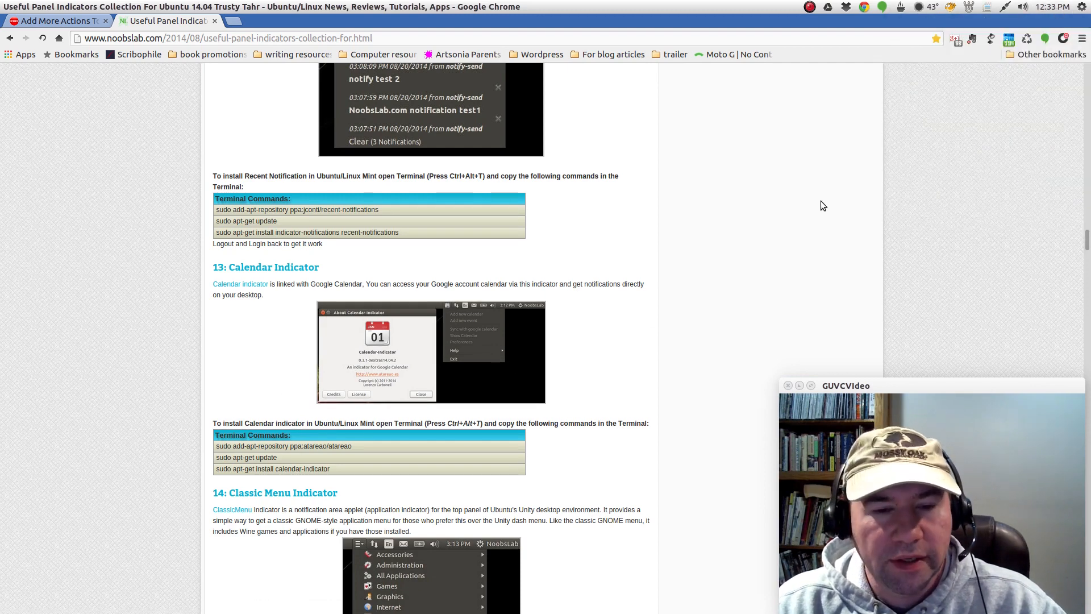
pyautogui.moveTo(606, 363)
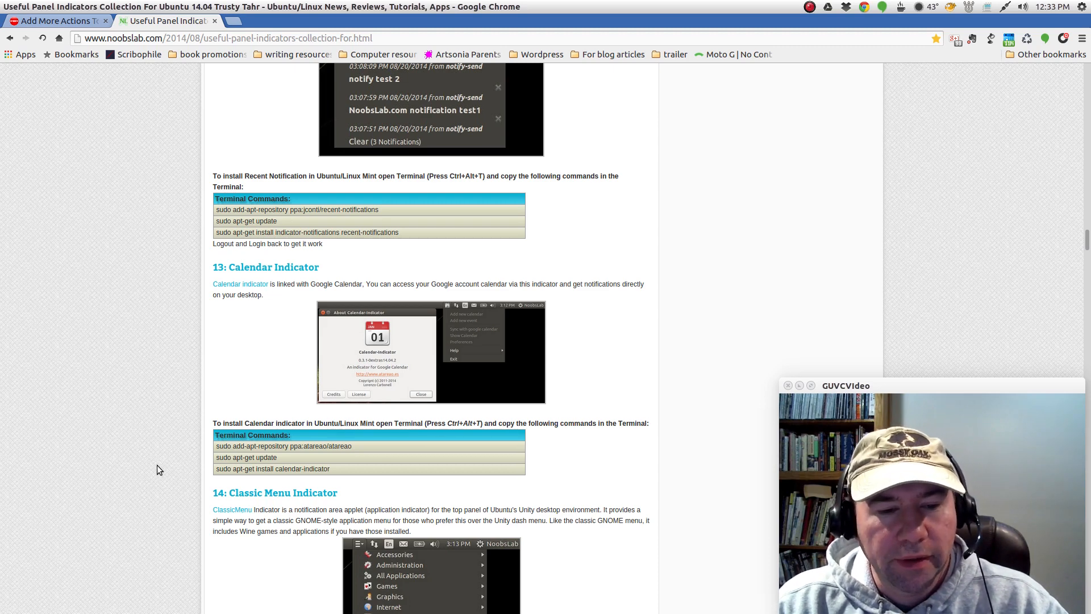
pyautogui.scroll(-3)
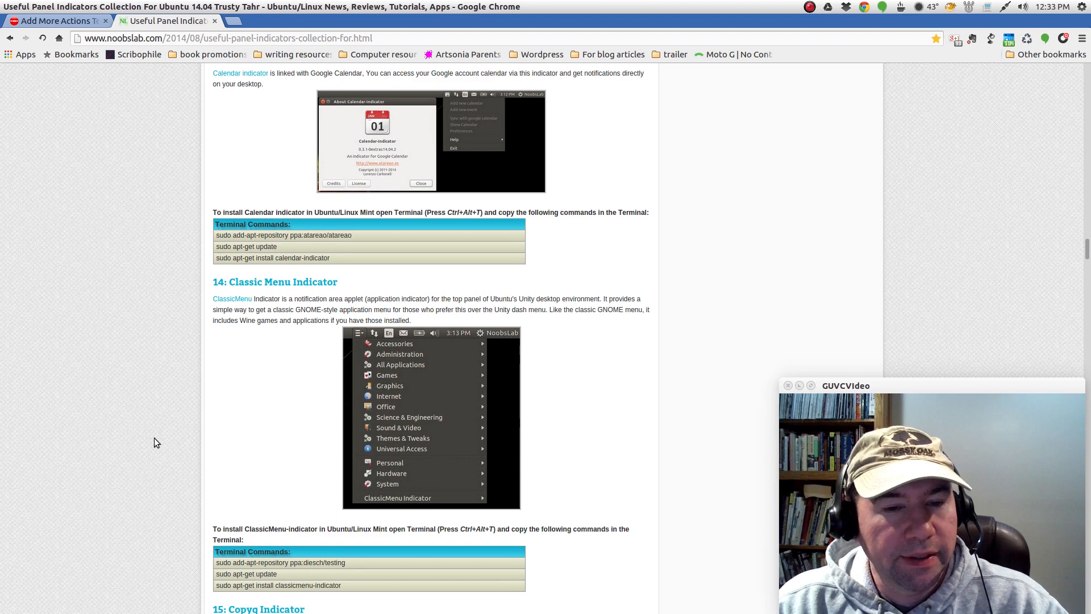
pyautogui.moveTo(142, 478)
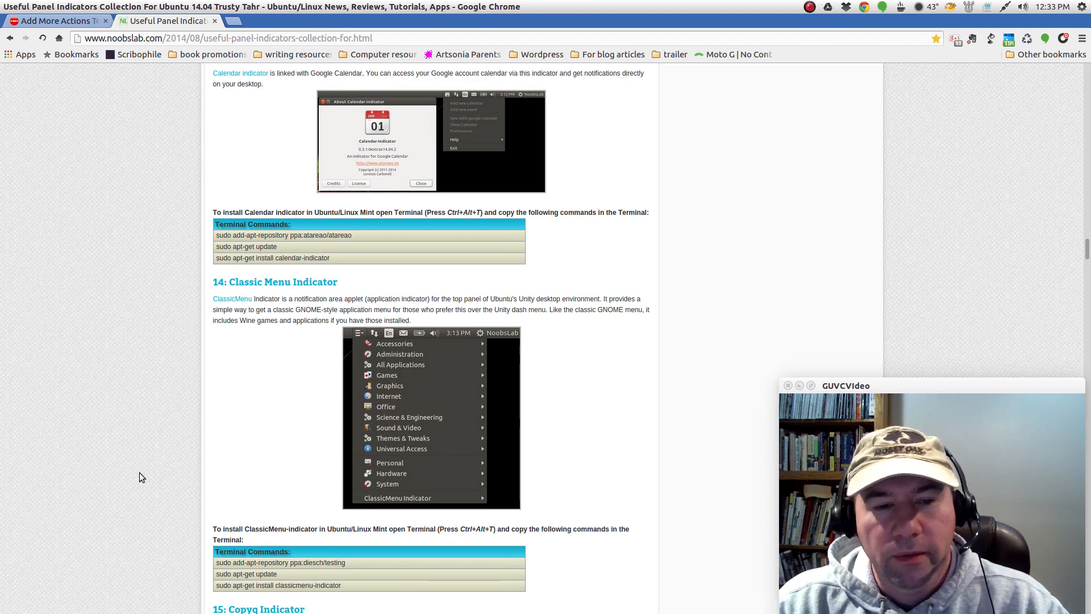
pyautogui.scroll(-3)
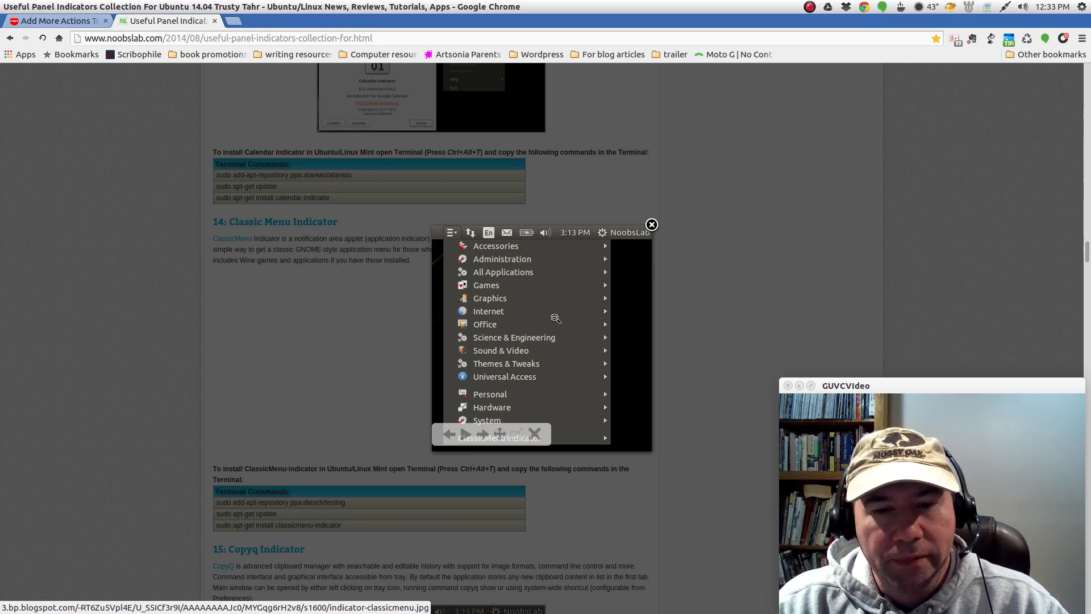
pyautogui.moveTo(601, 258)
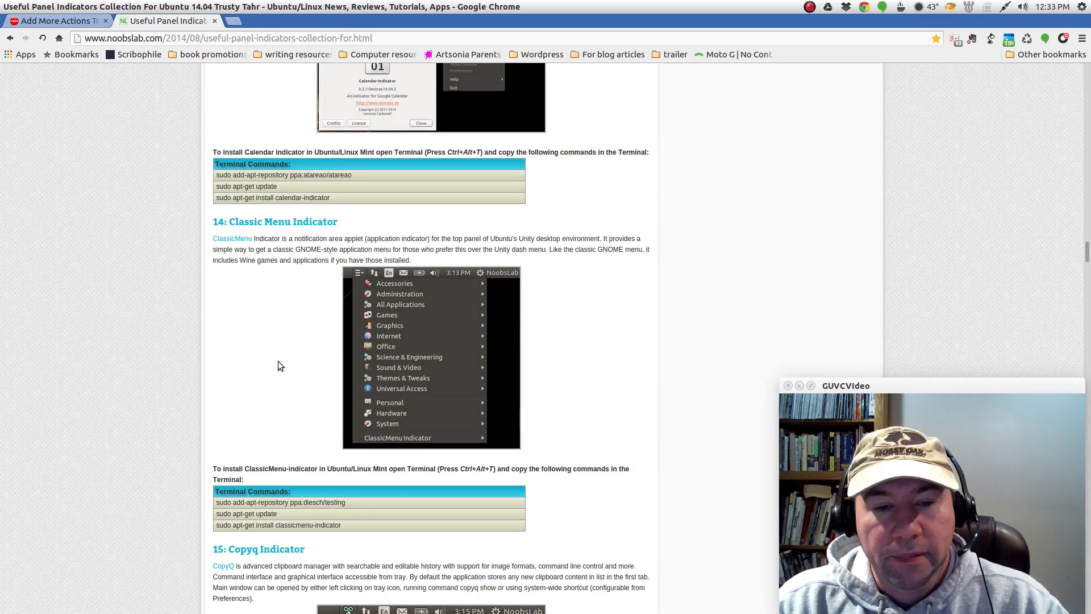
# Scroll the article past the Classic Menu section down to Copyq Indicator.
pyautogui.scroll(-3)
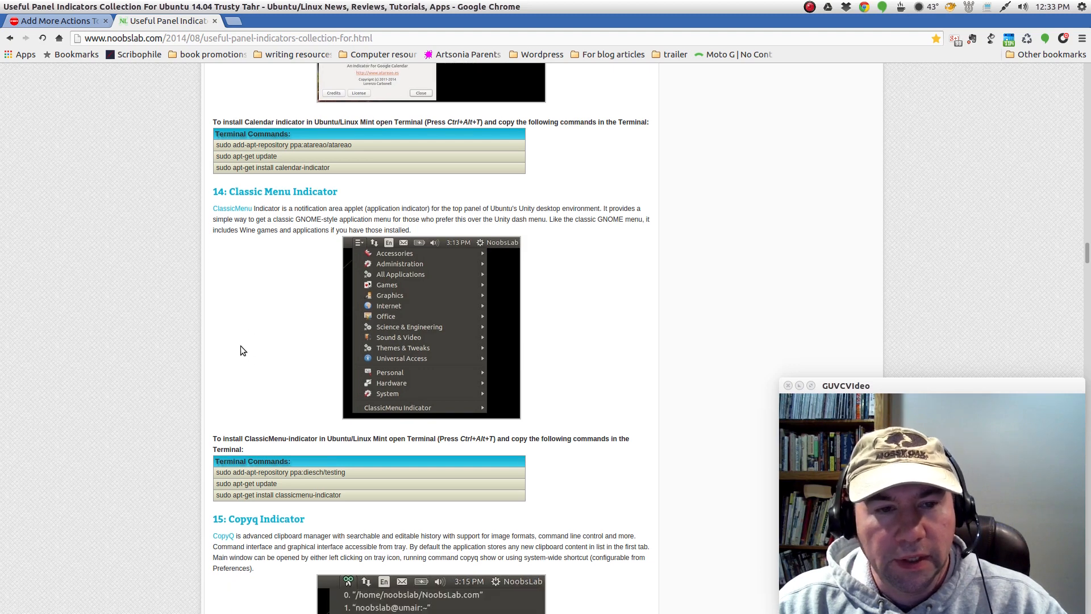
pyautogui.scroll(-3)
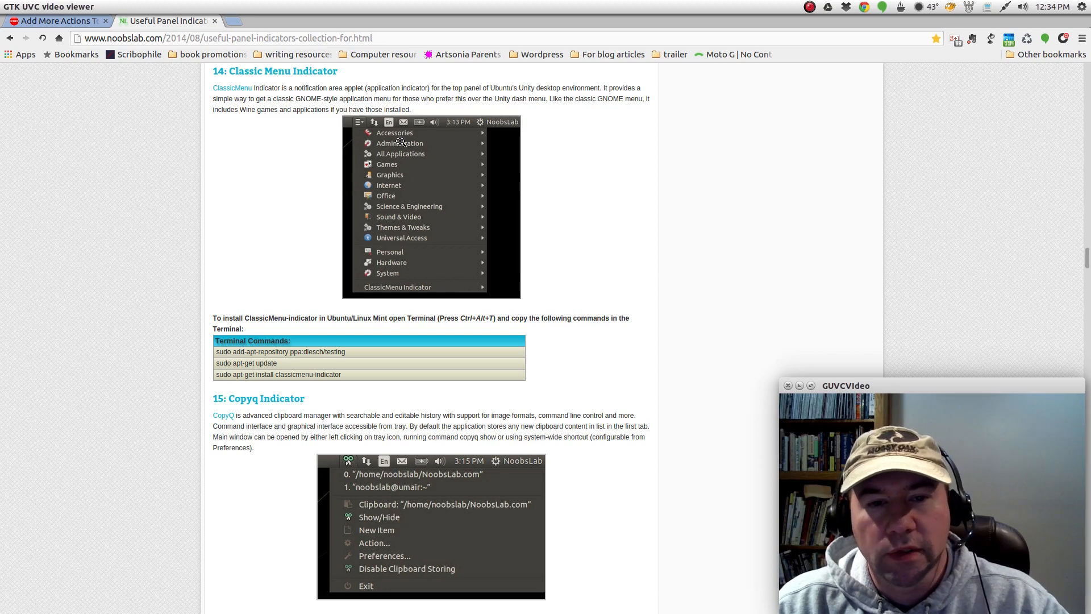
pyautogui.moveTo(459, 179)
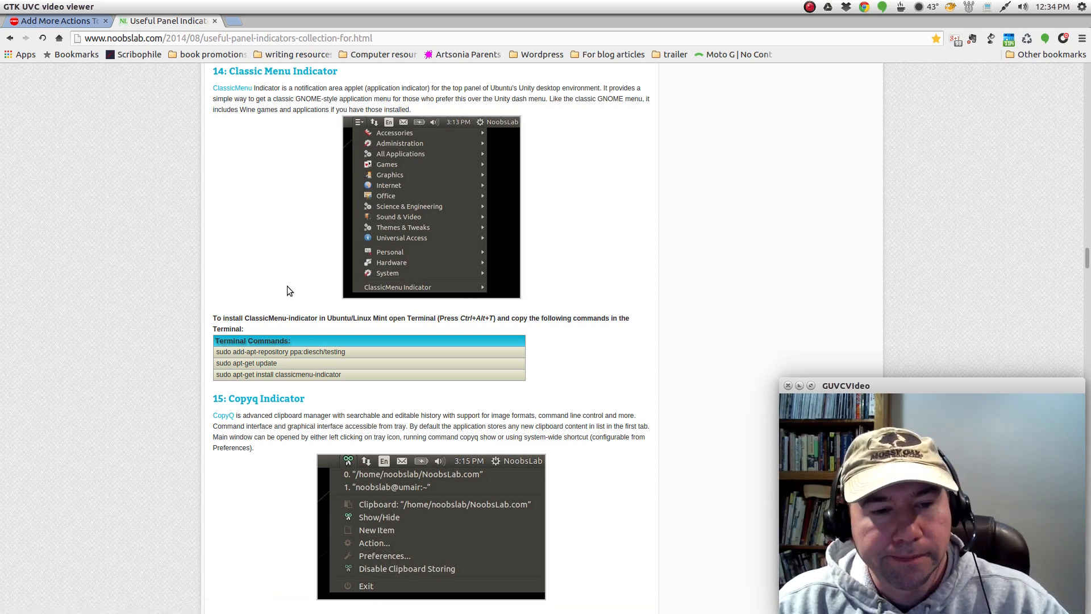
pyautogui.scroll(-3)
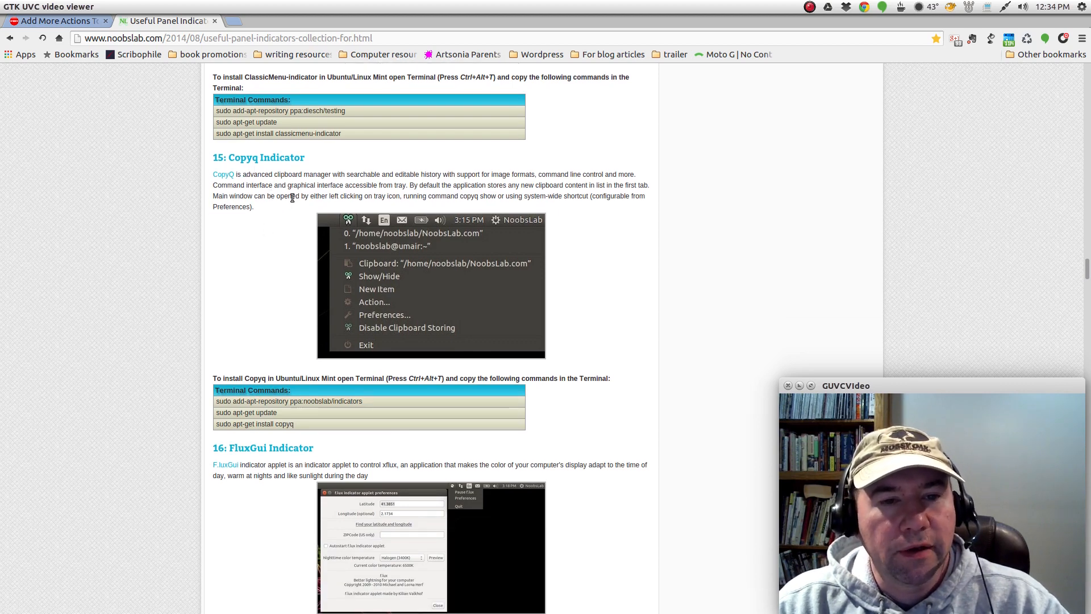
# Scroll past FluxGui, Sticky Notes, Touchpad and System Monitor to Multi-Load Indicator.
pyautogui.scroll(-3)
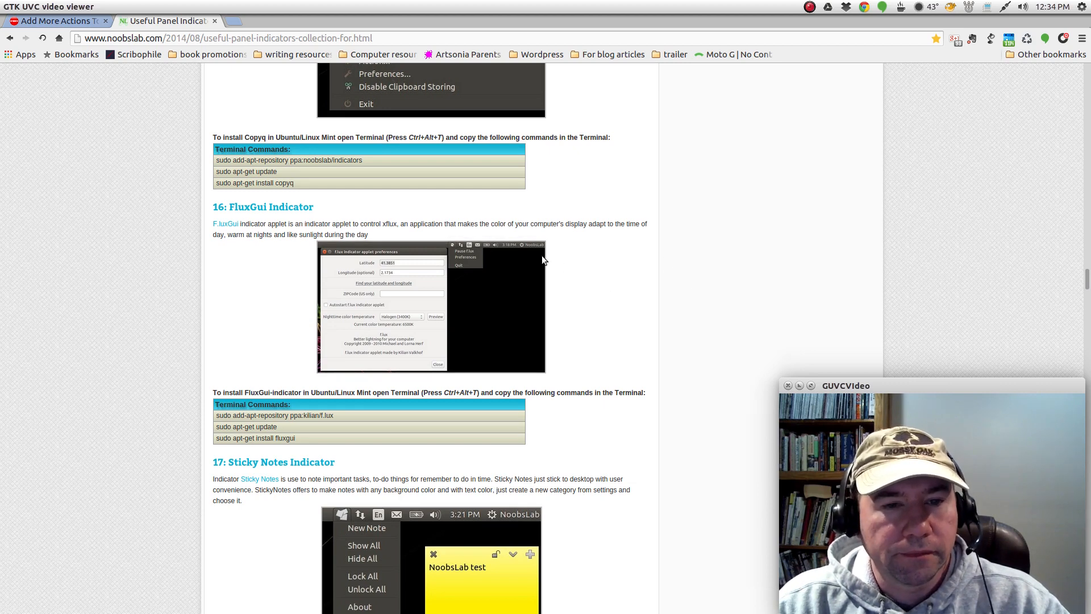
pyautogui.scroll(-3)
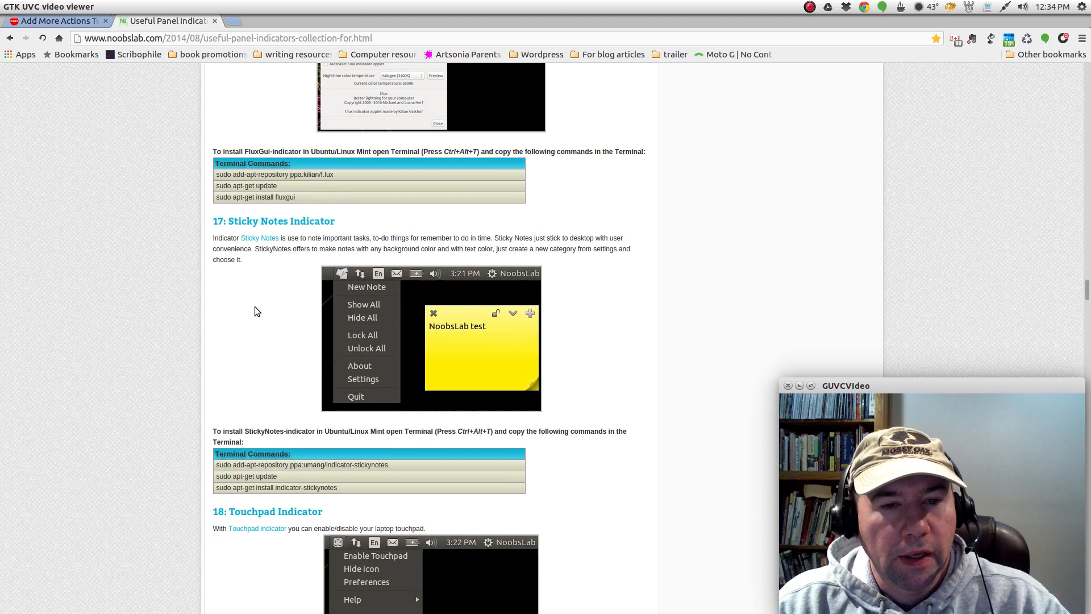
pyautogui.scroll(-3)
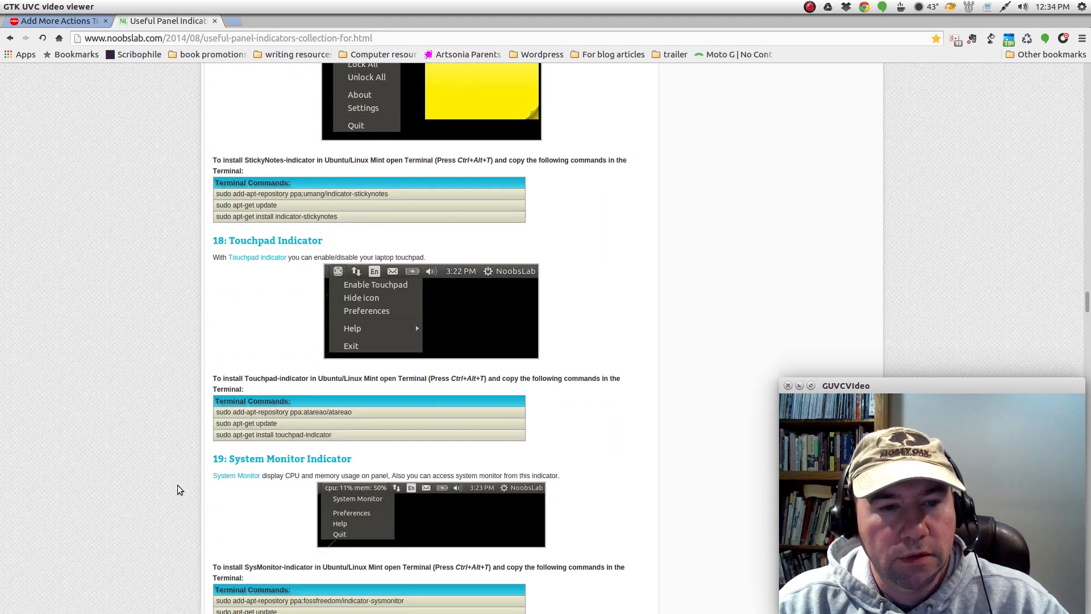
pyautogui.scroll(-3)
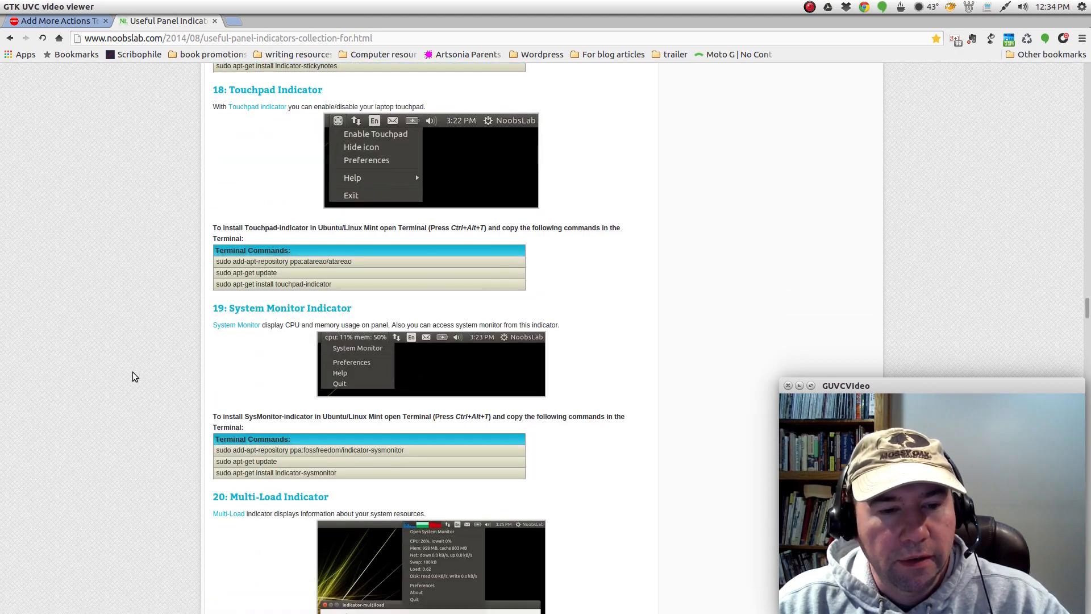
pyautogui.scroll(-3)
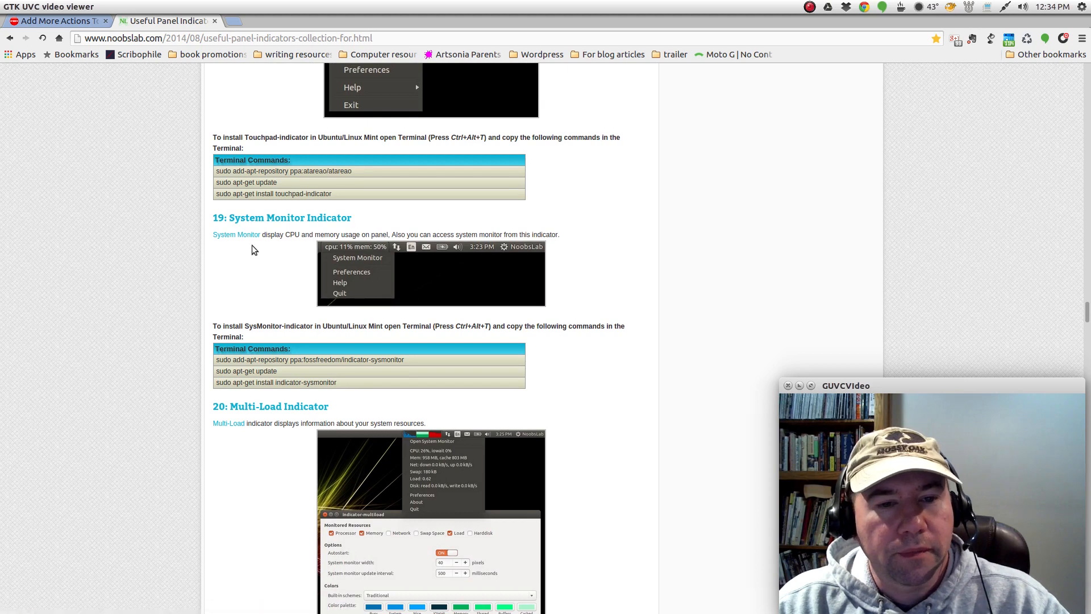
pyautogui.moveTo(334, 236)
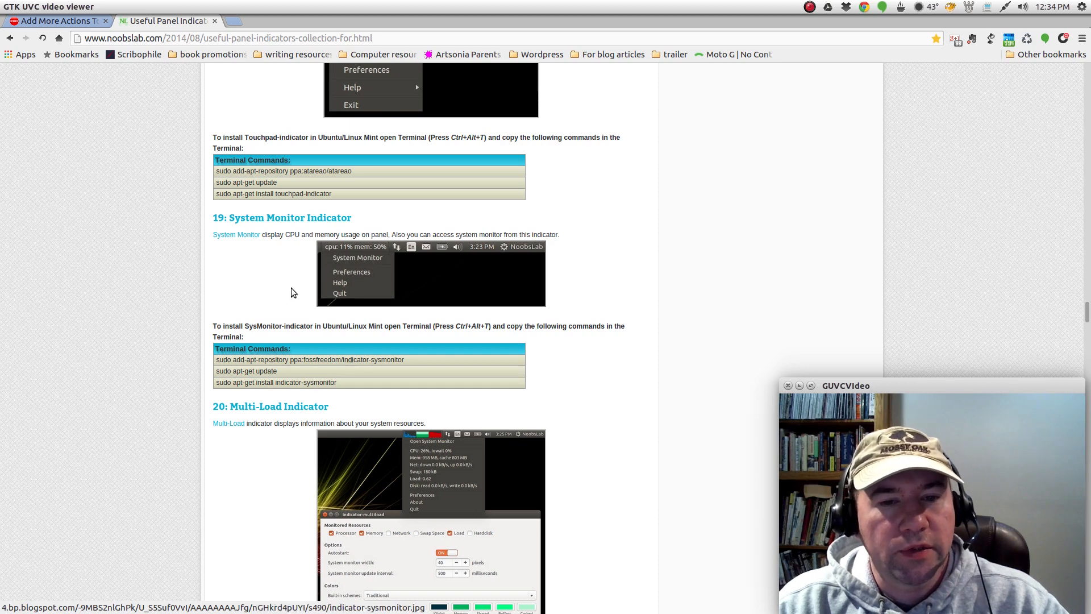
pyautogui.scroll(-3)
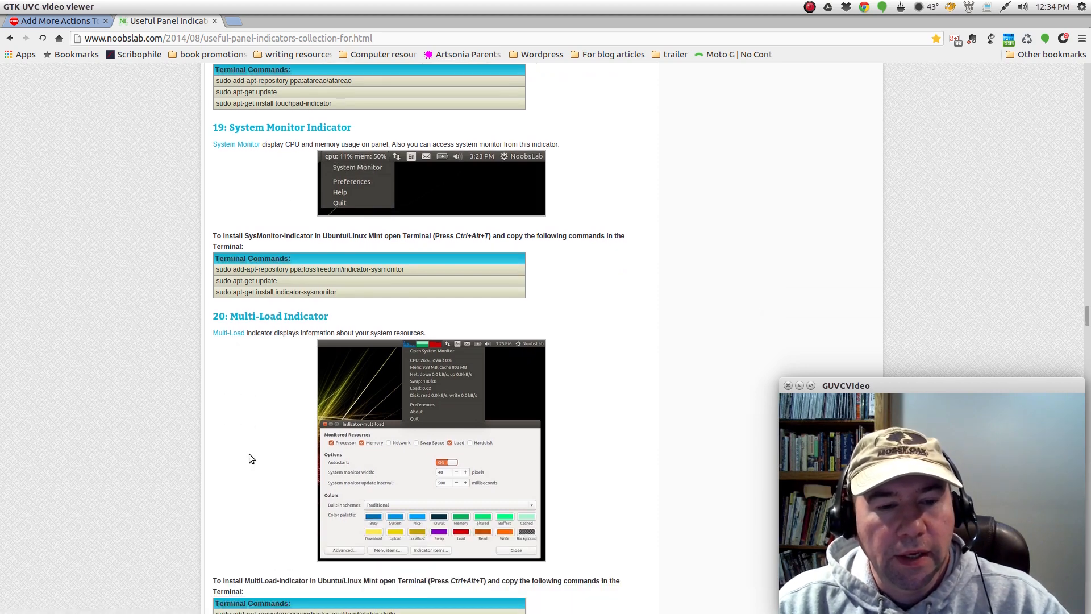
pyautogui.scroll(-3)
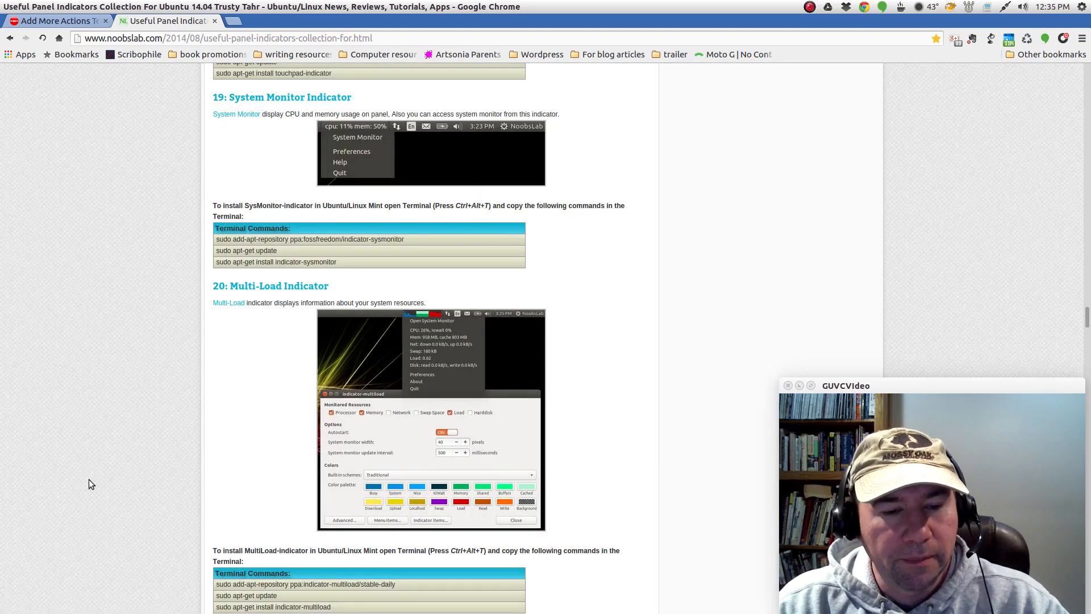
# Scroll past CpuFreq, Psensor and My-Weather to section 25, Indicator Weather.
pyautogui.scroll(-3)
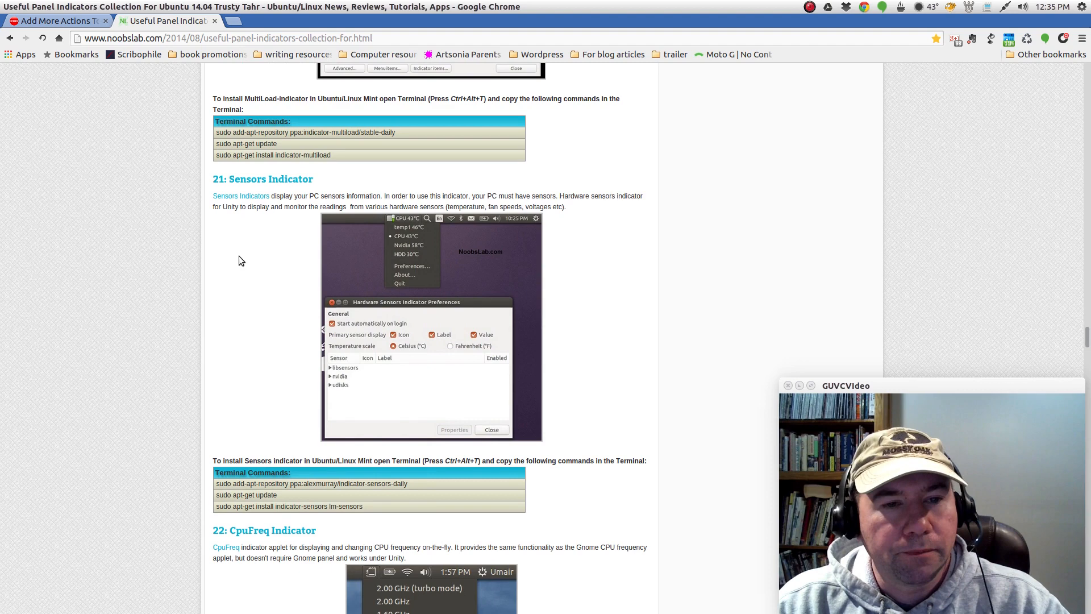
pyautogui.moveTo(315, 220)
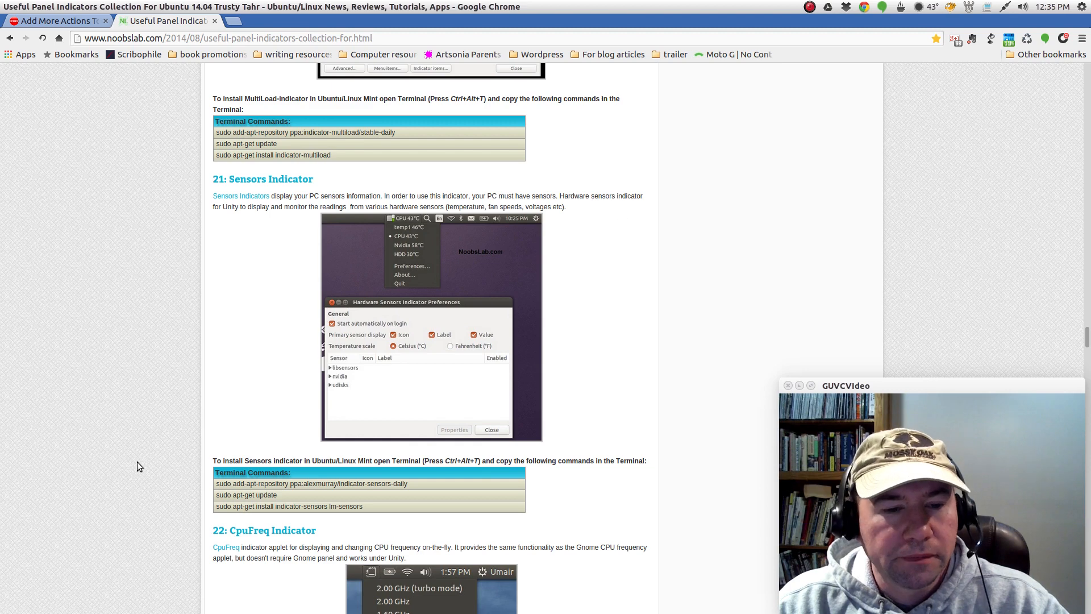
pyautogui.scroll(-3)
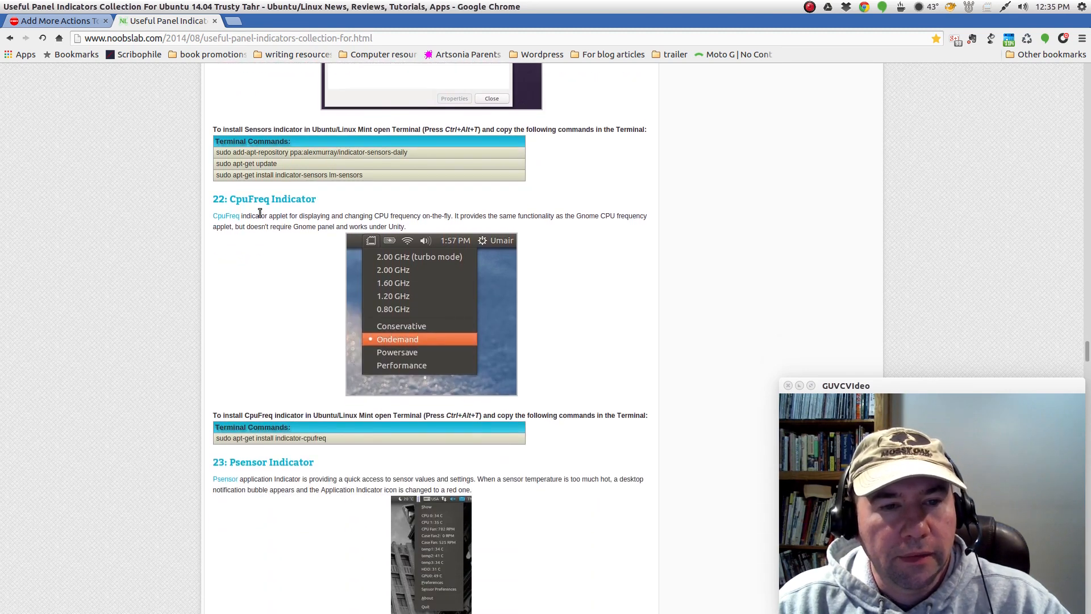
pyautogui.moveTo(938, 202)
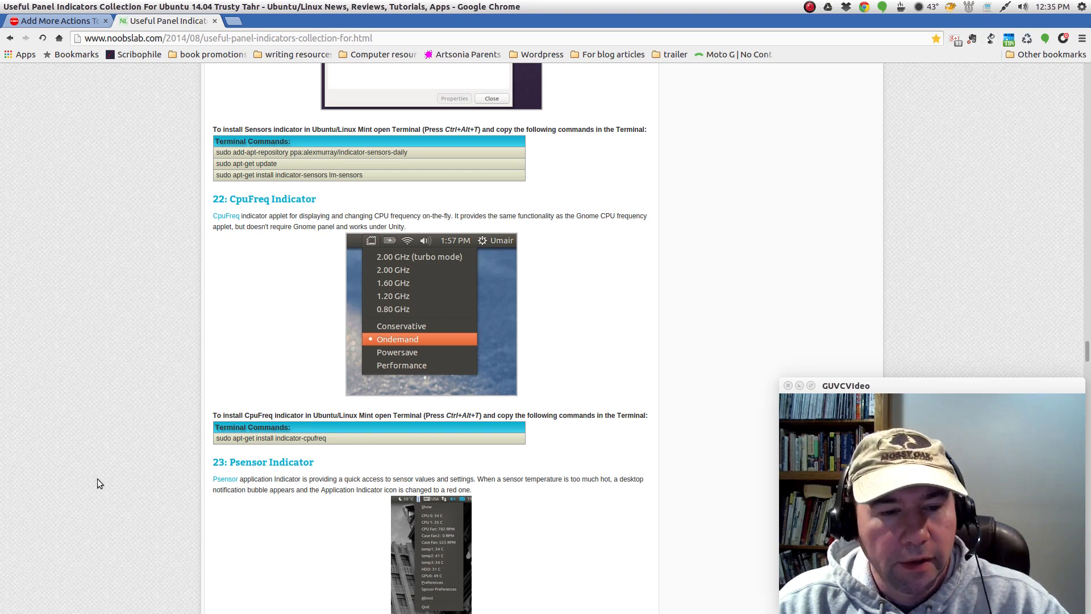
pyautogui.scroll(-3)
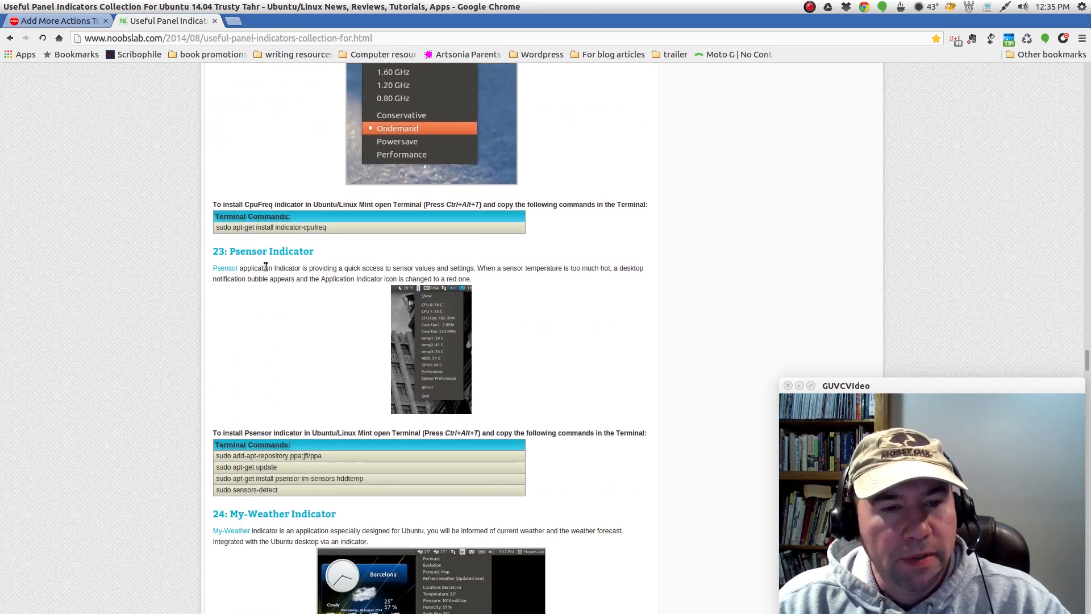
pyautogui.moveTo(533, 397)
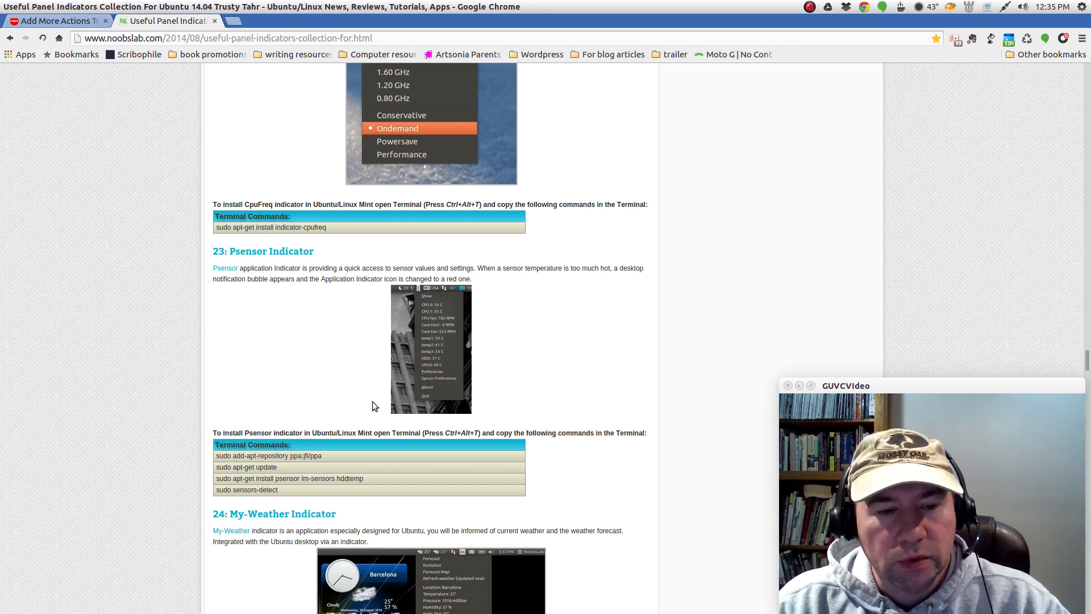
pyautogui.scroll(-3)
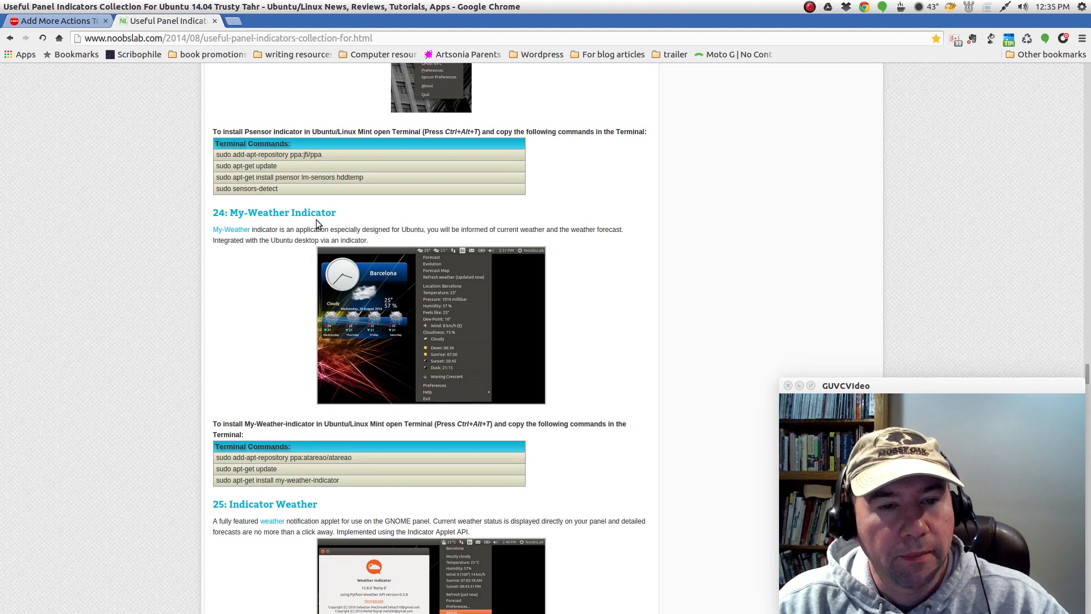
pyautogui.scroll(-3)
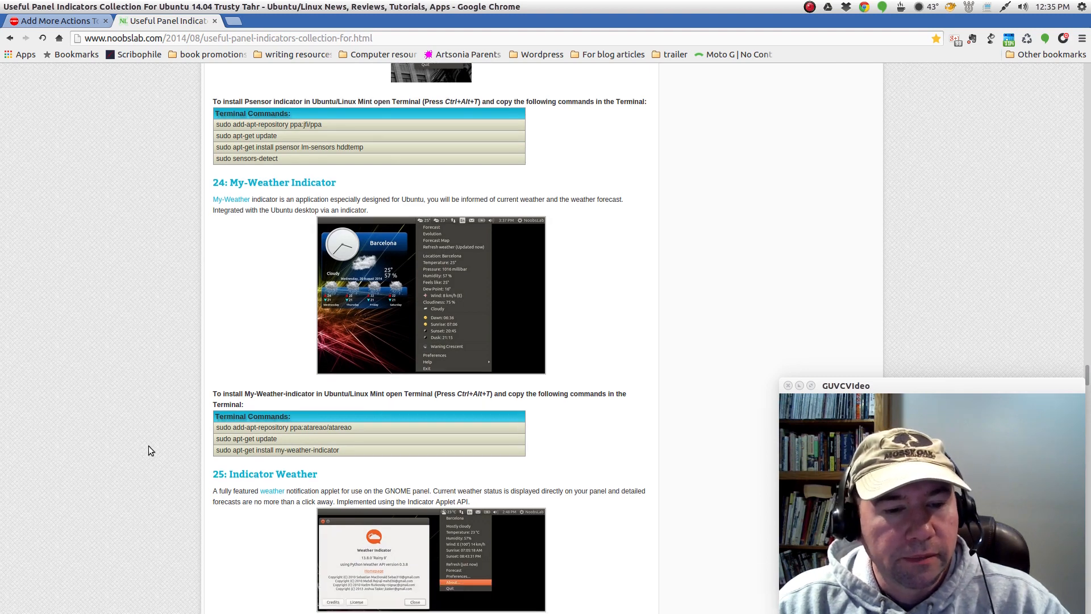
pyautogui.scroll(-3)
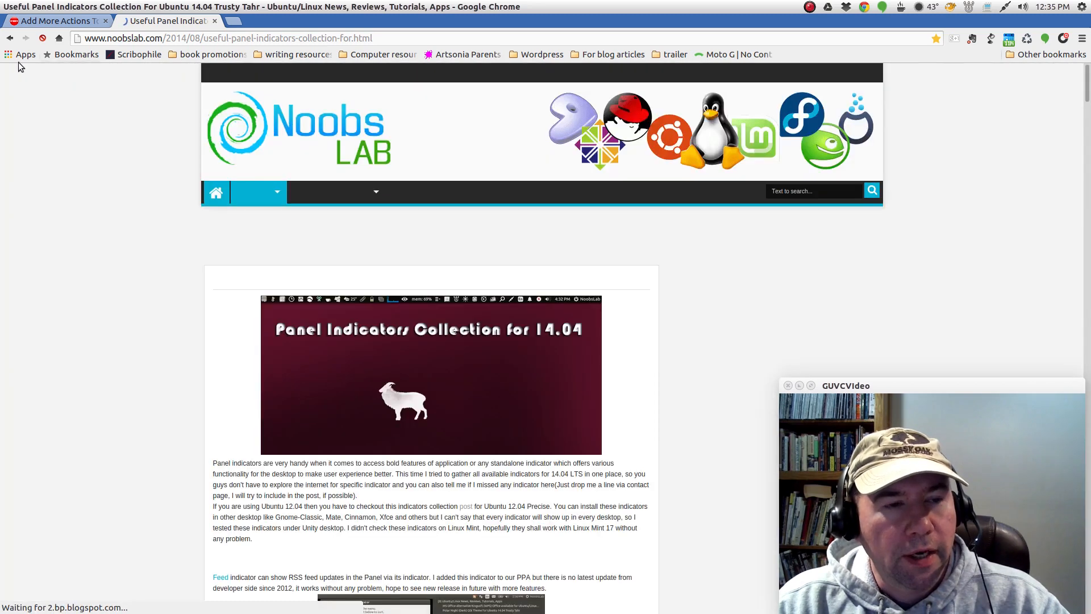
pyautogui.scroll(-3)
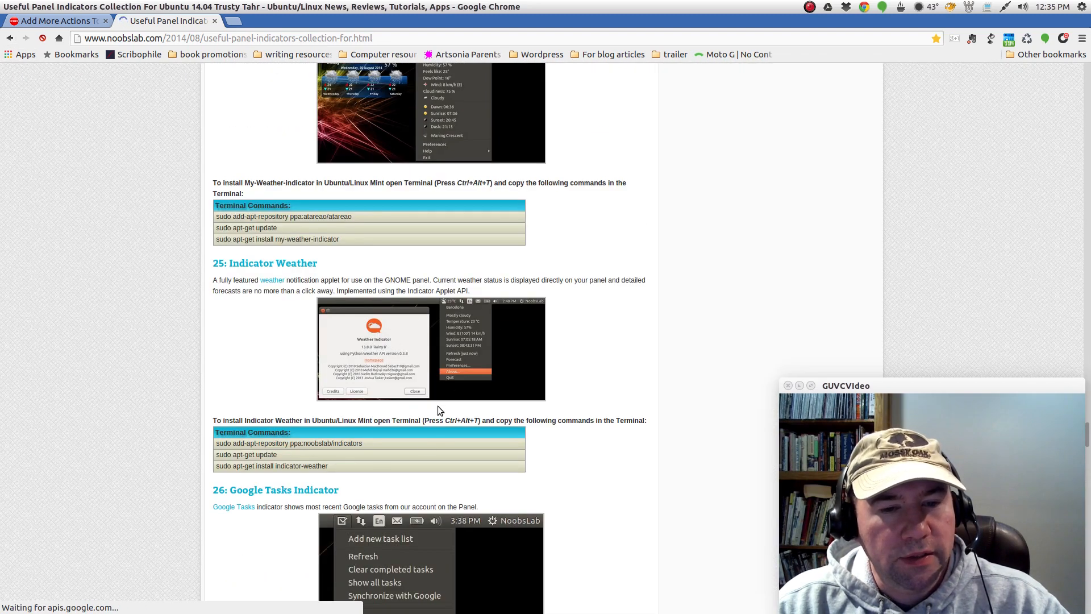
# Scroll past Fortune, Lunar, StarDate, VirtualBox and Privacy to section 32, Sound Switcher.
pyautogui.scroll(-3)
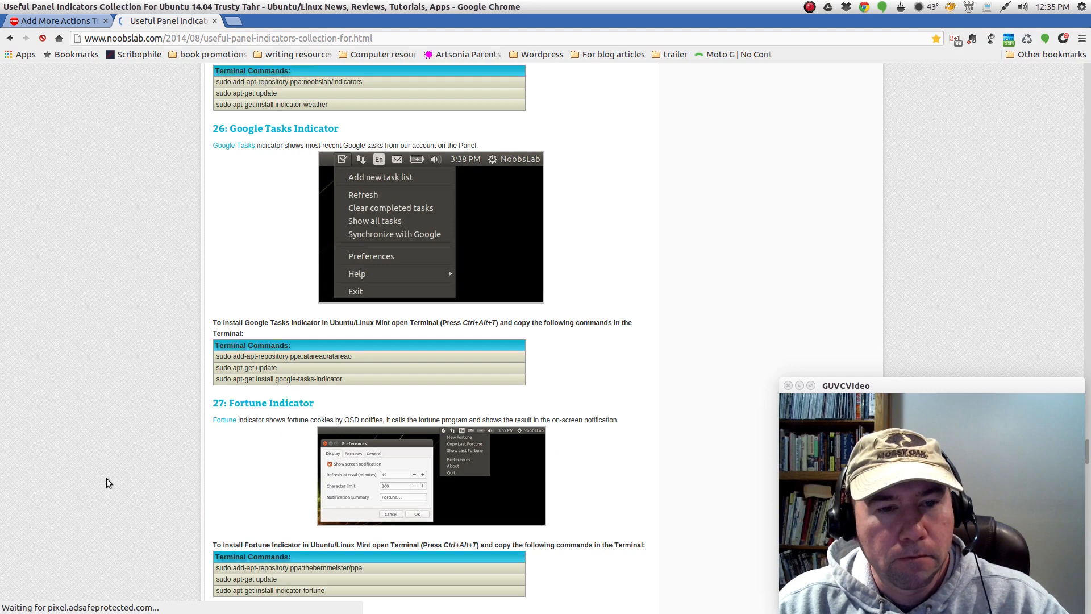
pyautogui.scroll(-3)
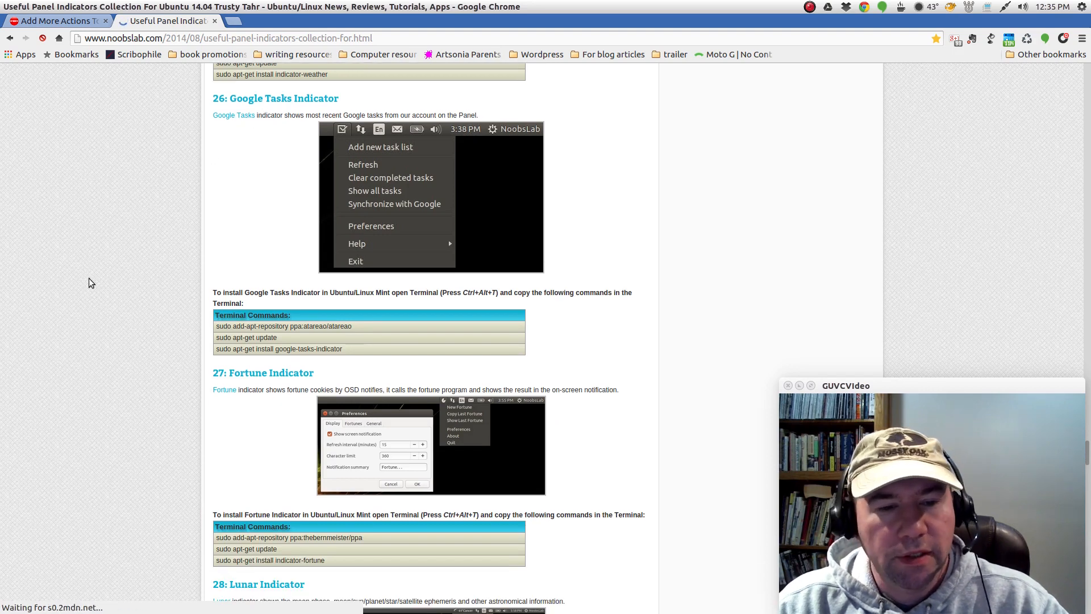
pyautogui.scroll(-3)
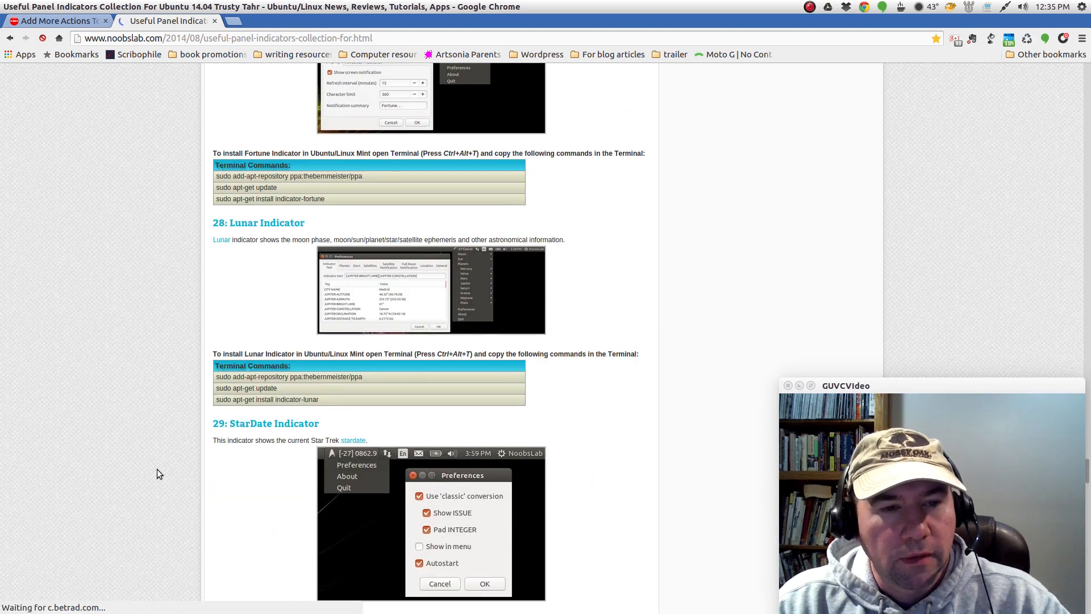
pyautogui.scroll(-3)
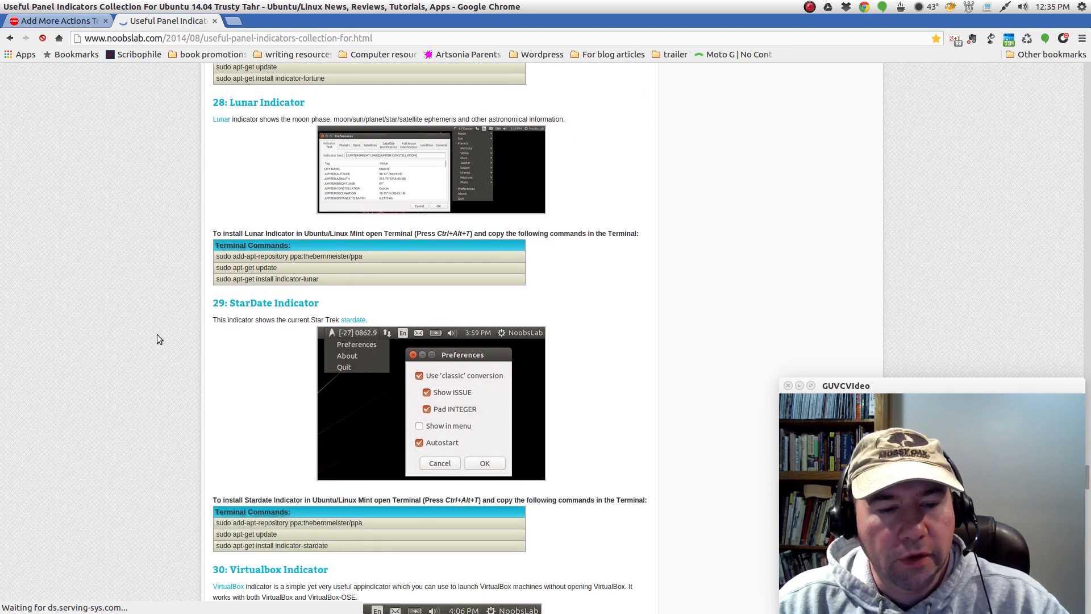
pyautogui.scroll(-3)
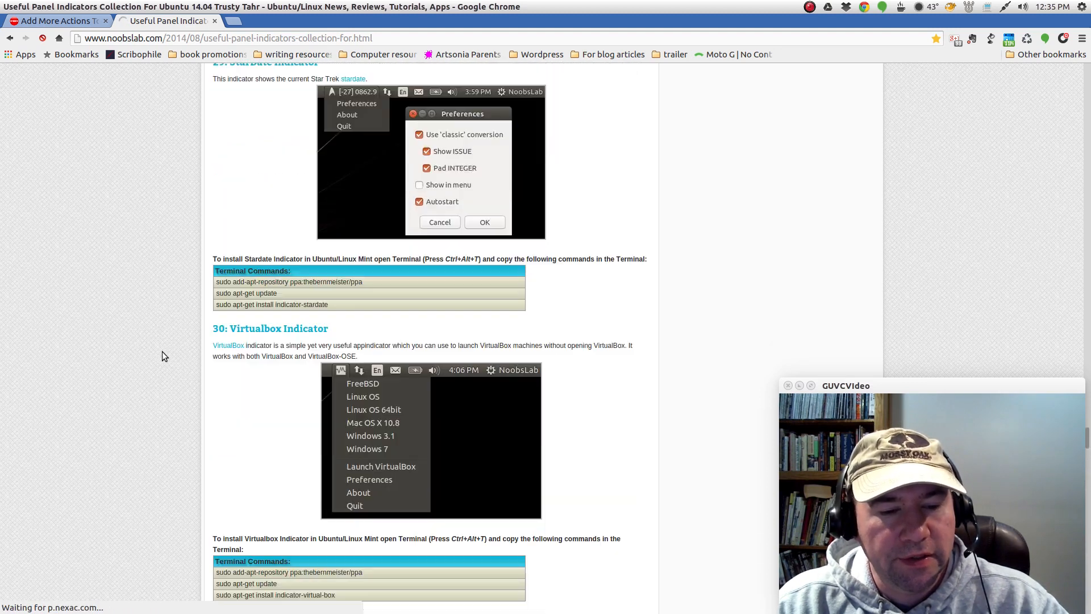
pyautogui.scroll(-3)
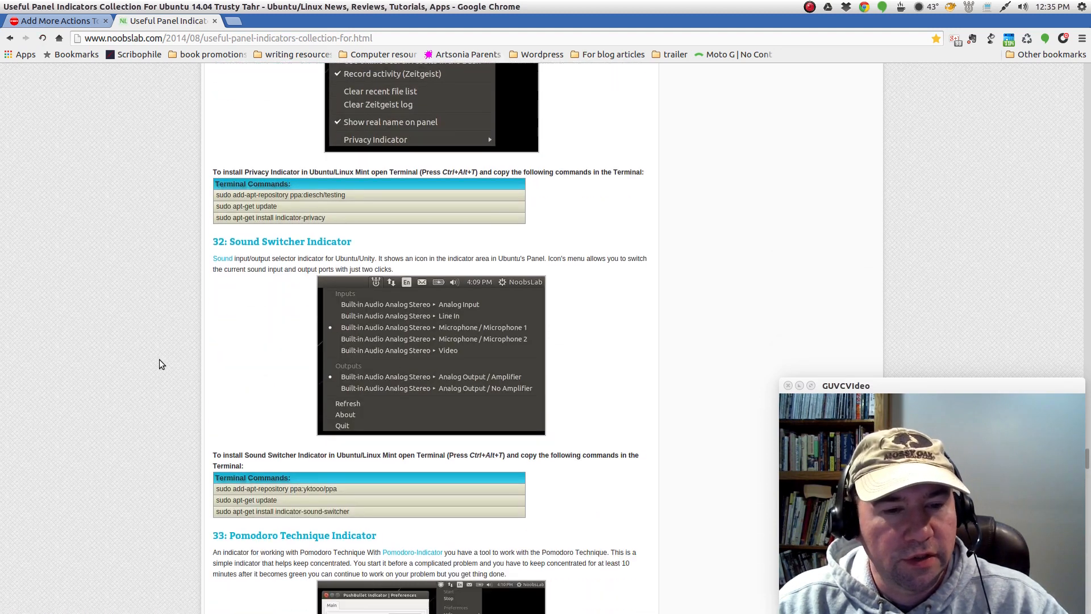
pyautogui.scroll(-3)
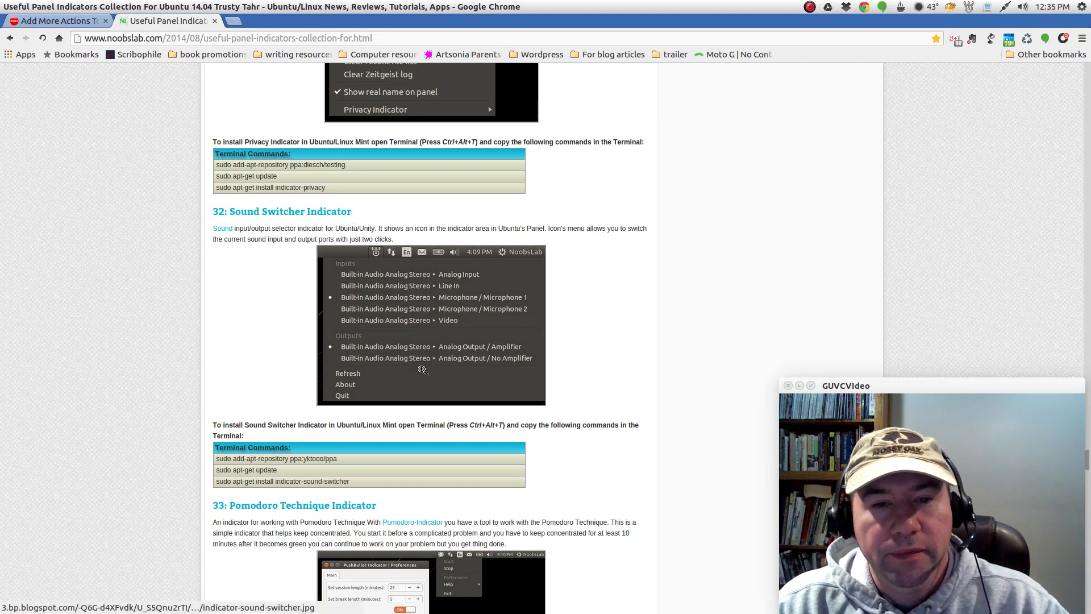
pyautogui.moveTo(117, 196)
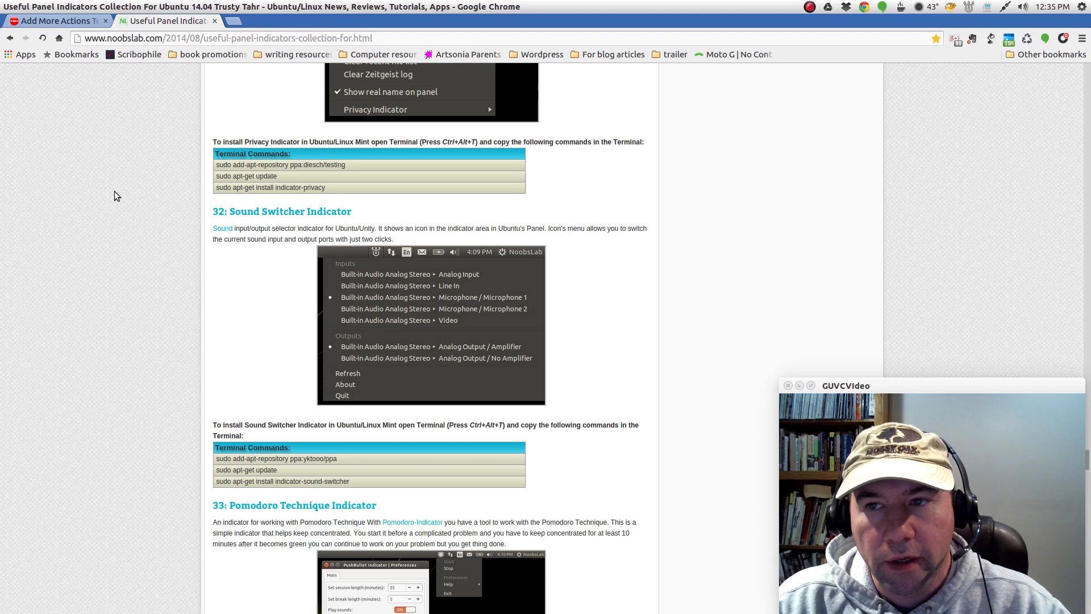
pyautogui.moveTo(648, 392)
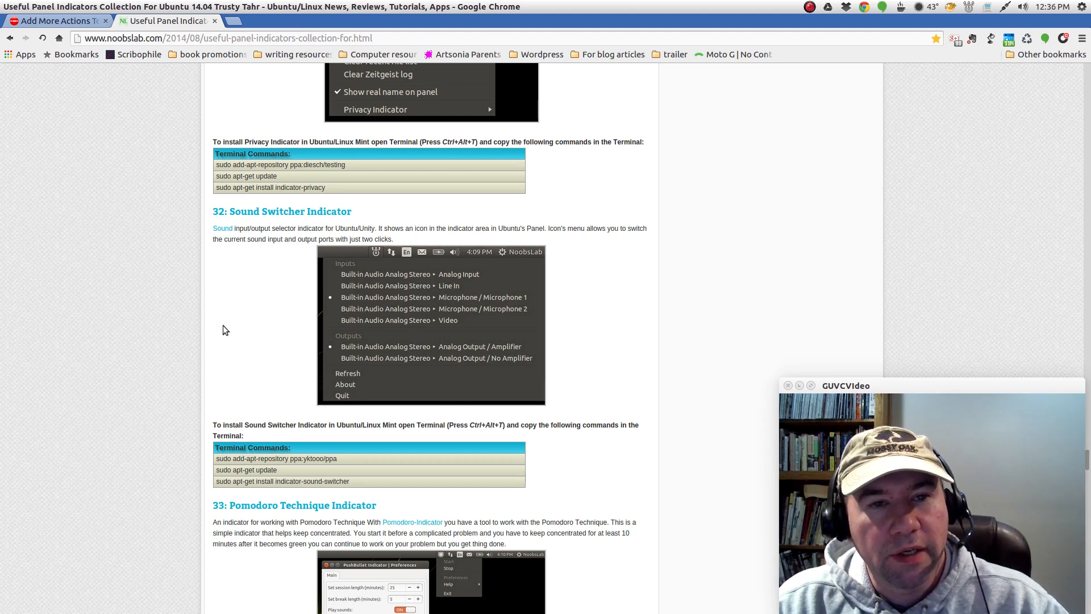
pyautogui.moveTo(4, 411)
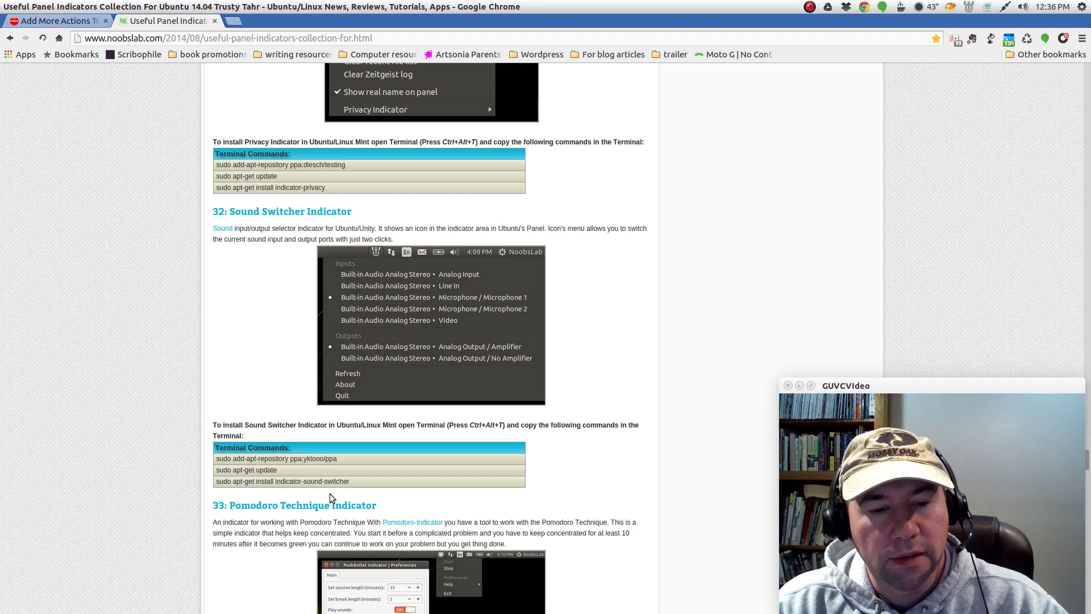
# Scroll down to section 33, Pomodoro Technique Indicator, and its preferences screenshot.
pyautogui.scroll(-3)
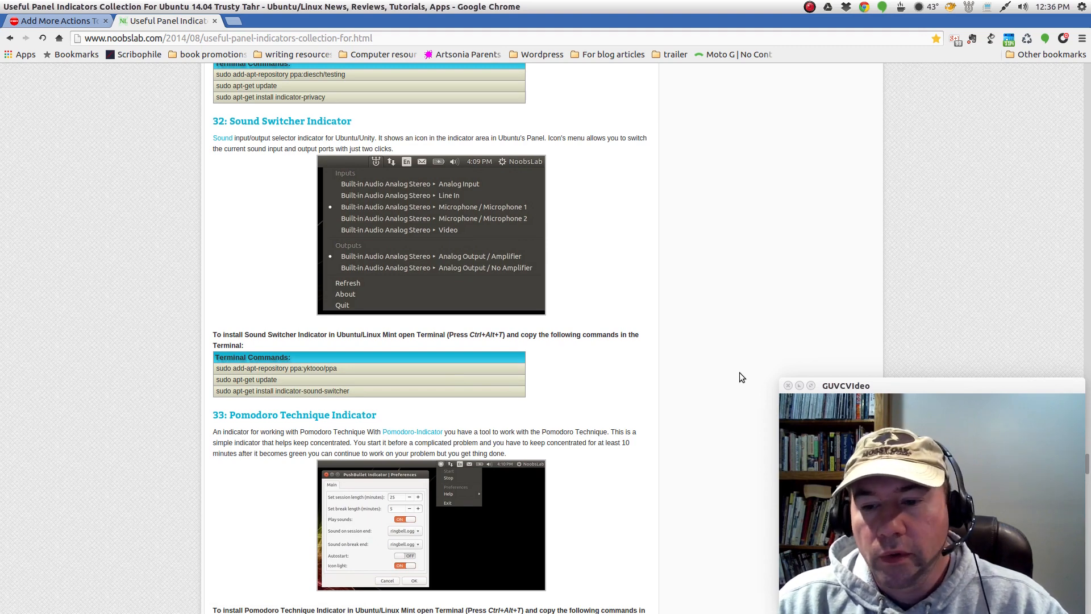
pyautogui.moveTo(726, 362)
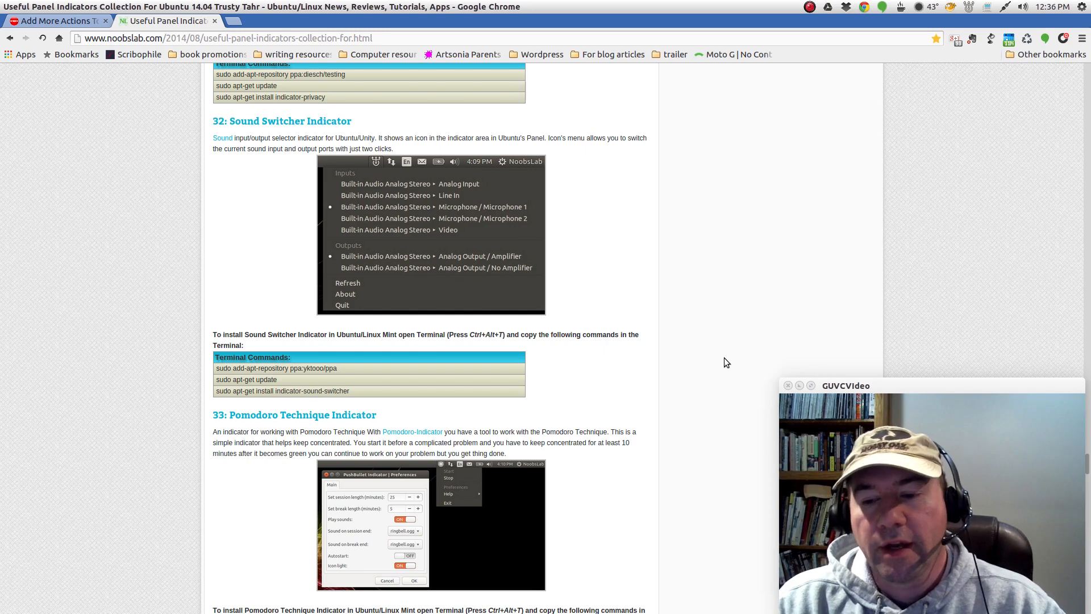
pyautogui.moveTo(708, 382)
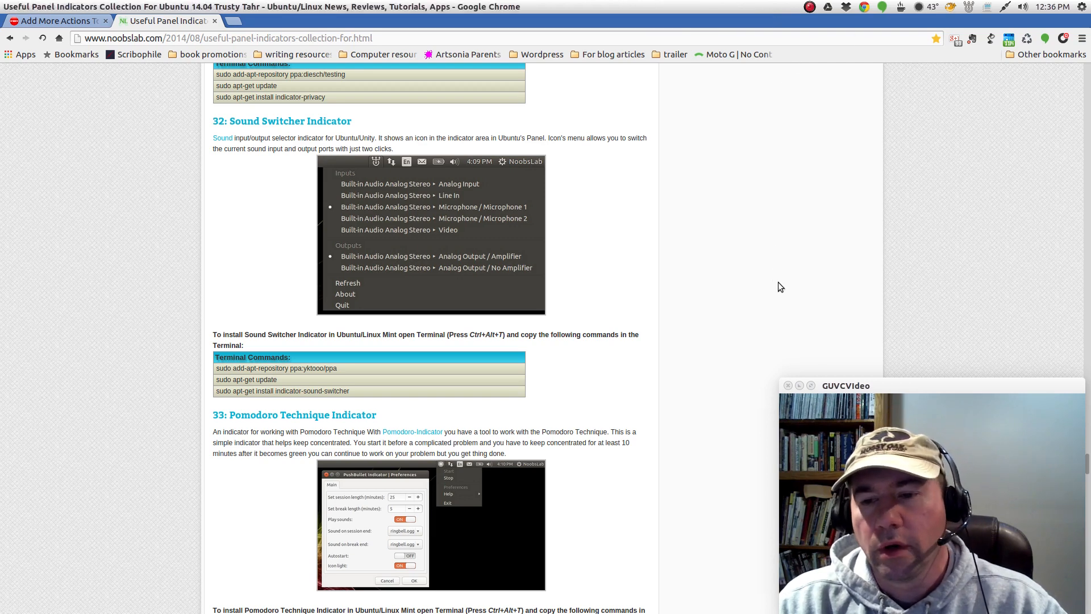
pyautogui.moveTo(762, 272)
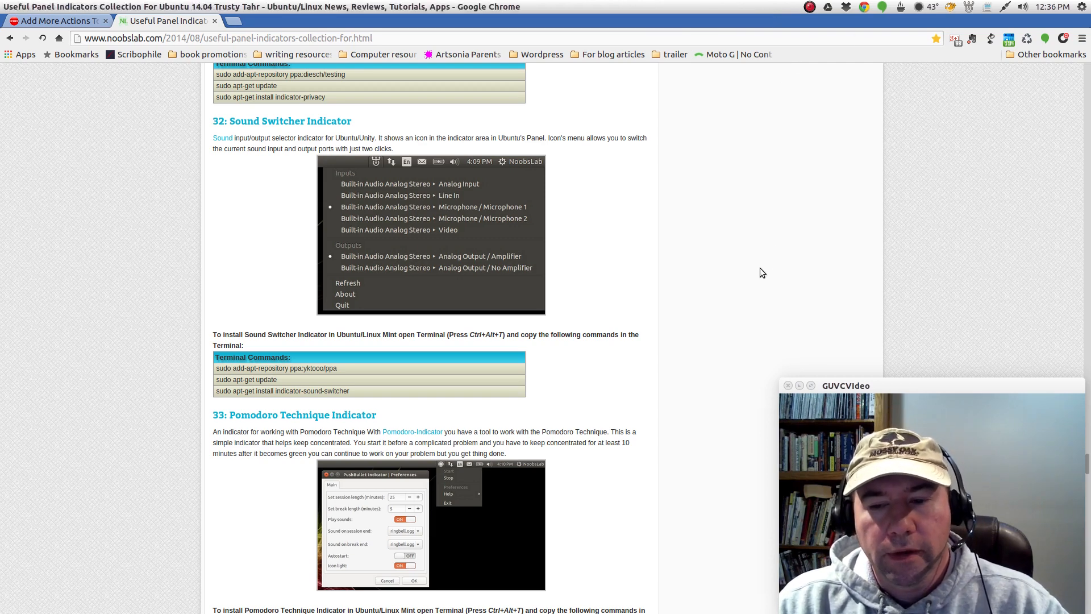